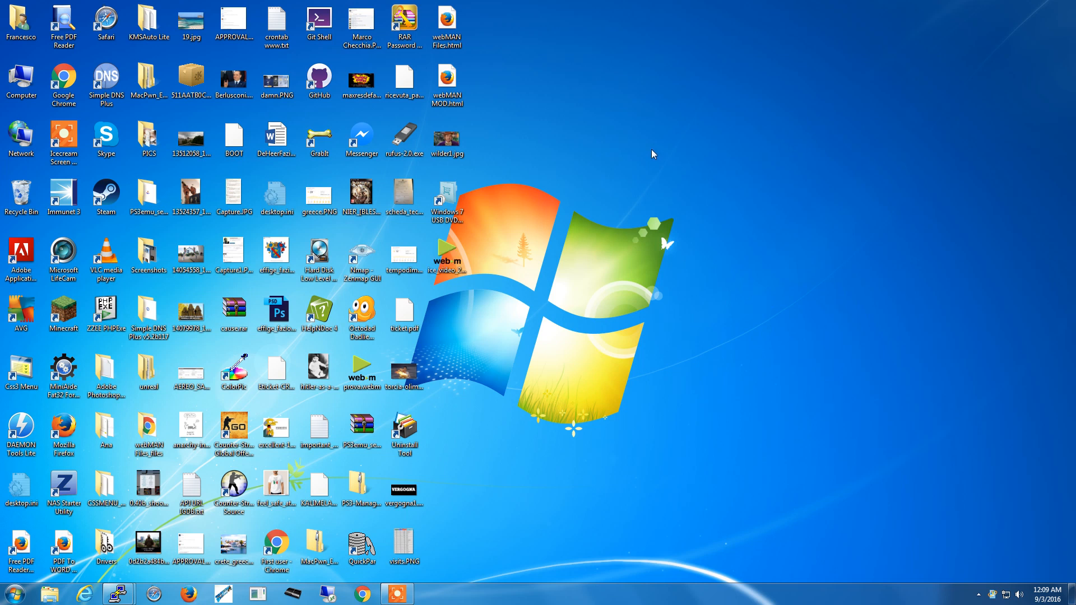
mouse_move(775, 151)
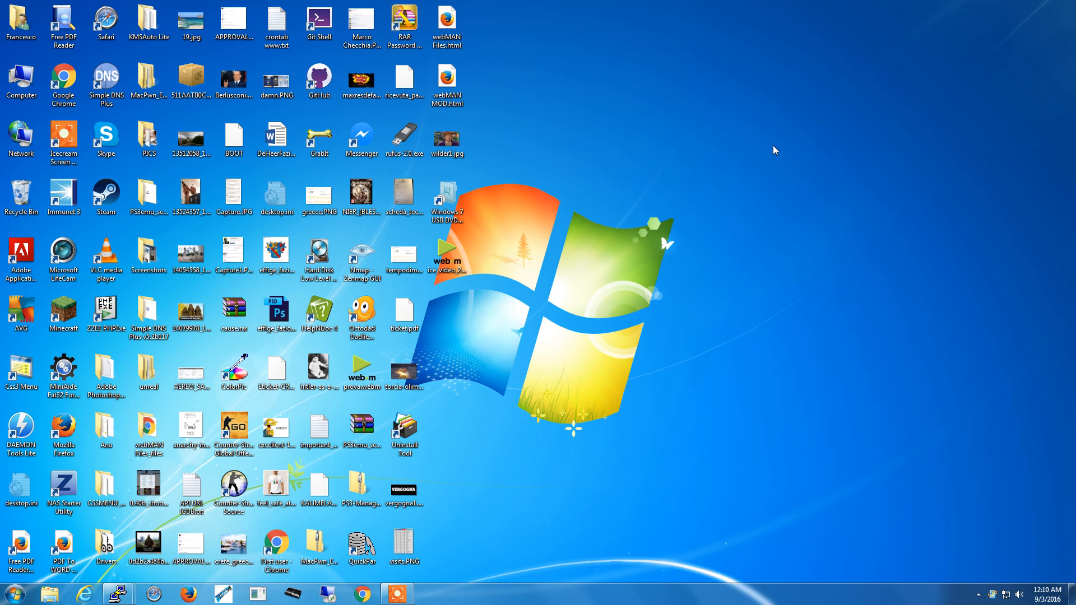
Step: In Chrome, start downloading the VirtualBox 5.1.4 Windows hosts installer from virtualbox.org
click(392, 594)
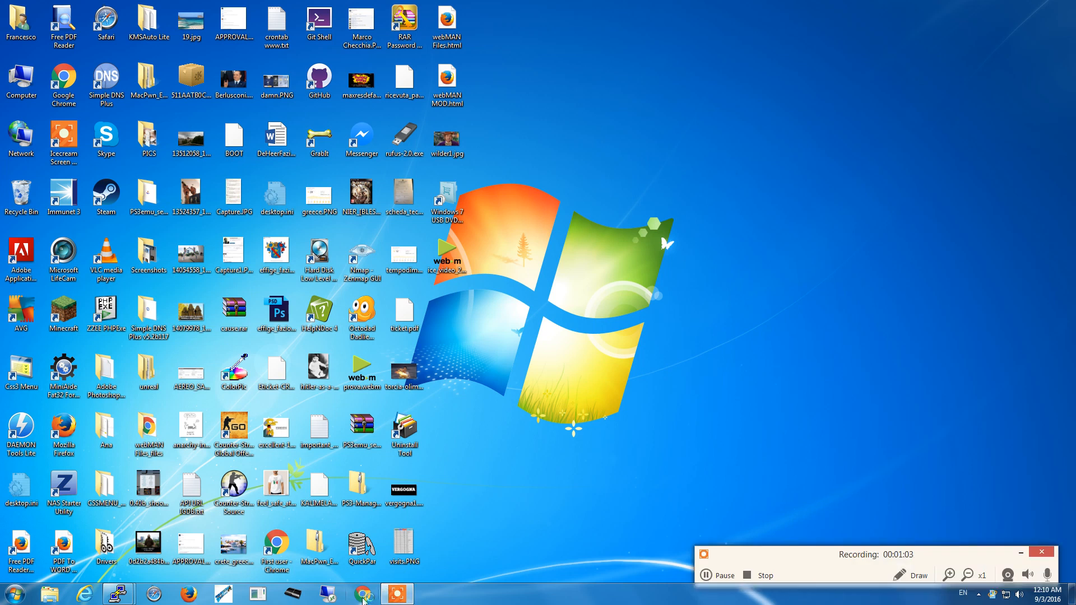
click(364, 591)
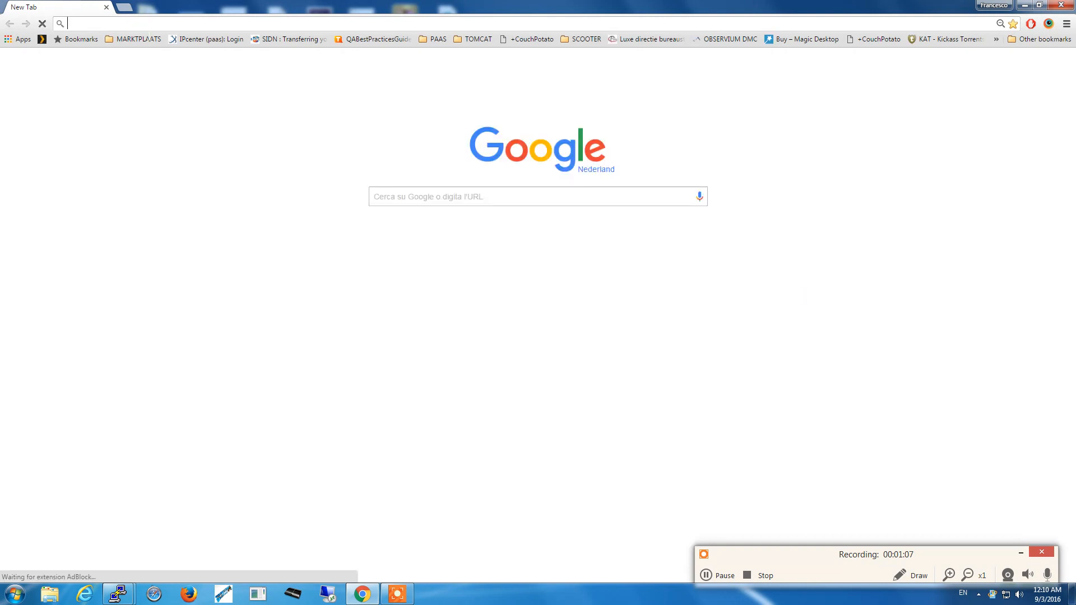
text(www.cnn.com)
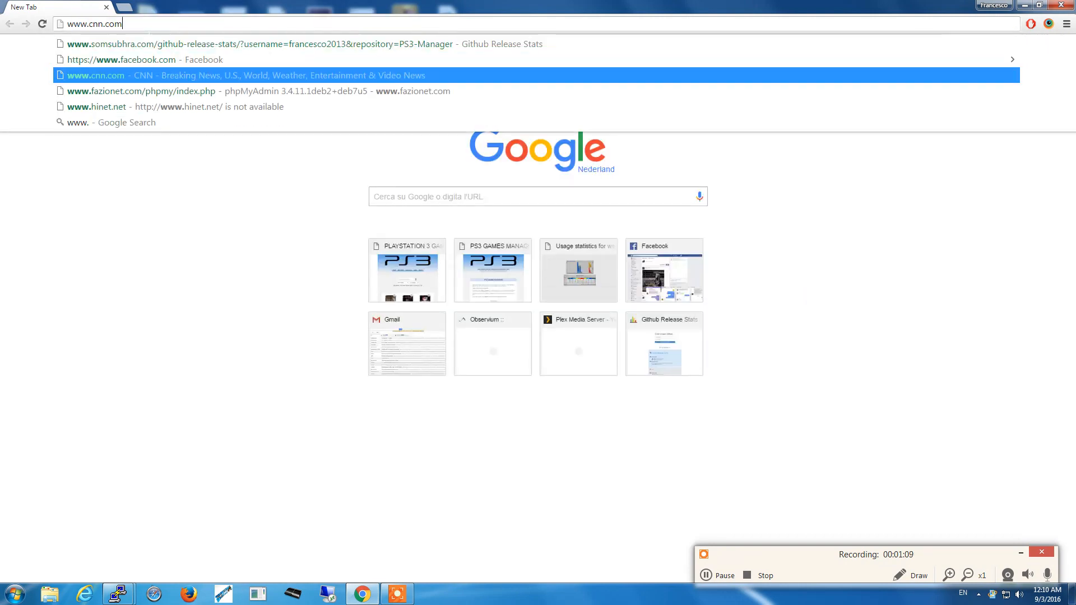
text(https://www.facebook.)
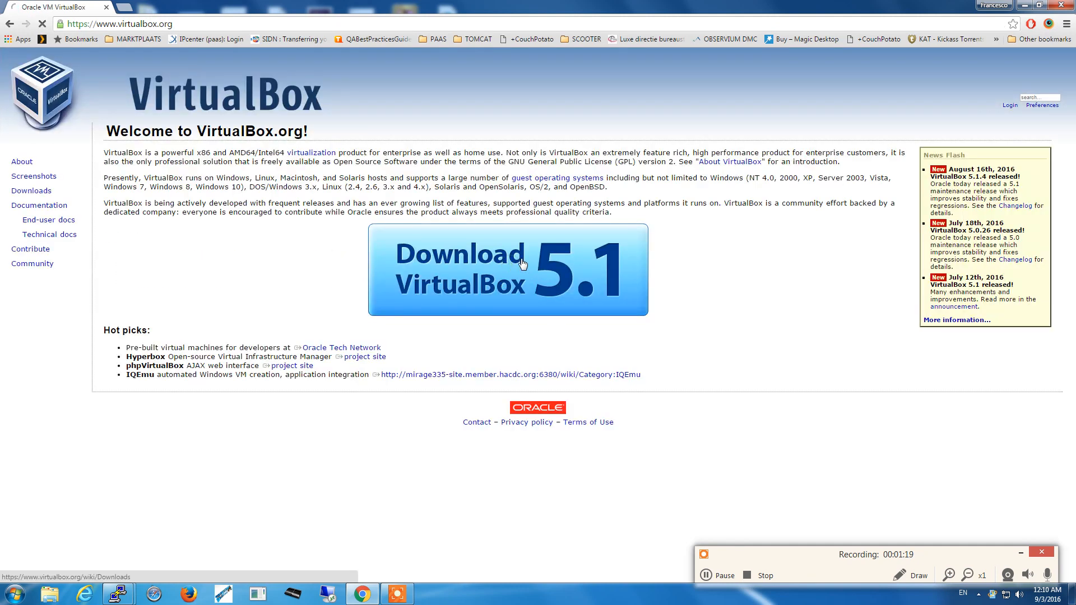
click(522, 264)
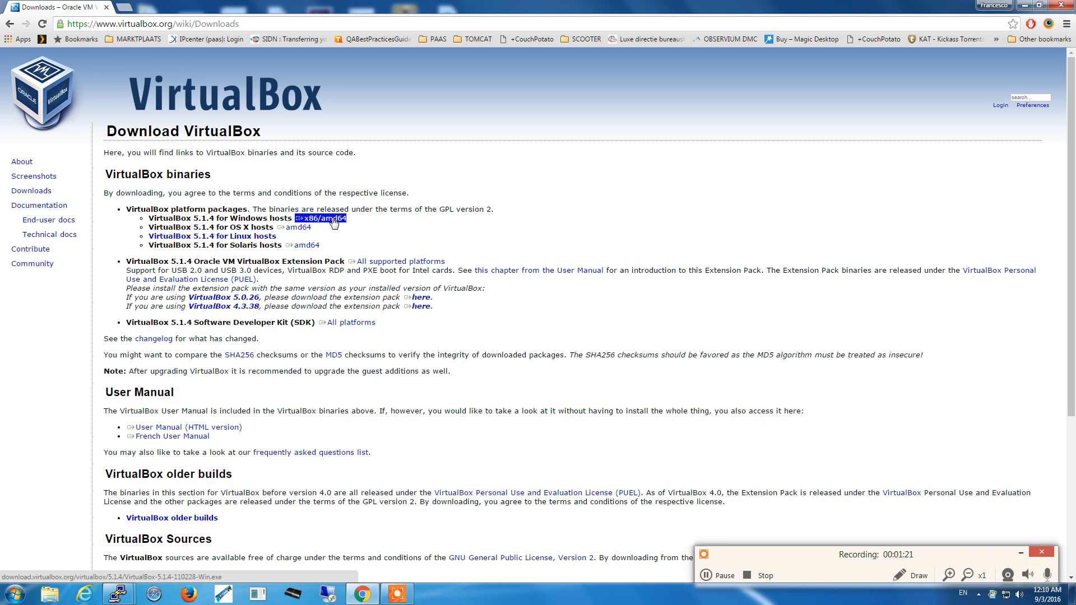
click(324, 218)
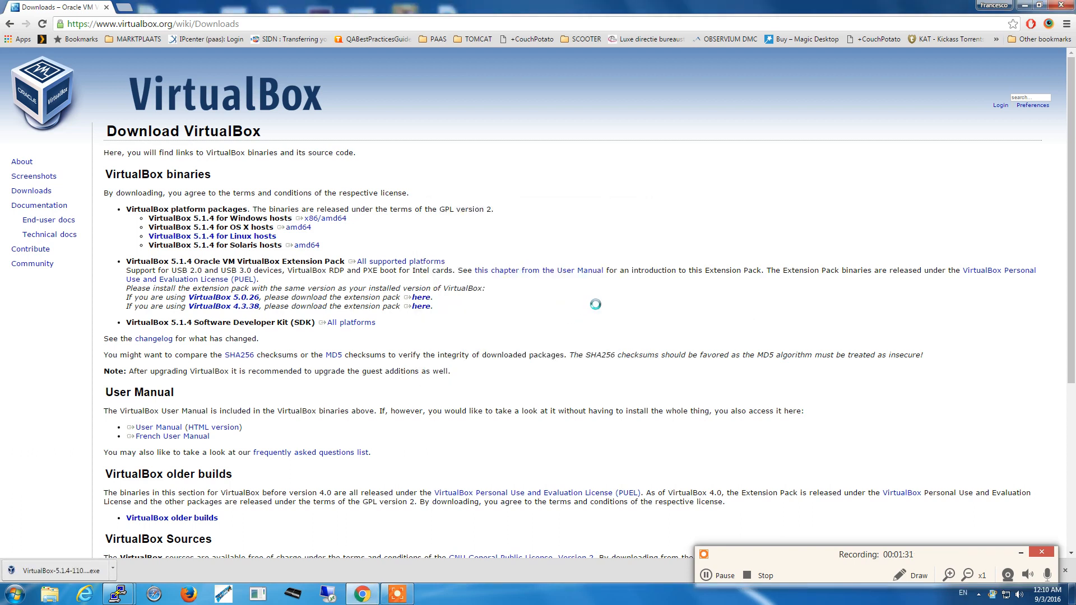
Step: Install VirtualBox 5.1.4 with default features and shortcuts, accepting the network reset
click(56, 570)
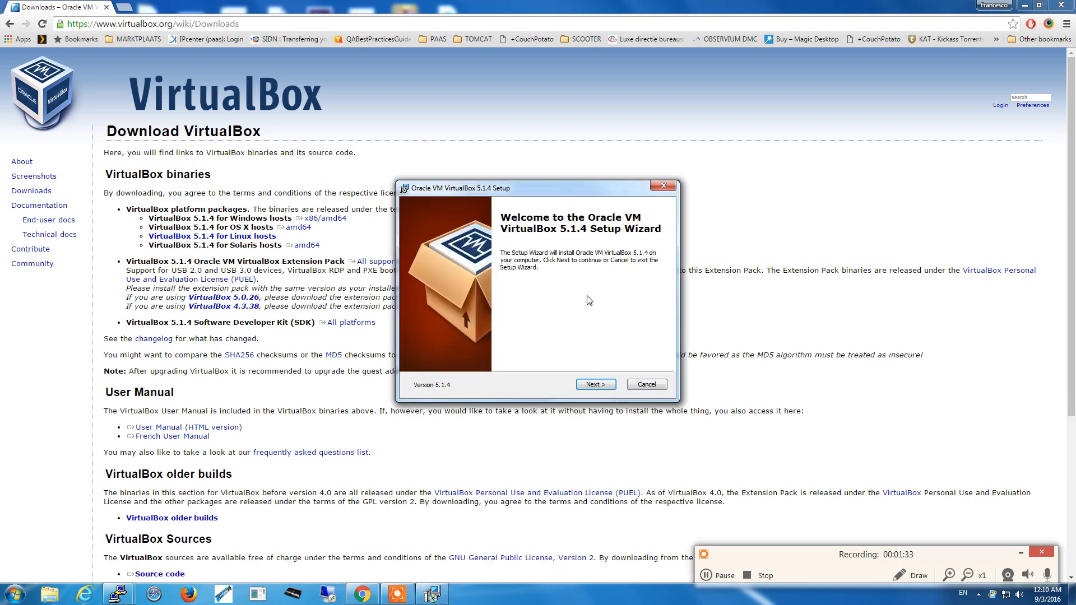
click(595, 384)
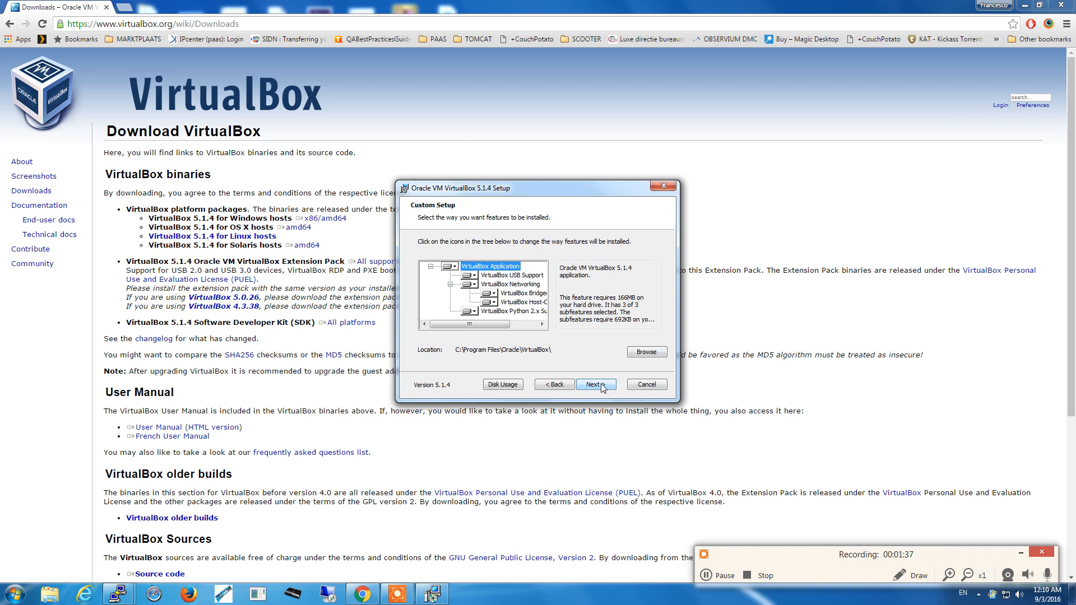
click(595, 384)
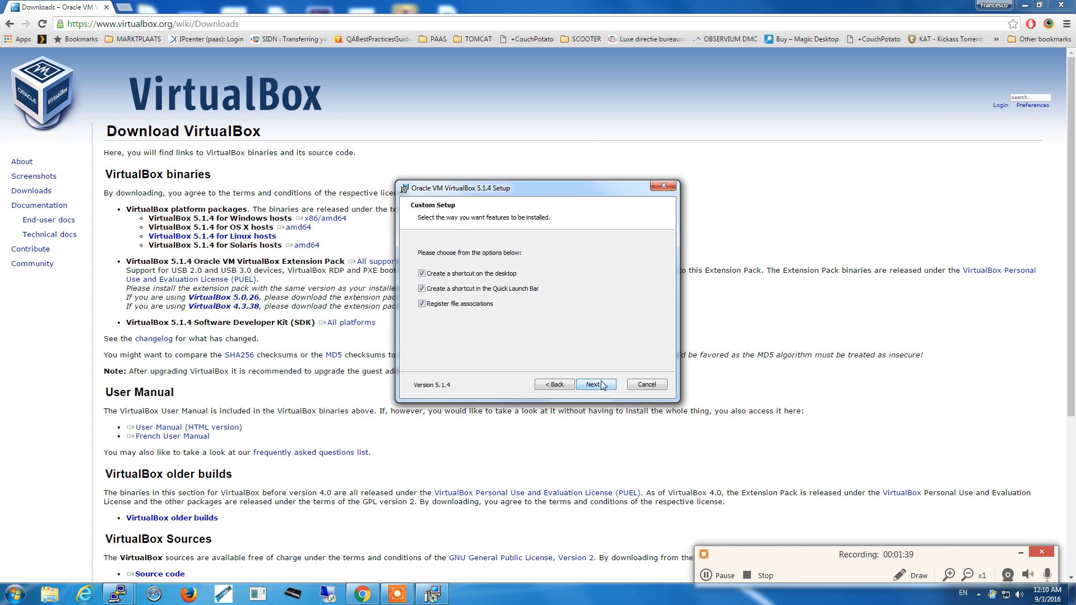
click(594, 384)
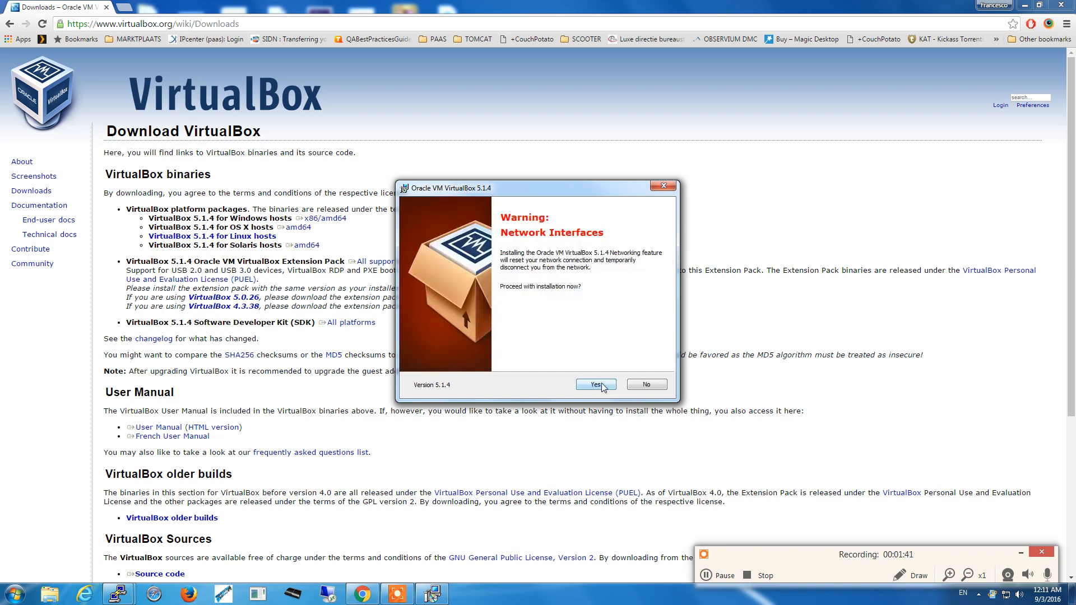
click(595, 385)
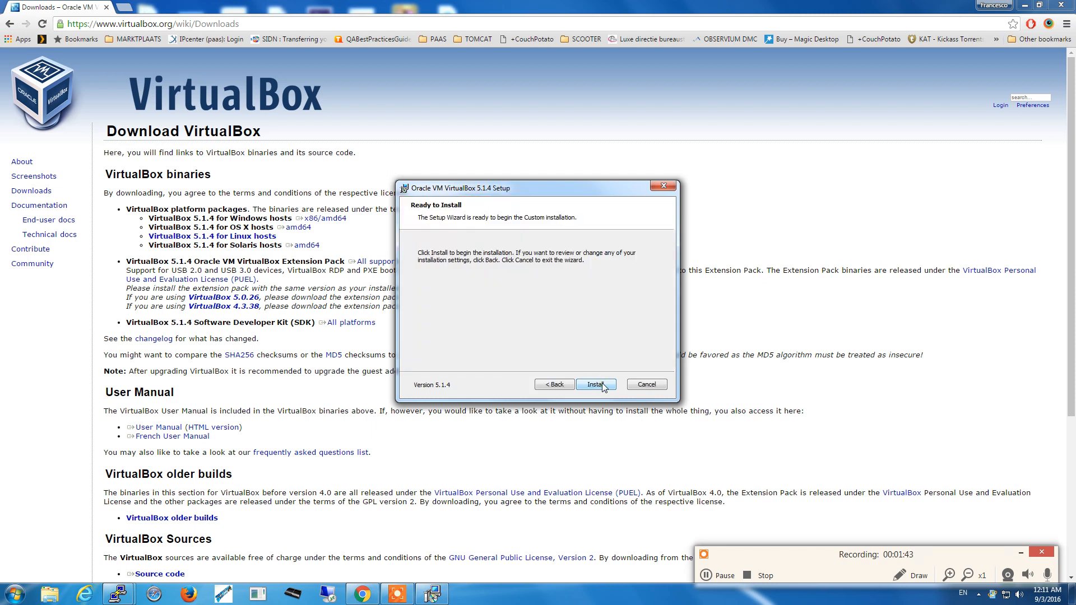
click(596, 384)
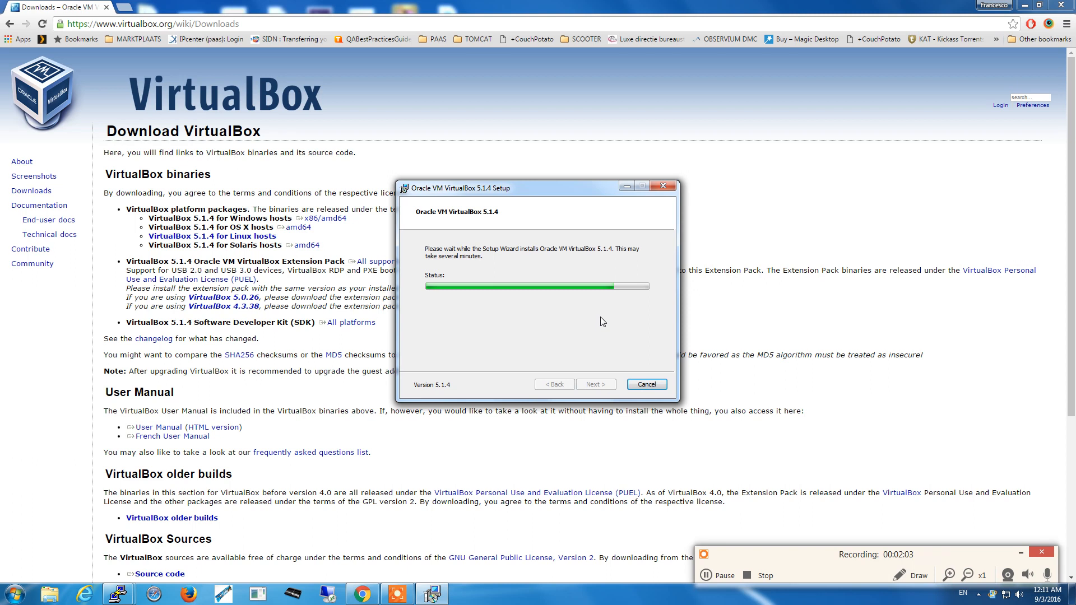
mouse_move(603, 322)
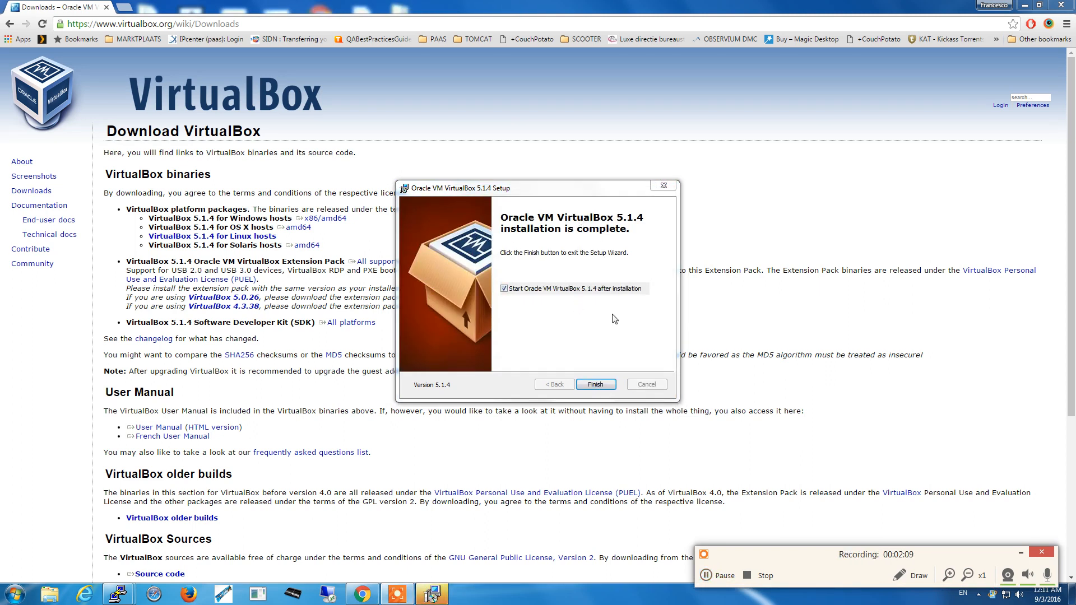
mouse_move(689, 330)
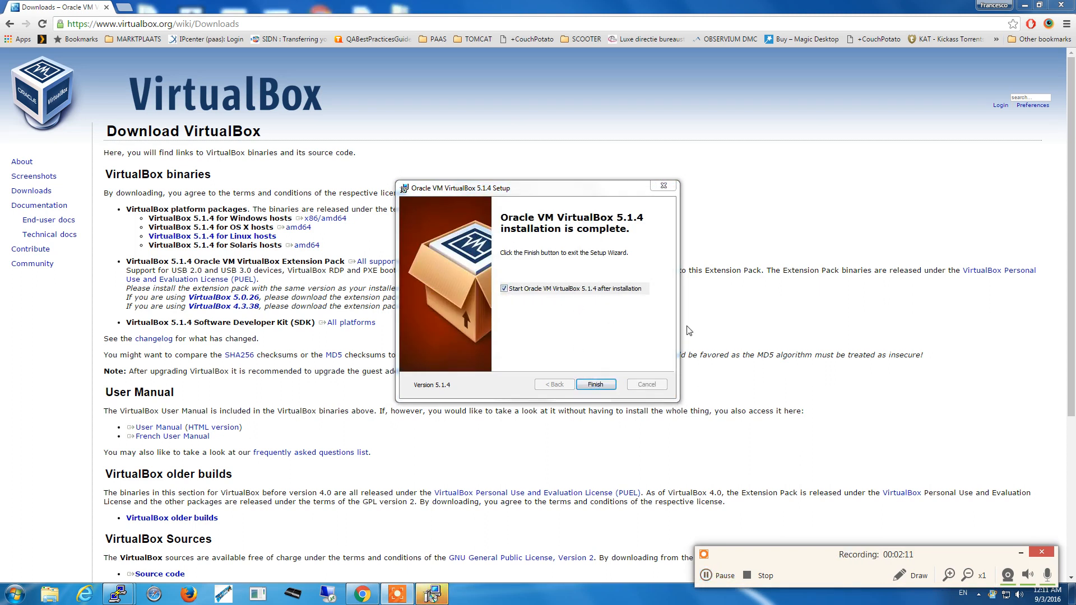
click(595, 384)
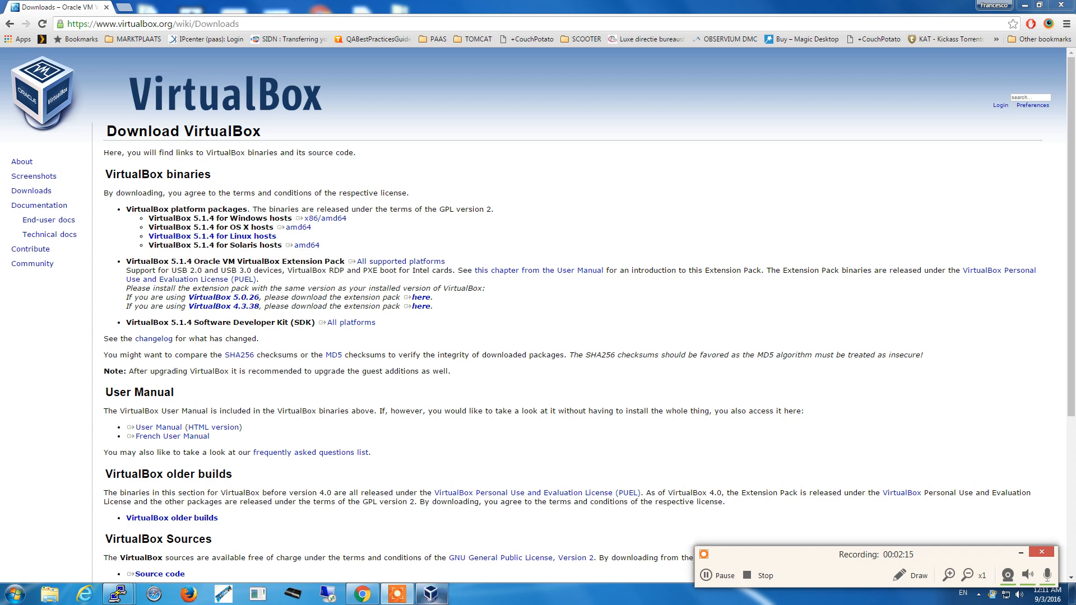
Step: Reposition the VirtualBox Manager window and bring up PS3-Games-Manager-VM's actions menu
click(429, 594)
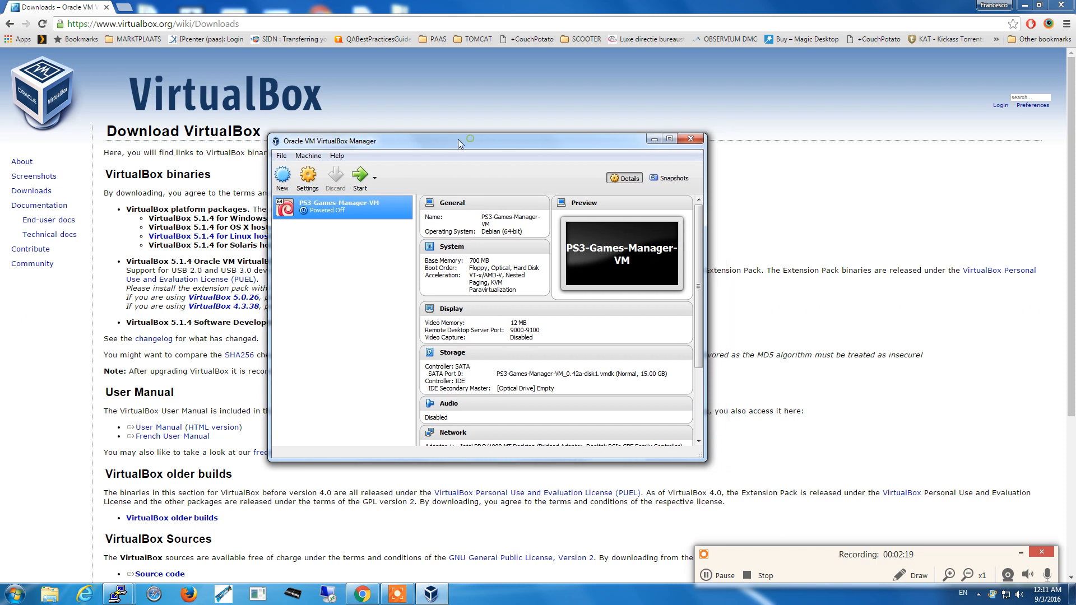
drag(458, 140, 427, 143)
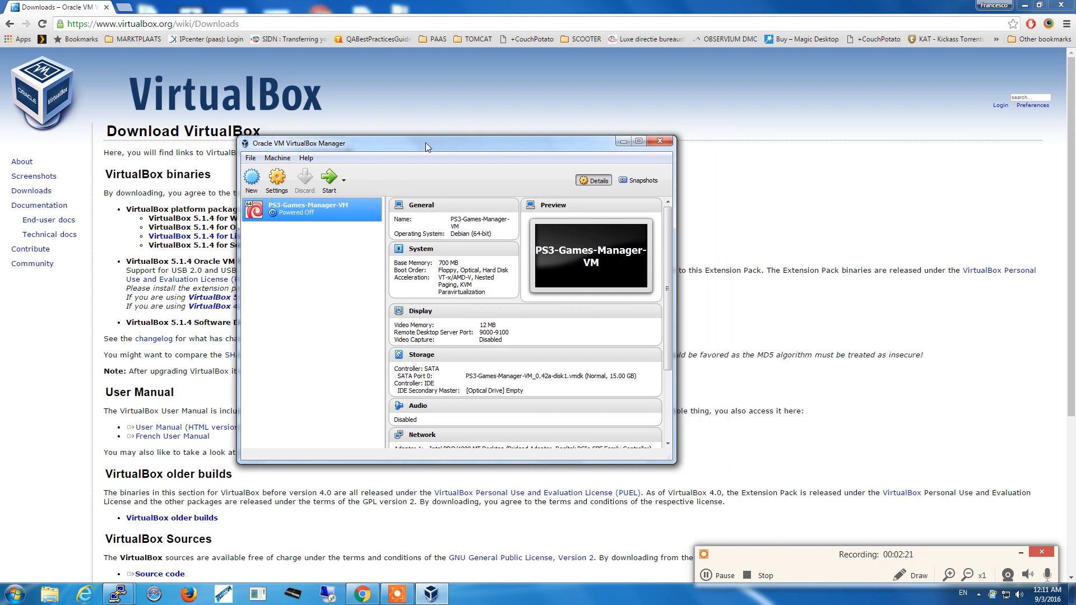
mouse_move(278, 215)
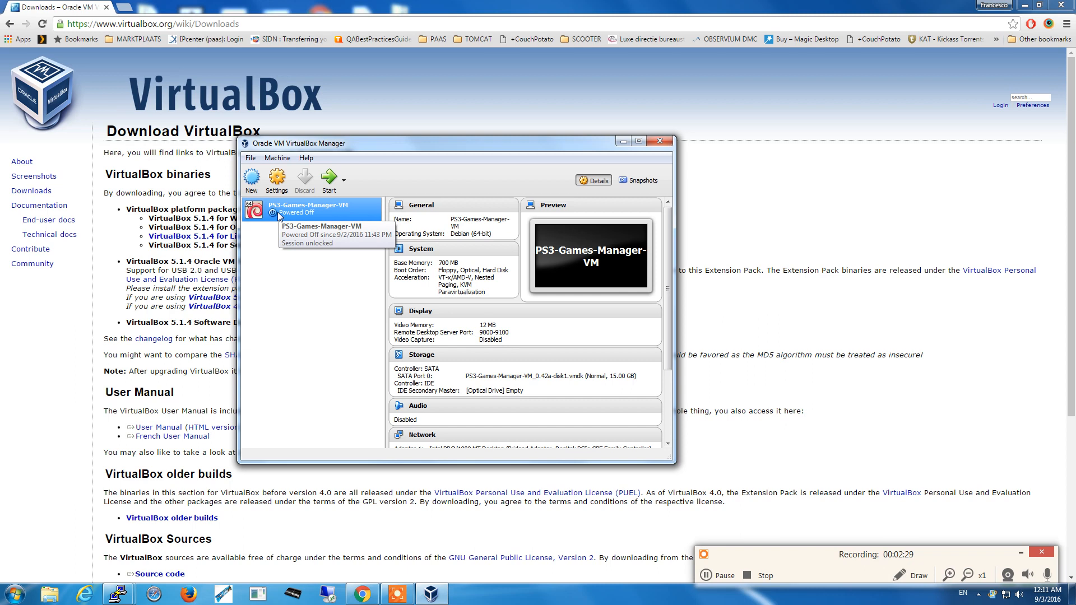
right_click(281, 211)
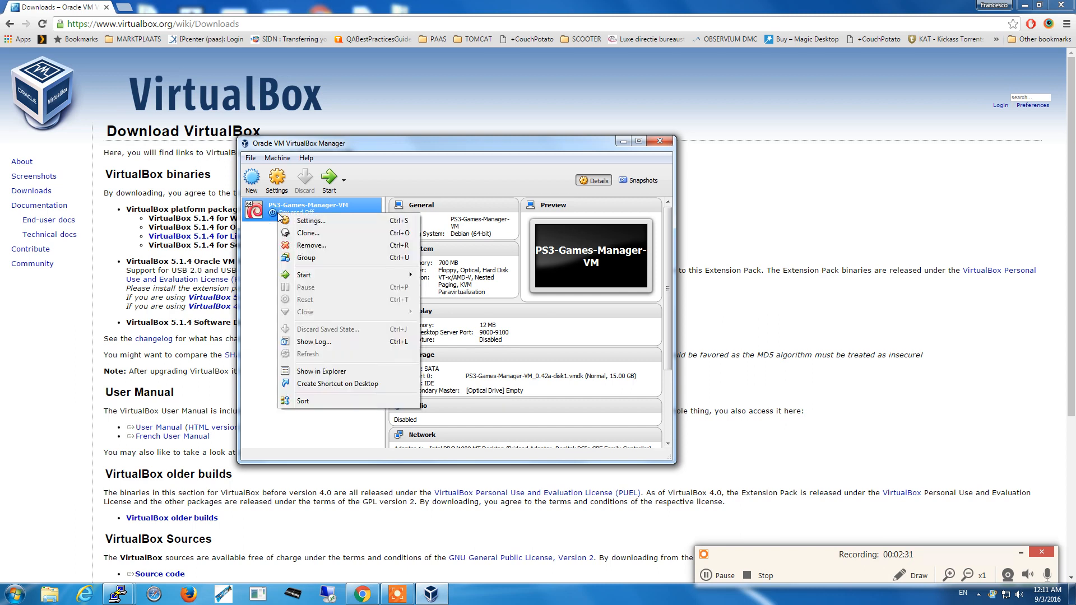
mouse_move(309, 247)
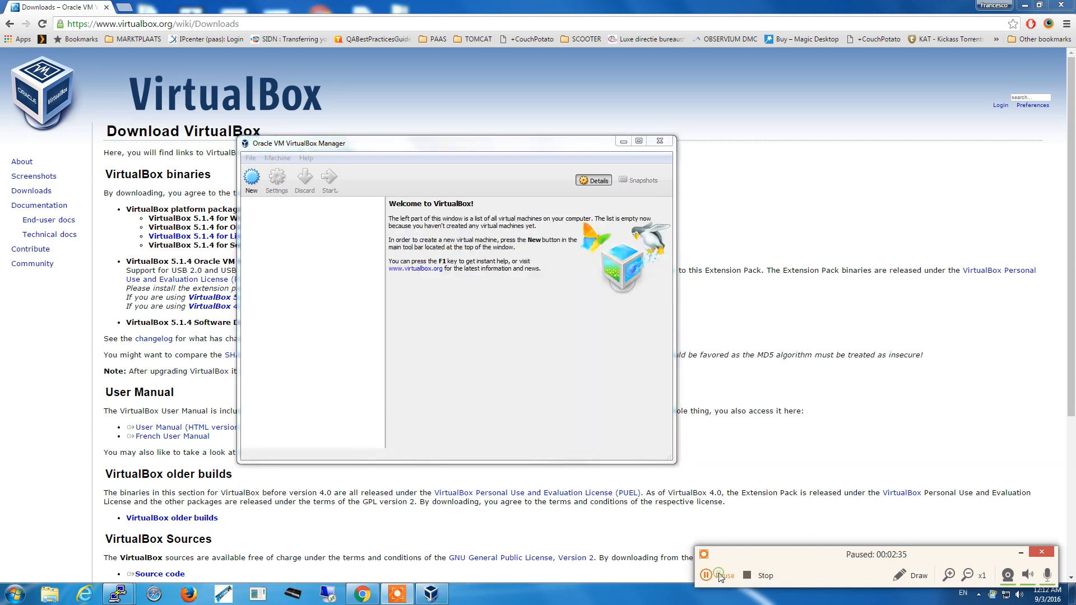
Step: Download PS3-Games-Manager-VM_0.42a.ova from the PS3 Games Manager download page via Google Drive
click(705, 575)
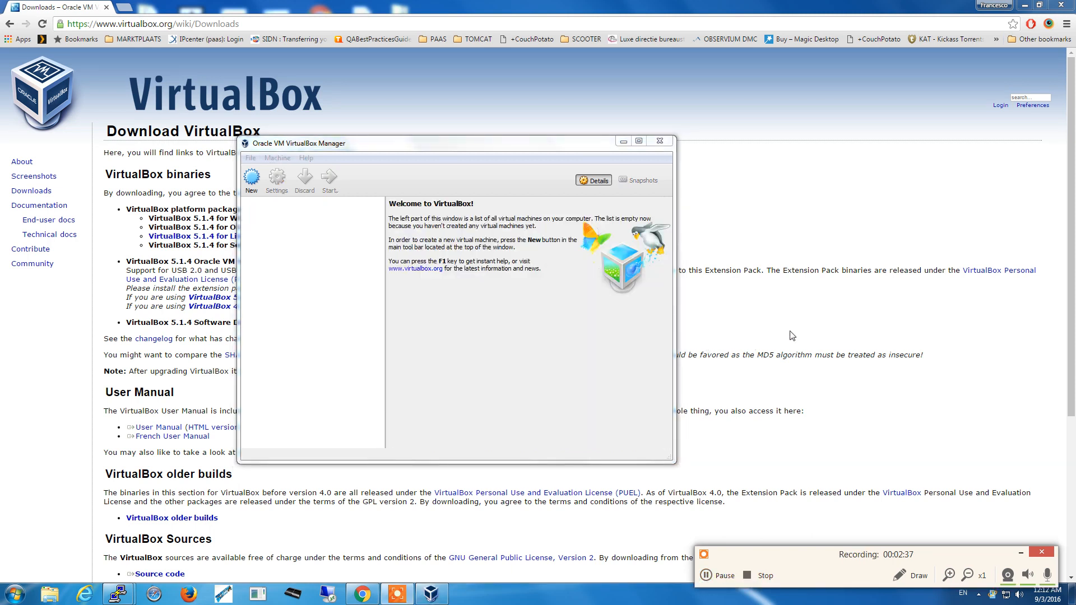
mouse_move(798, 324)
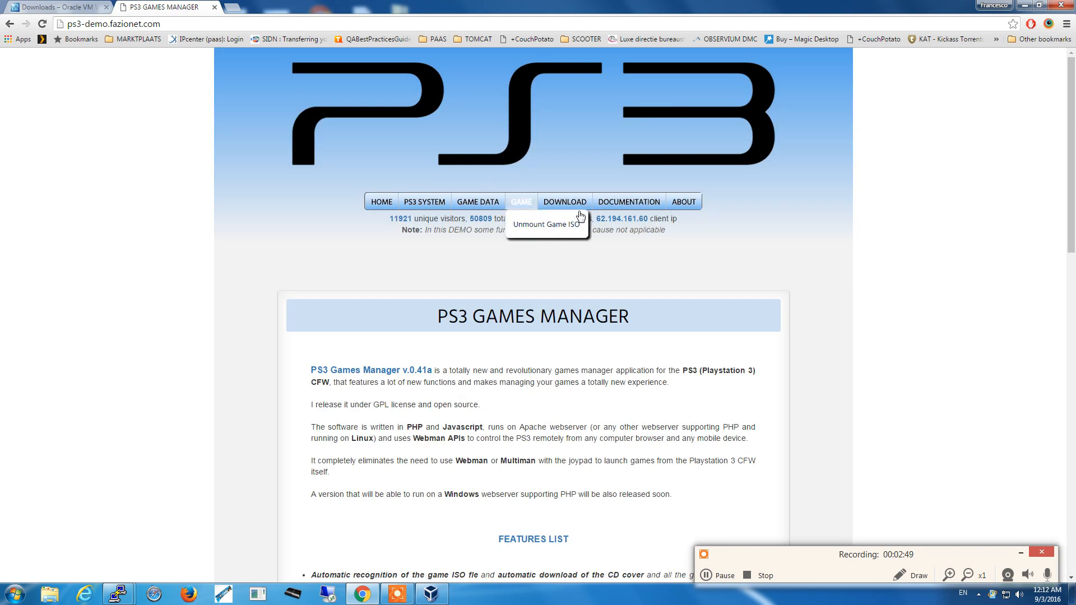
click(565, 201)
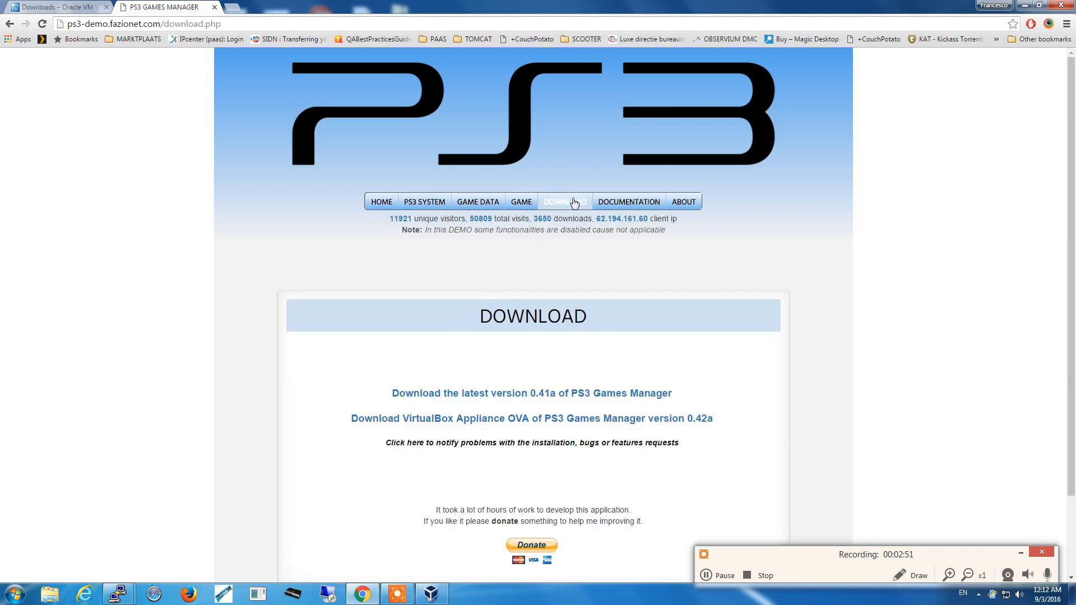
scroll(down, 3)
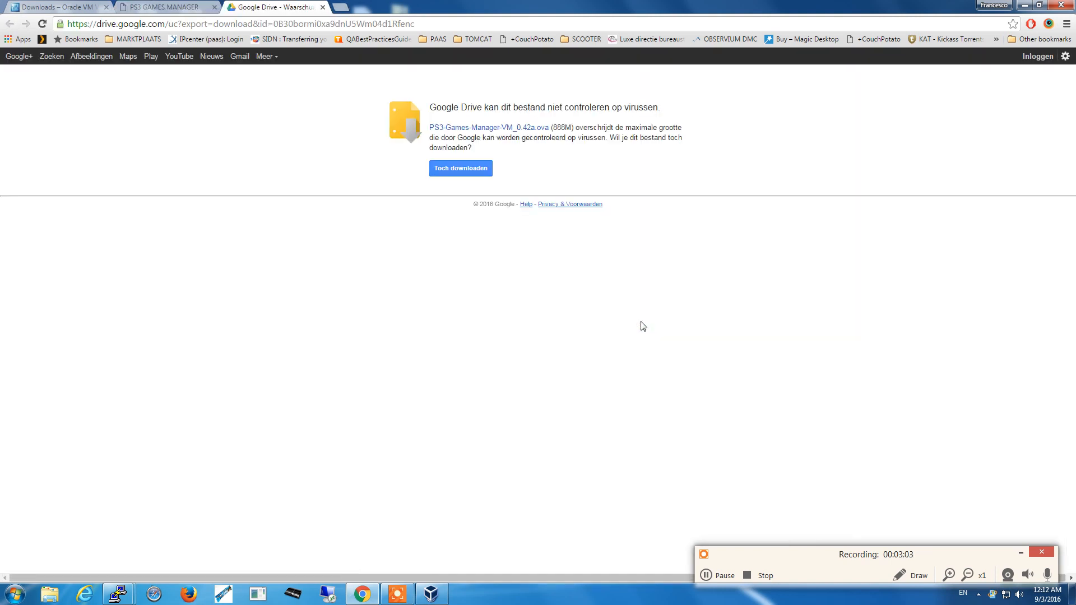
mouse_move(524, 132)
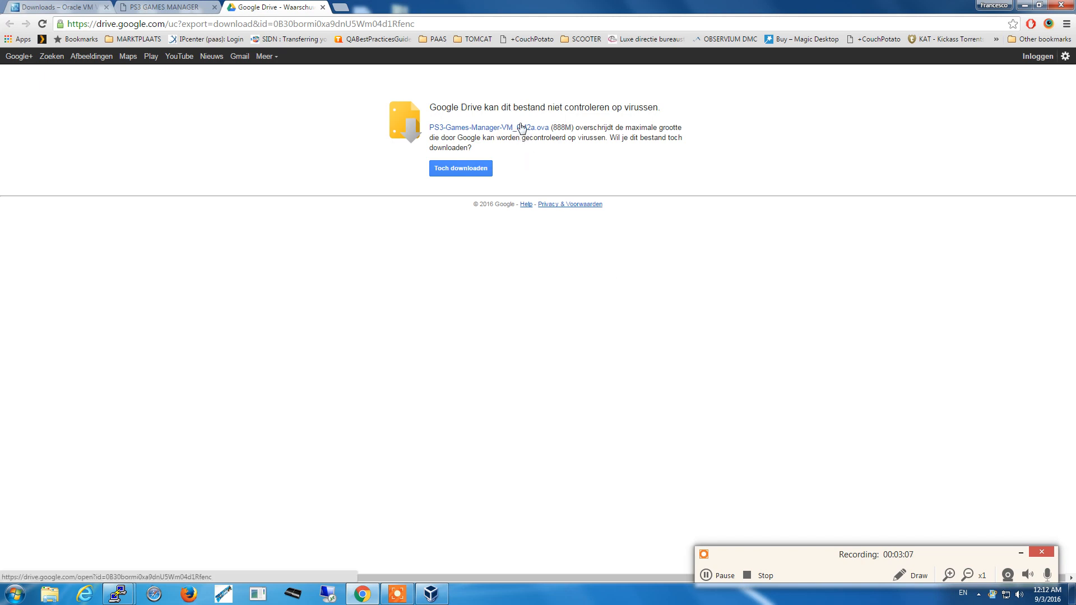
click(461, 168)
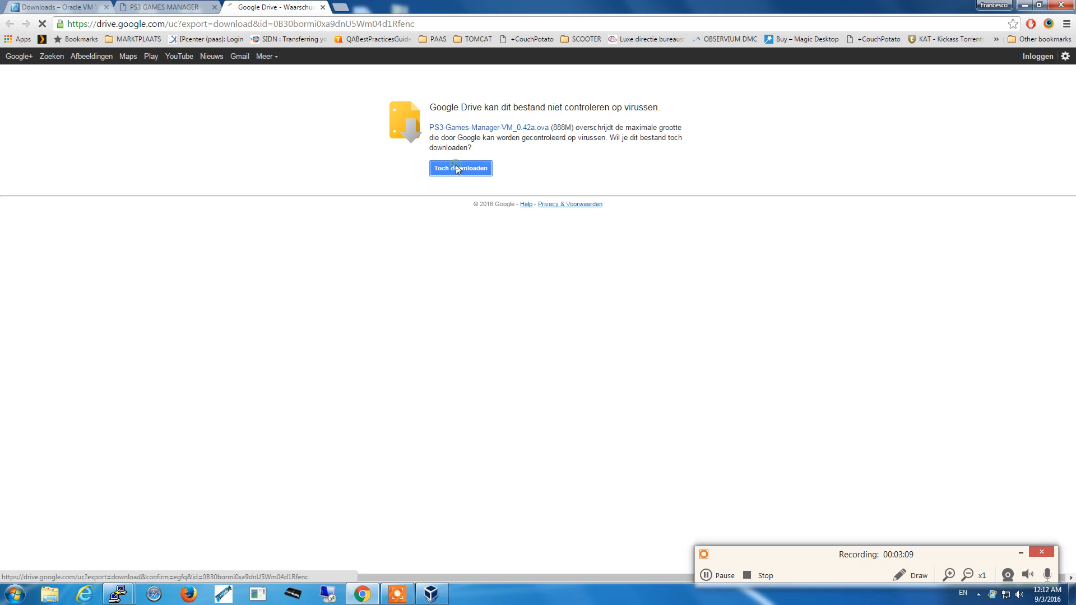
click(460, 169)
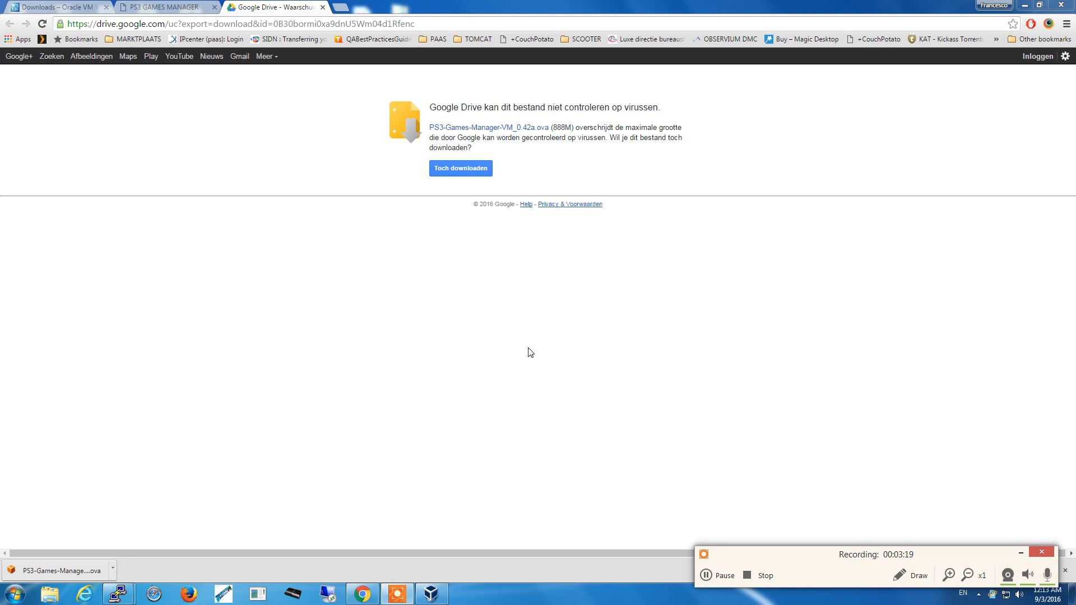
mouse_move(296, 397)
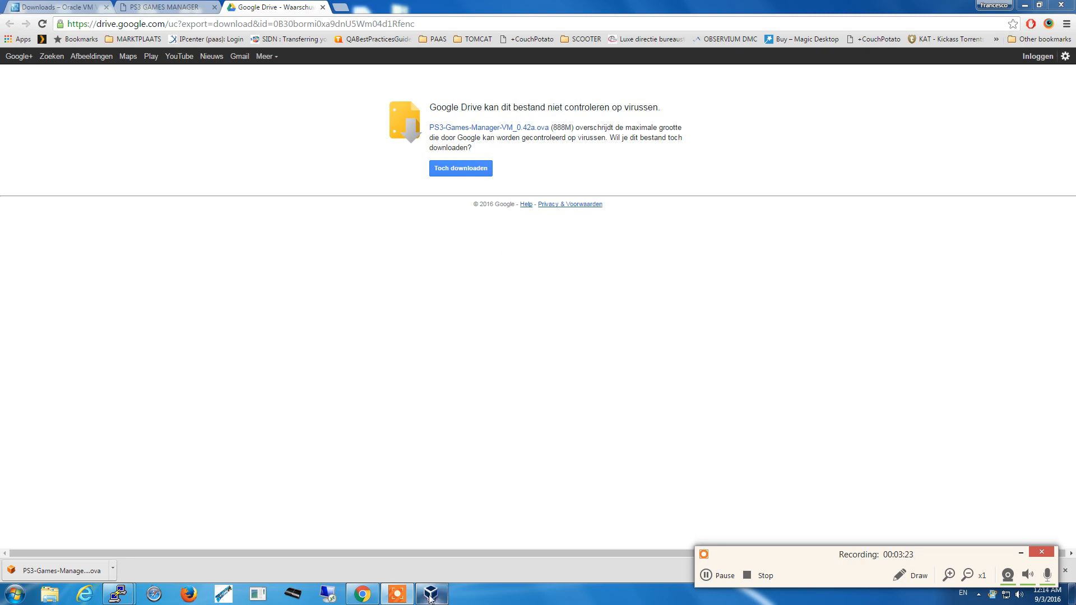
Step: Load PS3-Games-Manager-VM_0.42a.ova in Import Appliance and continue to its settings
click(431, 594)
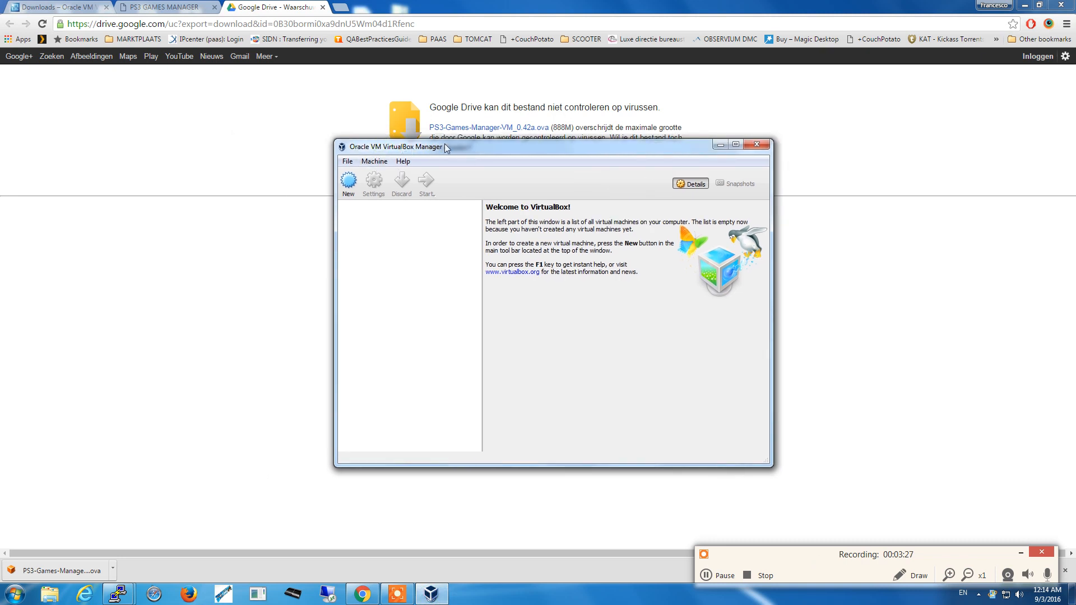
click(347, 161)
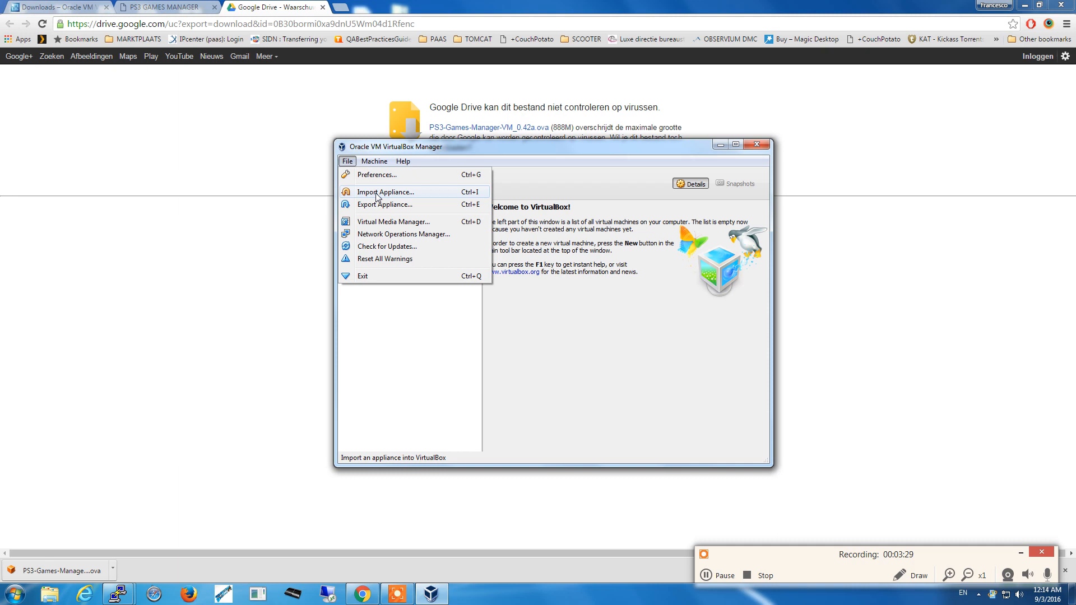
click(386, 192)
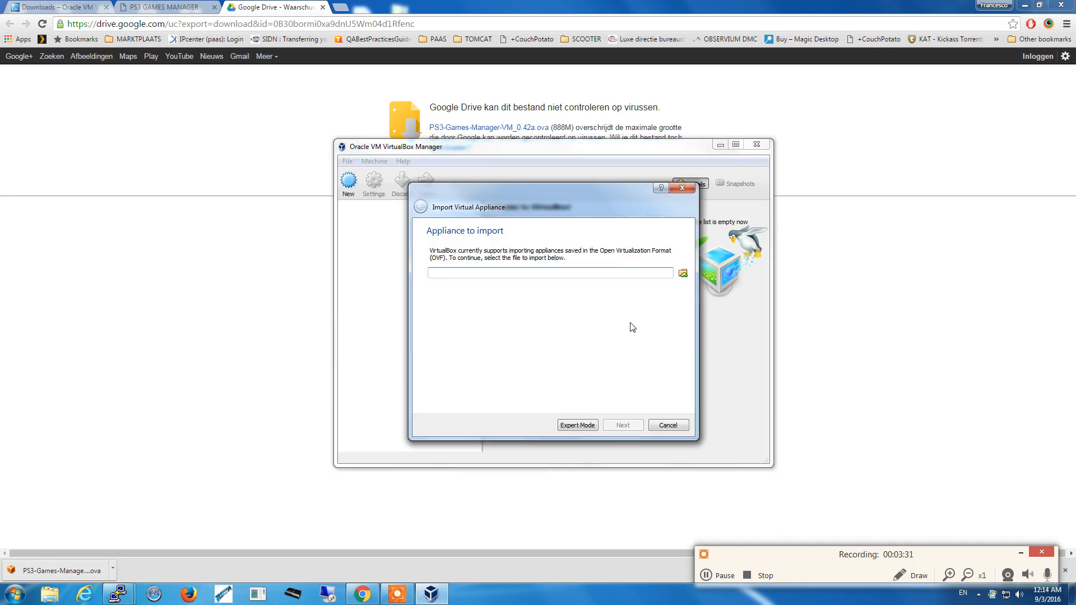
click(682, 273)
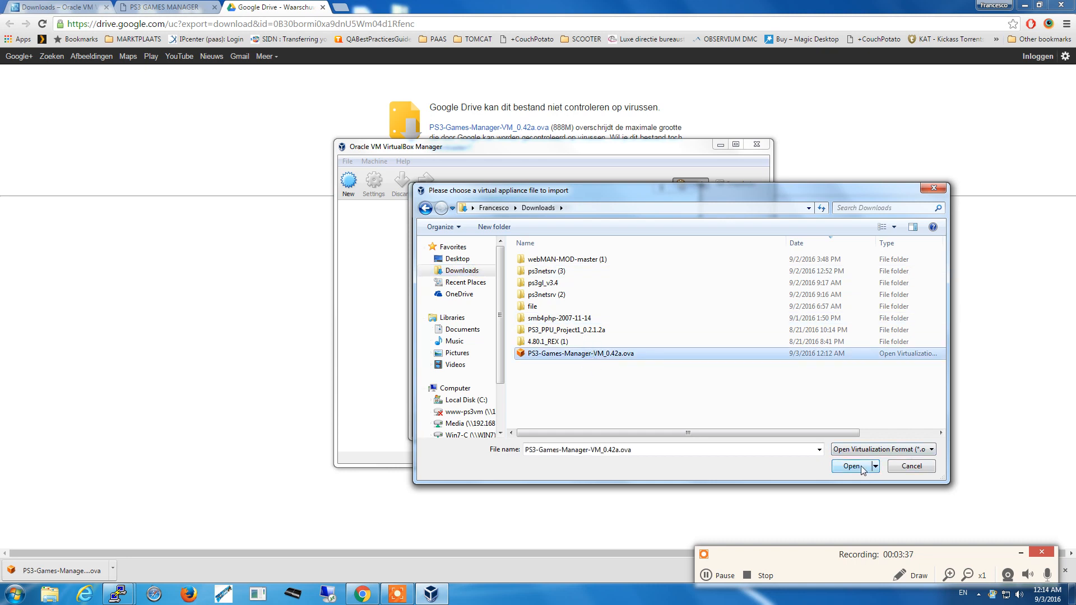
click(851, 466)
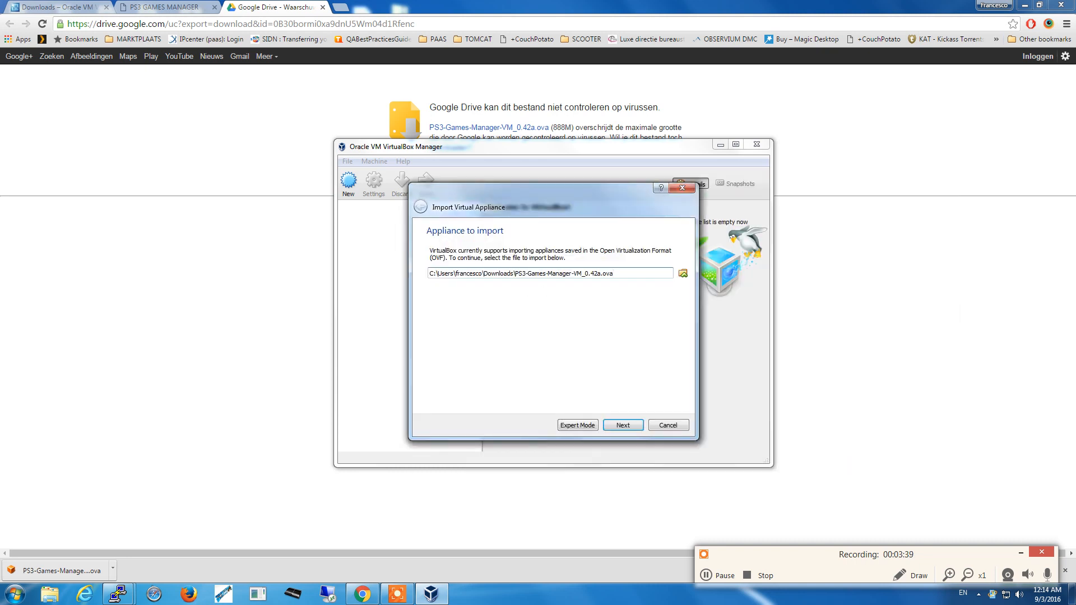
click(623, 425)
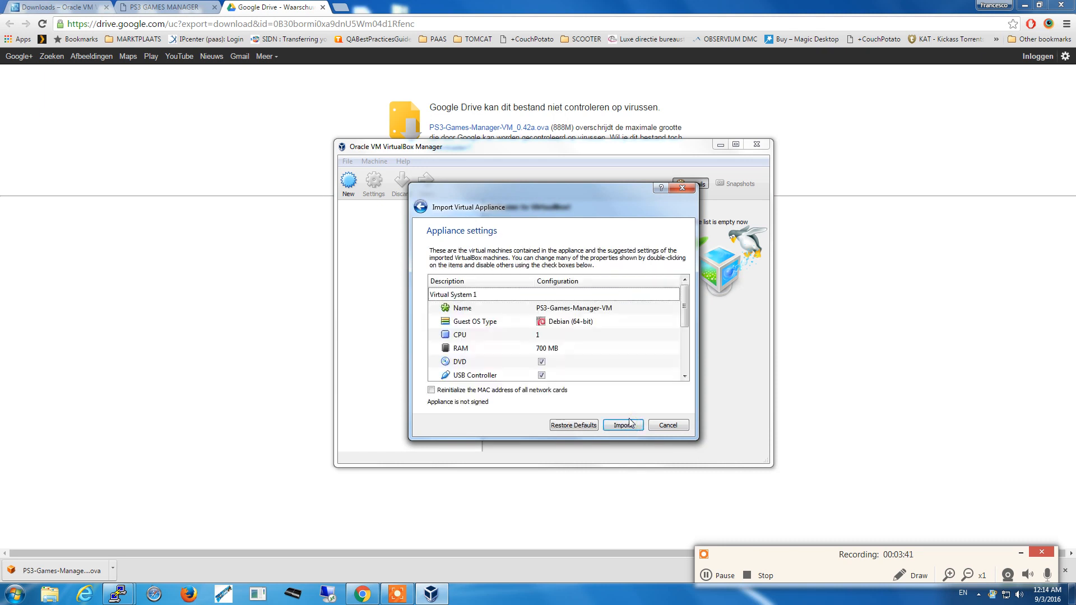
mouse_move(455, 346)
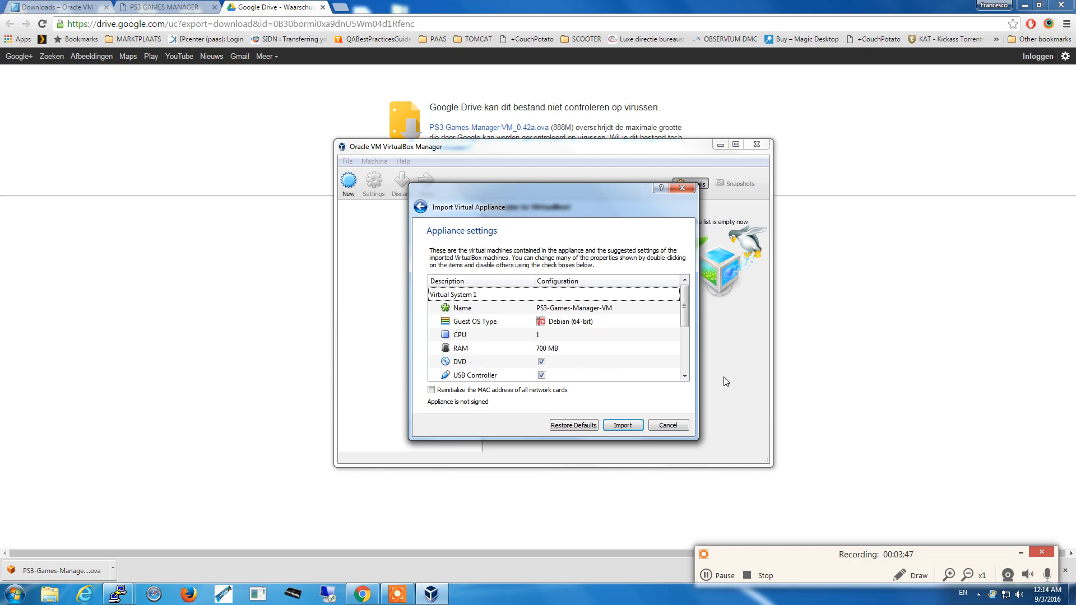
mouse_move(581, 346)
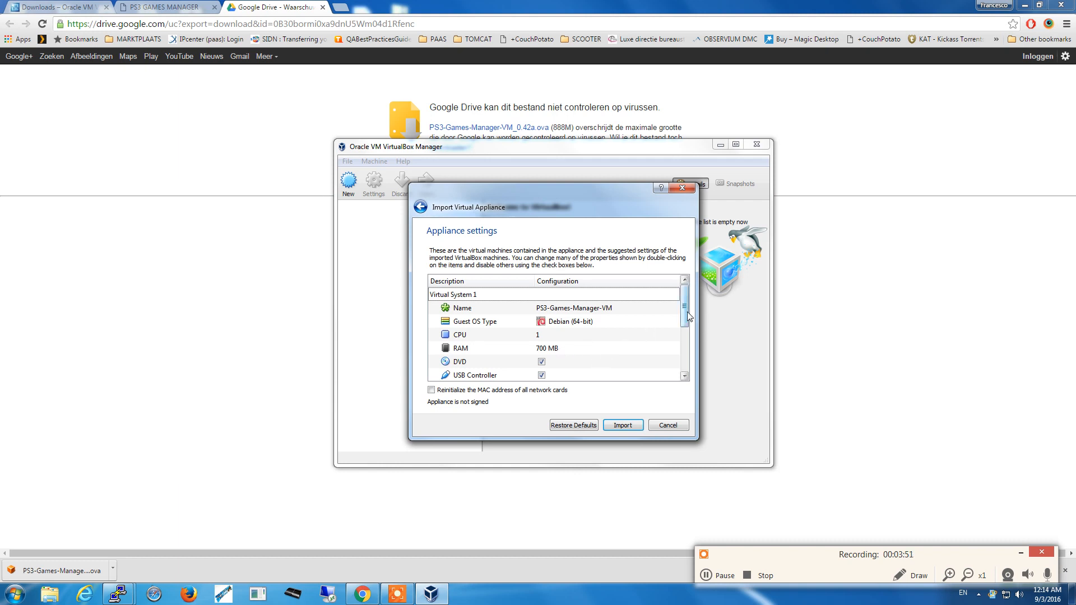
Step: Enable MAC address reinitialization for all network cards and untick the USB Controller
scroll(down, 3)
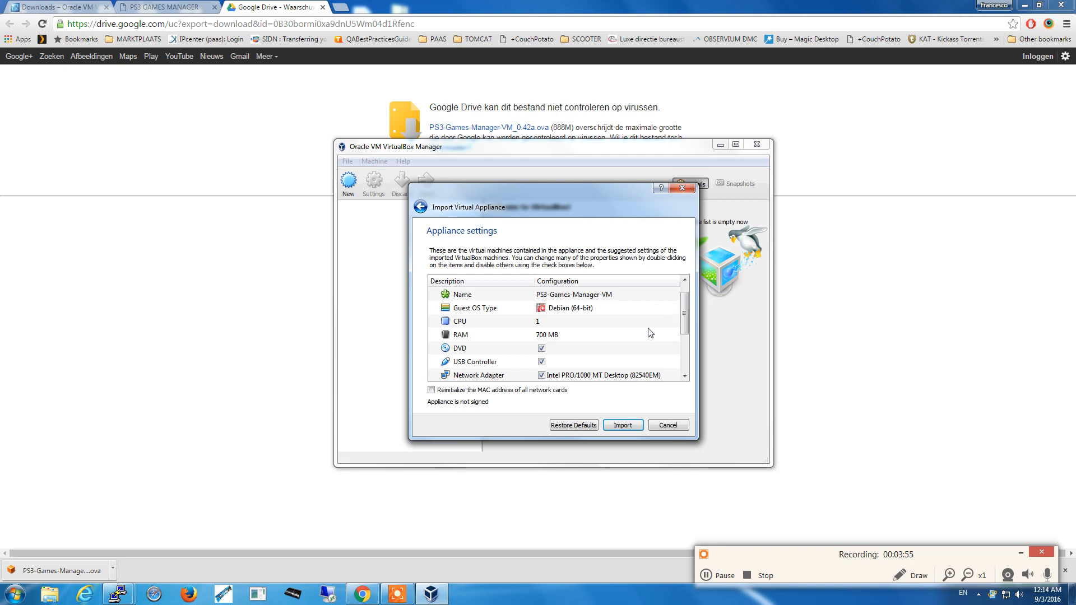
scroll(down, 3)
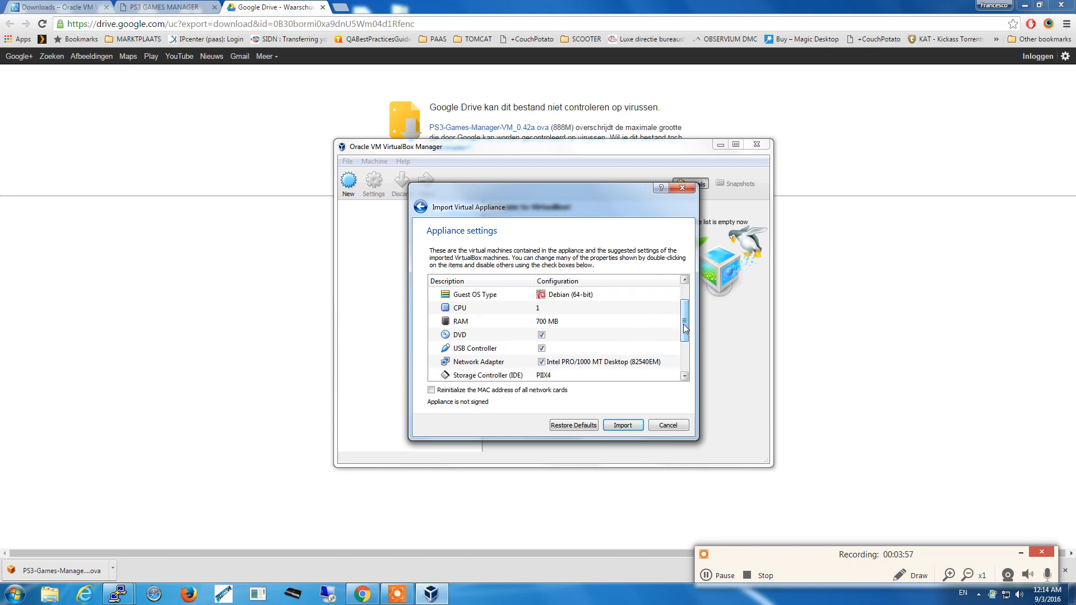
mouse_move(542, 411)
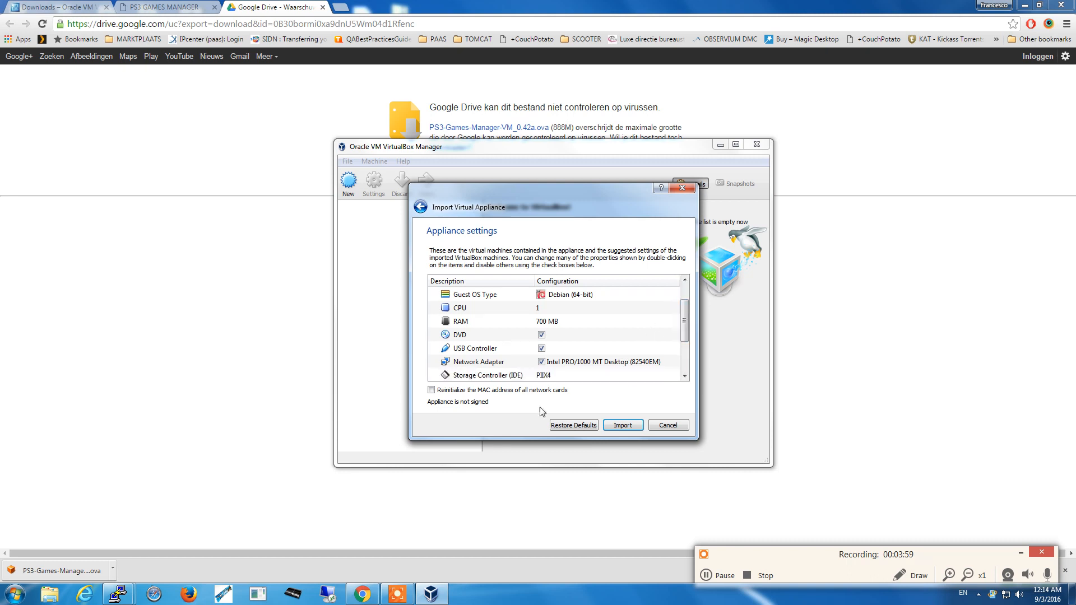
click(431, 390)
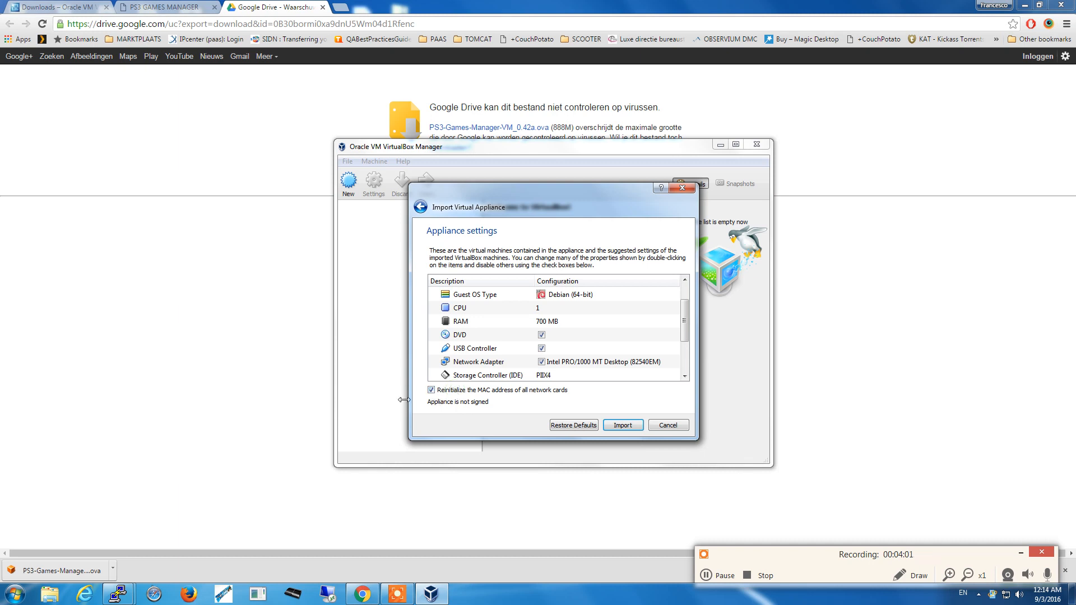
mouse_move(560, 394)
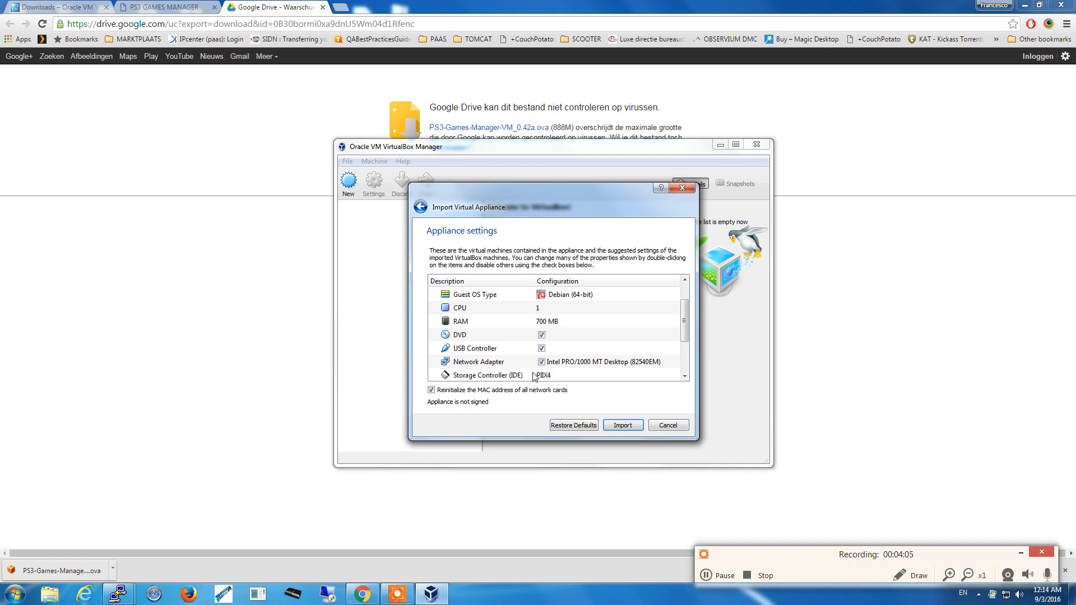
click(540, 348)
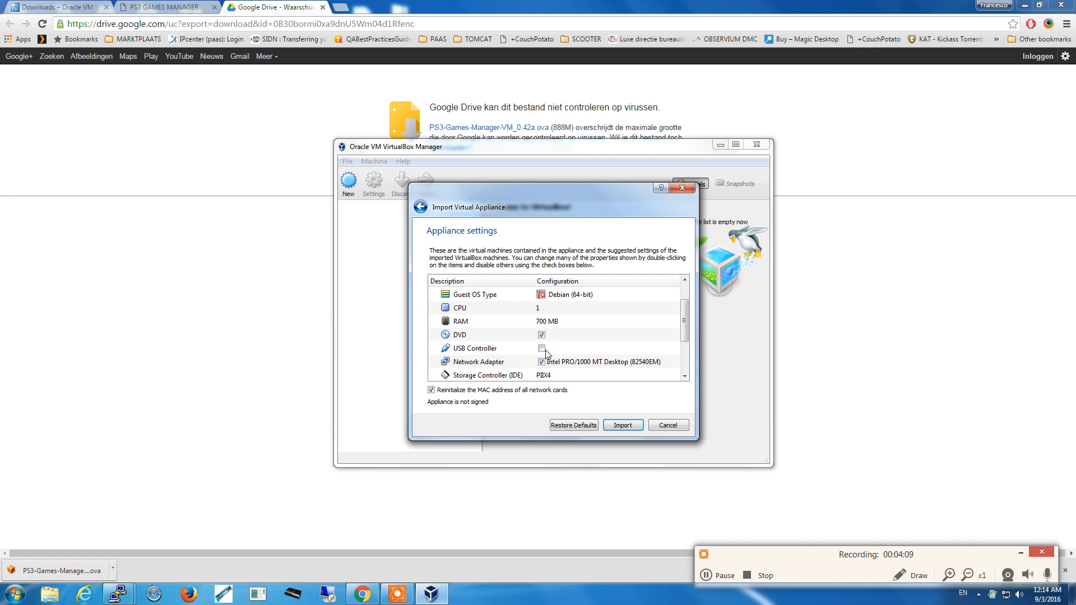
scroll(down, 3)
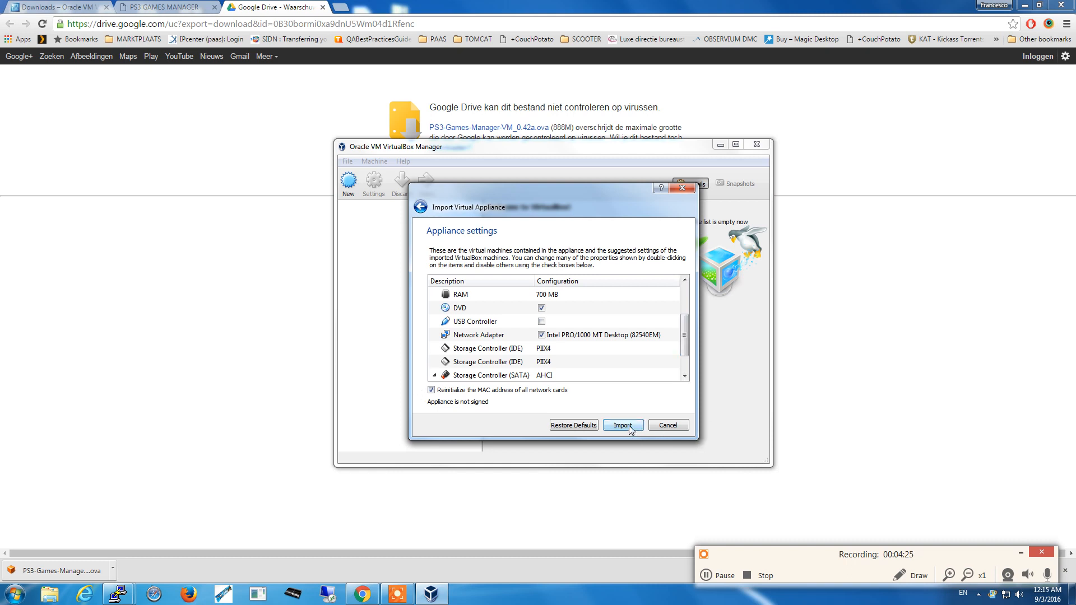
Step: Import the appliance and select the new powered-off PS3-Games-Manager-VM
click(623, 425)
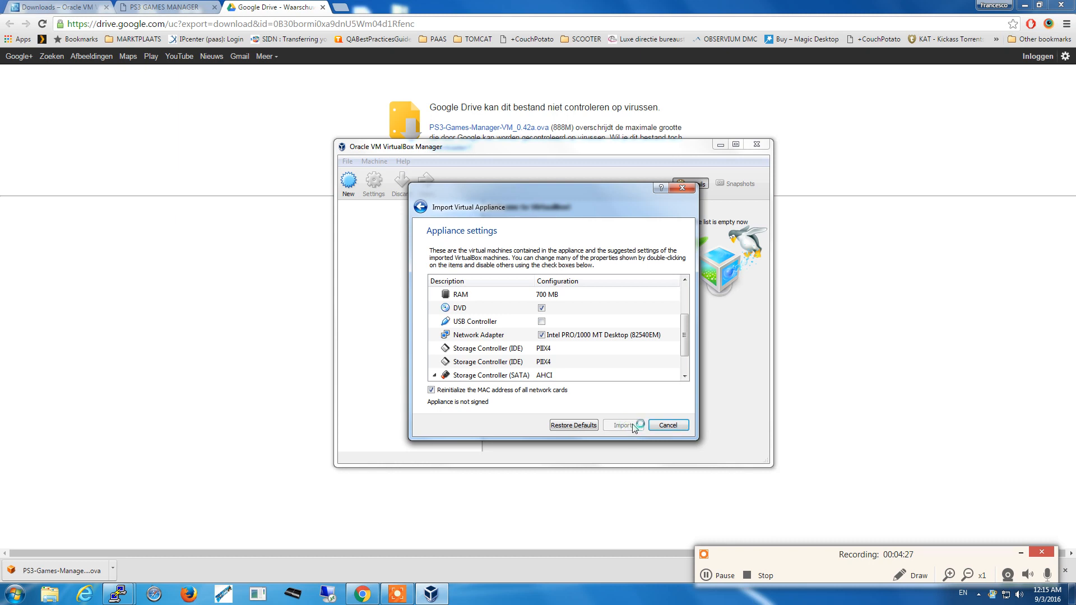
click(623, 425)
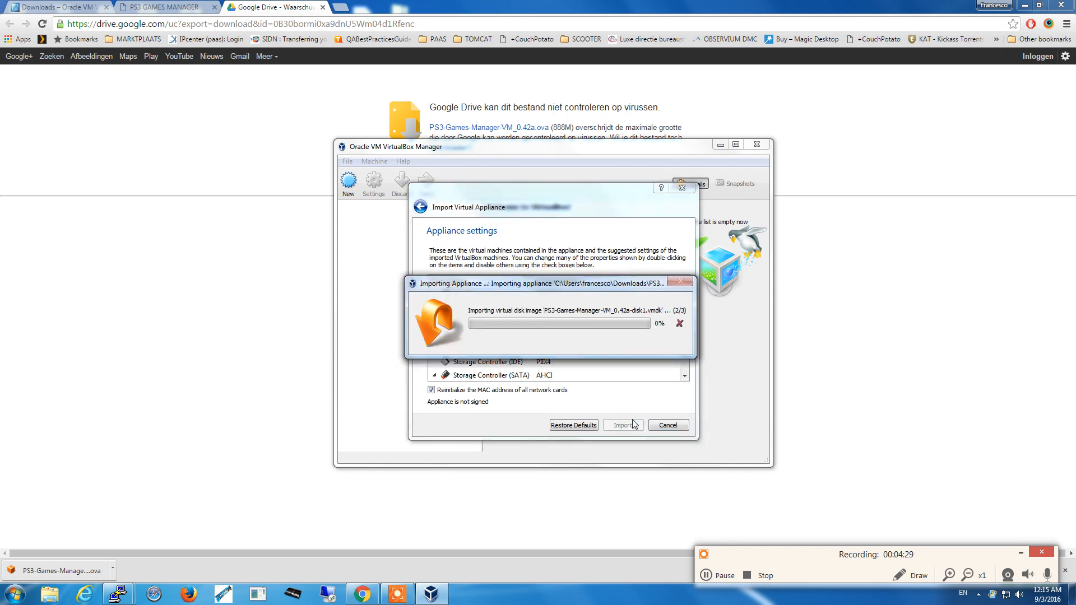
mouse_move(720, 580)
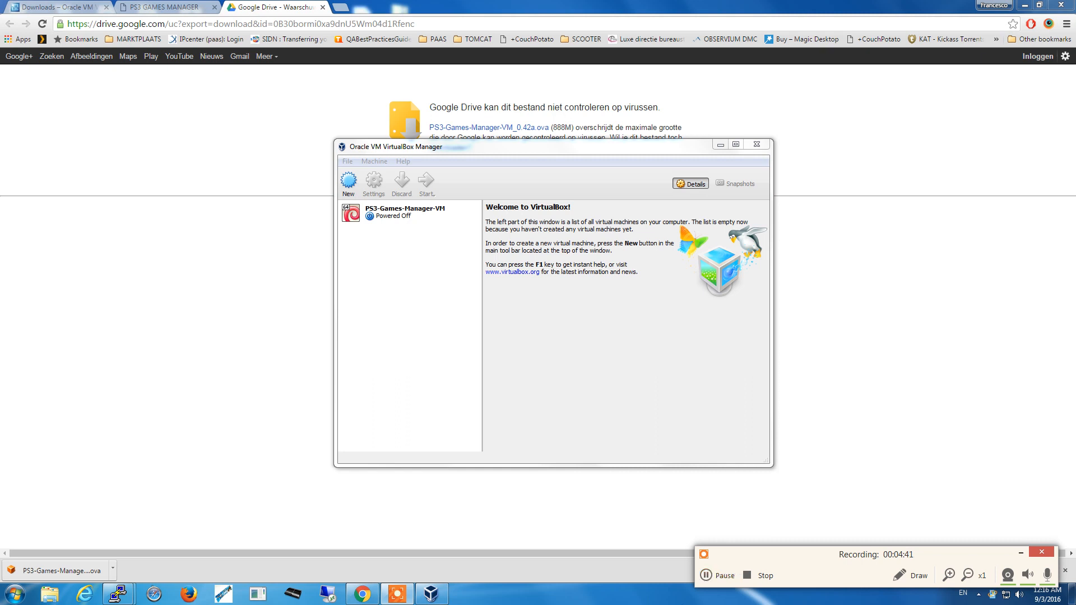
click(405, 212)
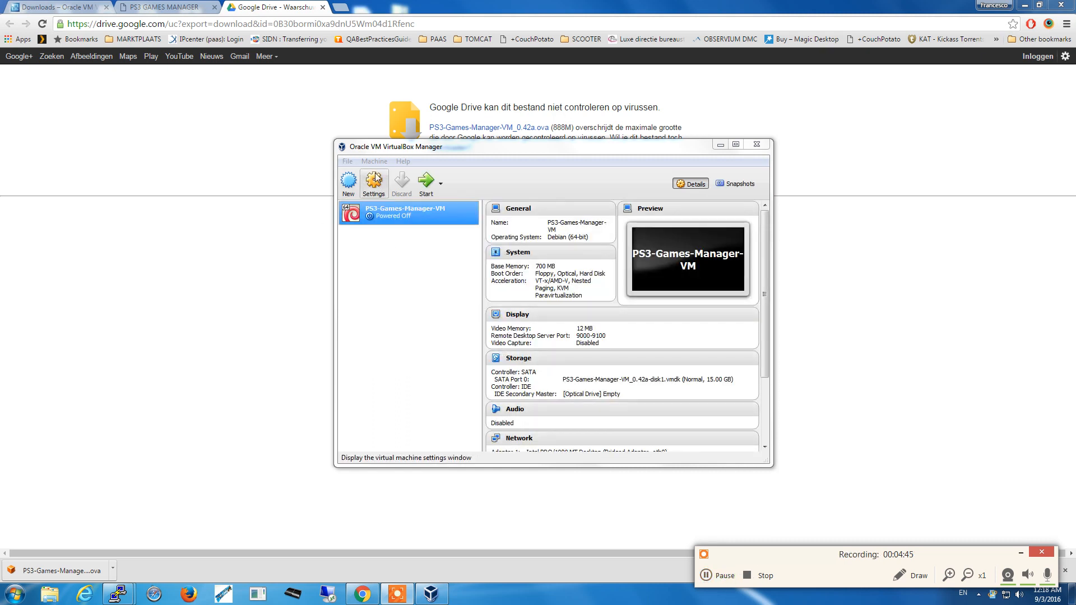
Step: Untick Enable Server under Display > Remote Display and save the VM settings
click(373, 183)
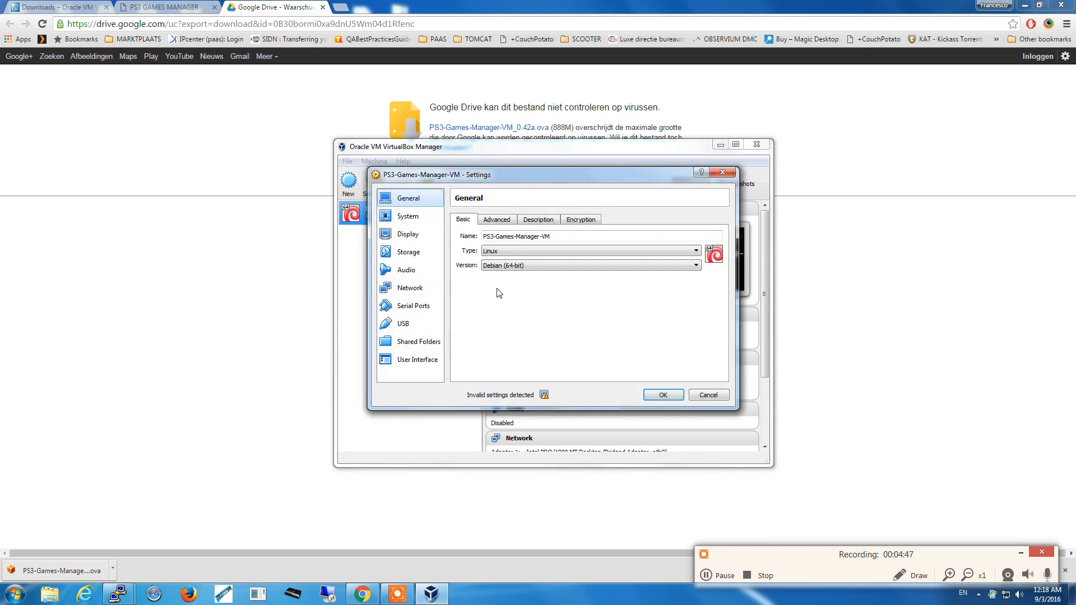
click(408, 234)
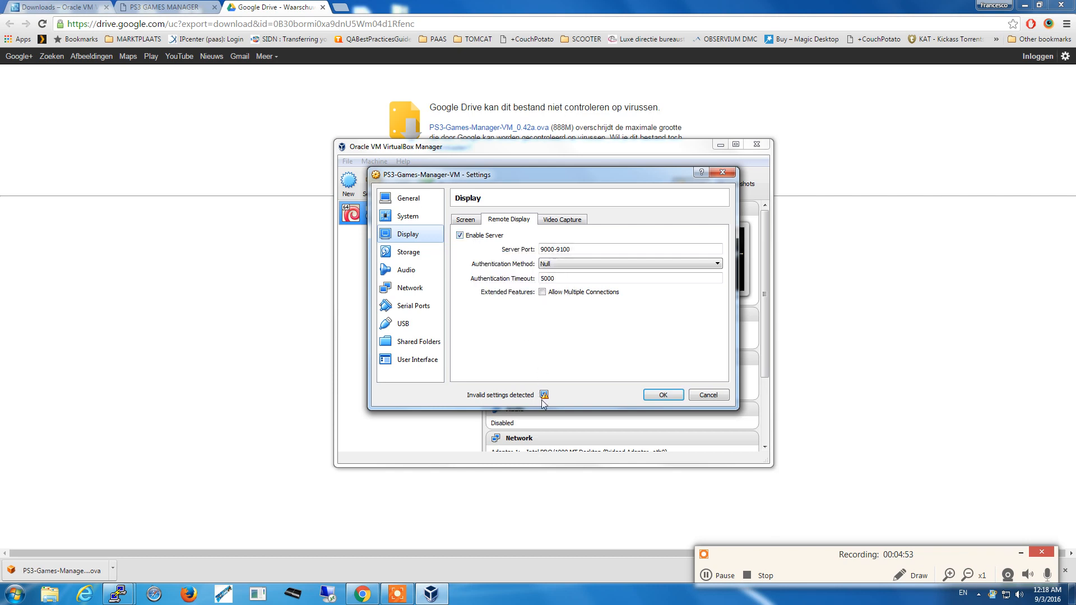
mouse_move(544, 394)
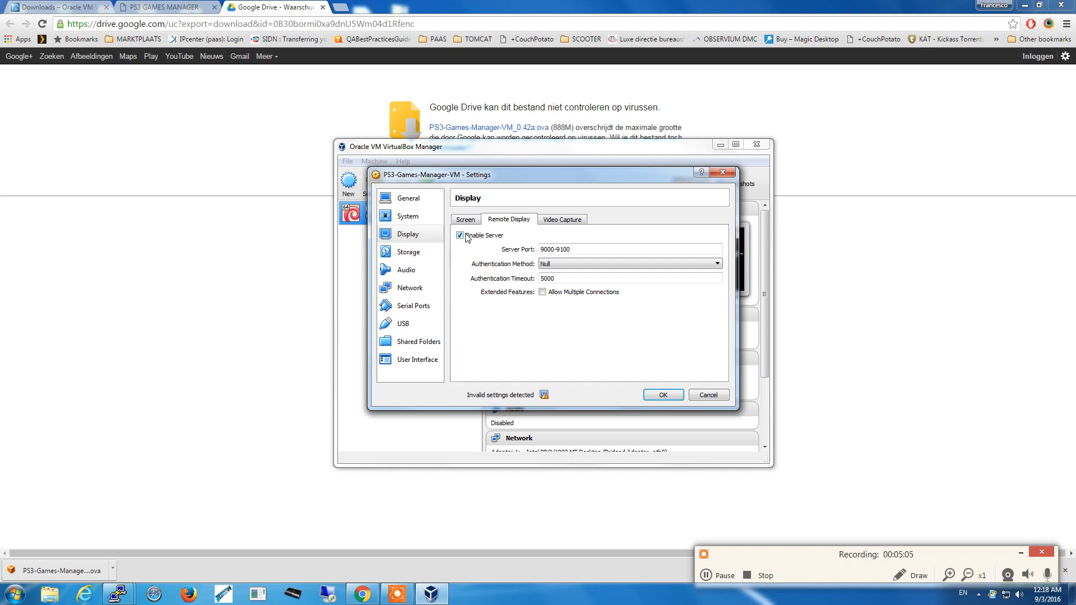
click(459, 236)
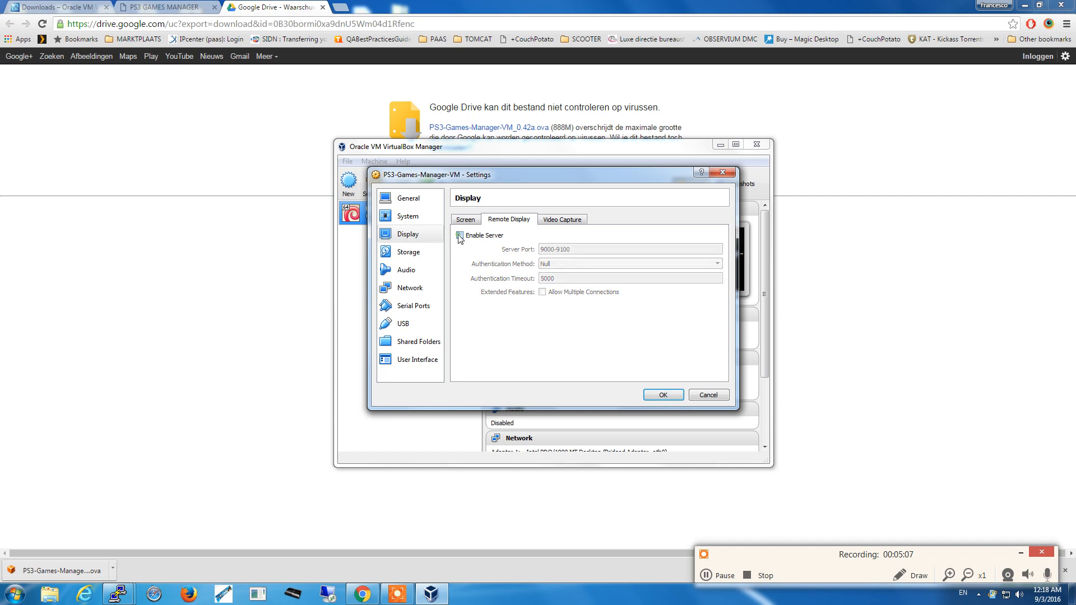
click(459, 235)
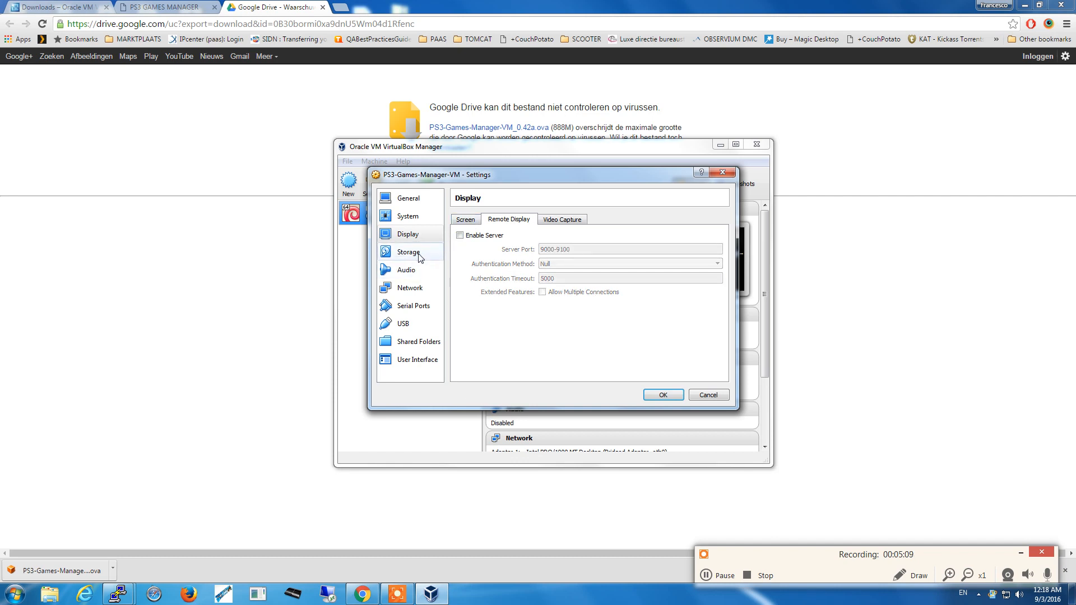
click(707, 575)
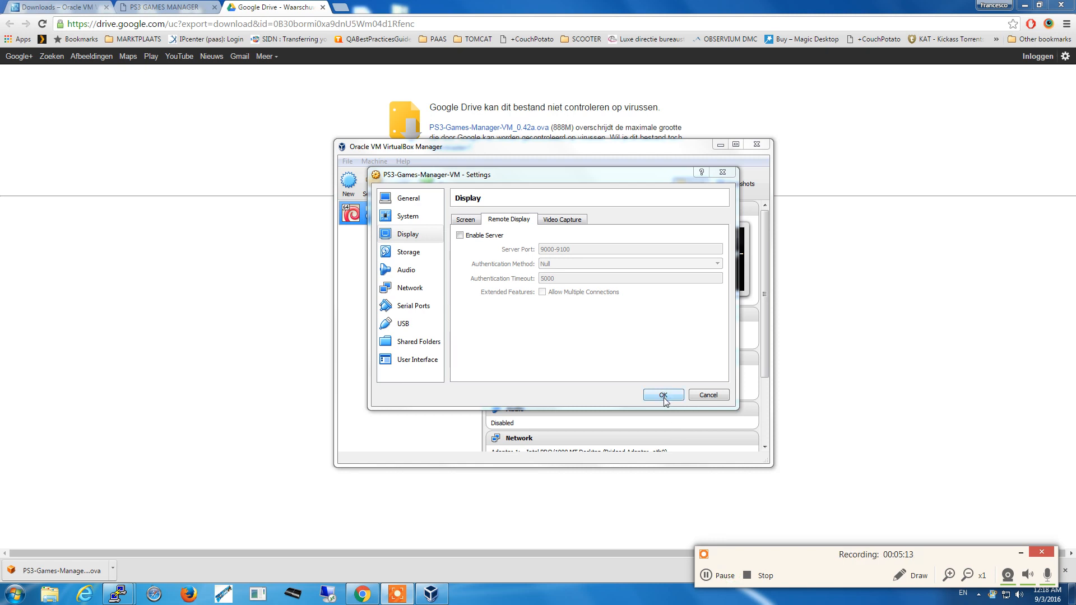
click(663, 394)
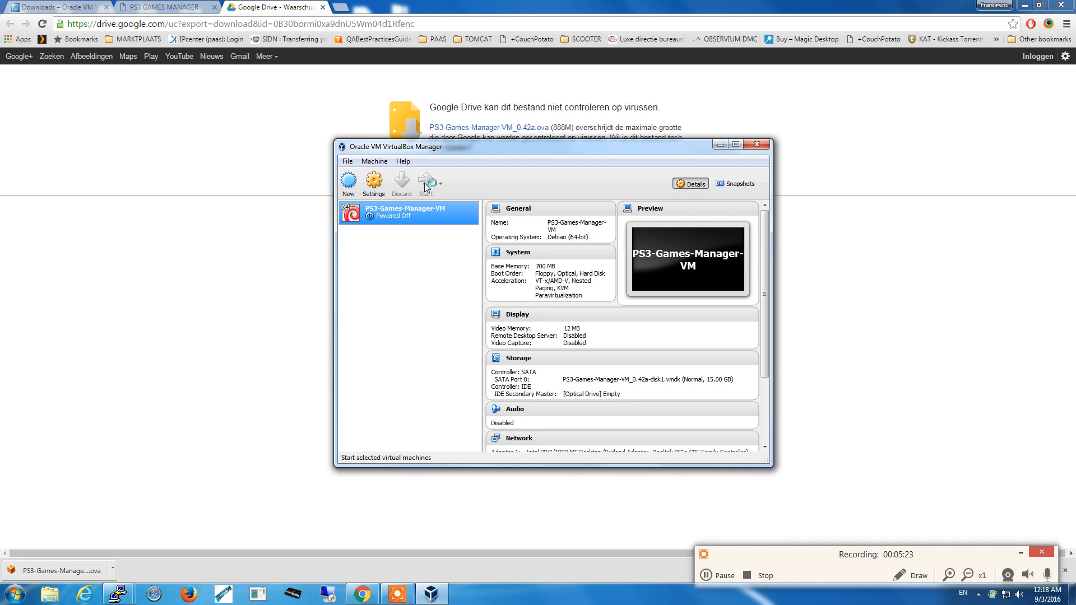
Step: Start PS3-Games-Manager-VM and let it boot to the login prompt
click(425, 183)
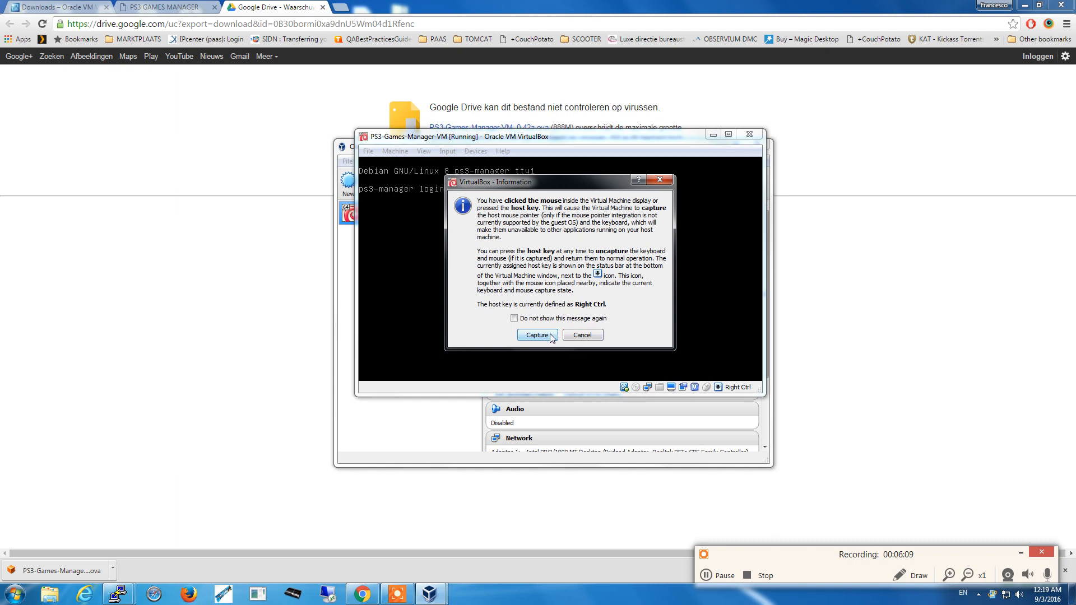
Step: Log in to the ps3-manager console as root and reach the shell
click(537, 334)
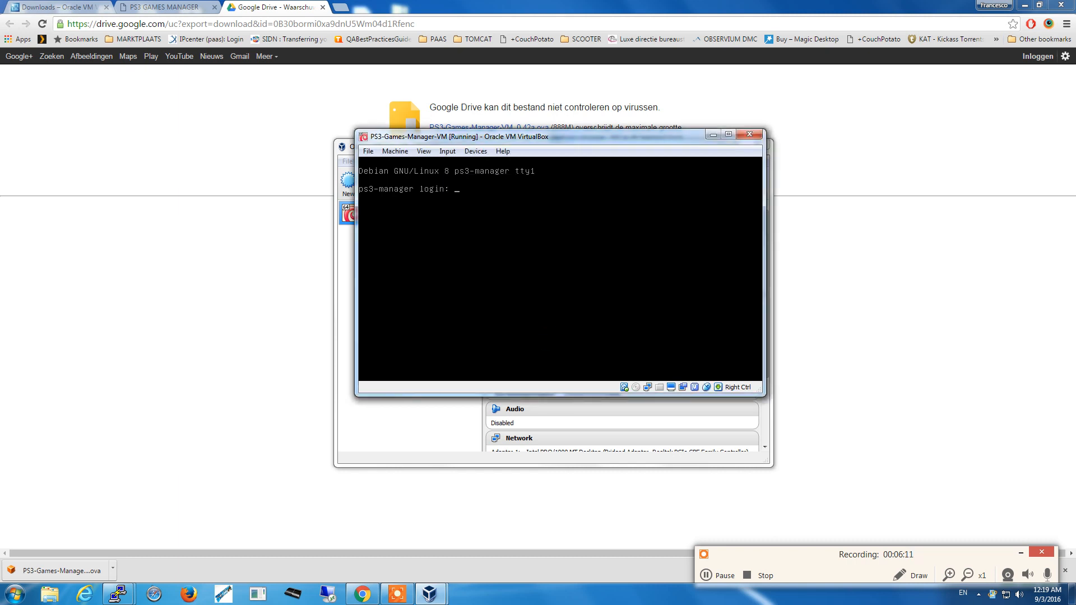
text(root)
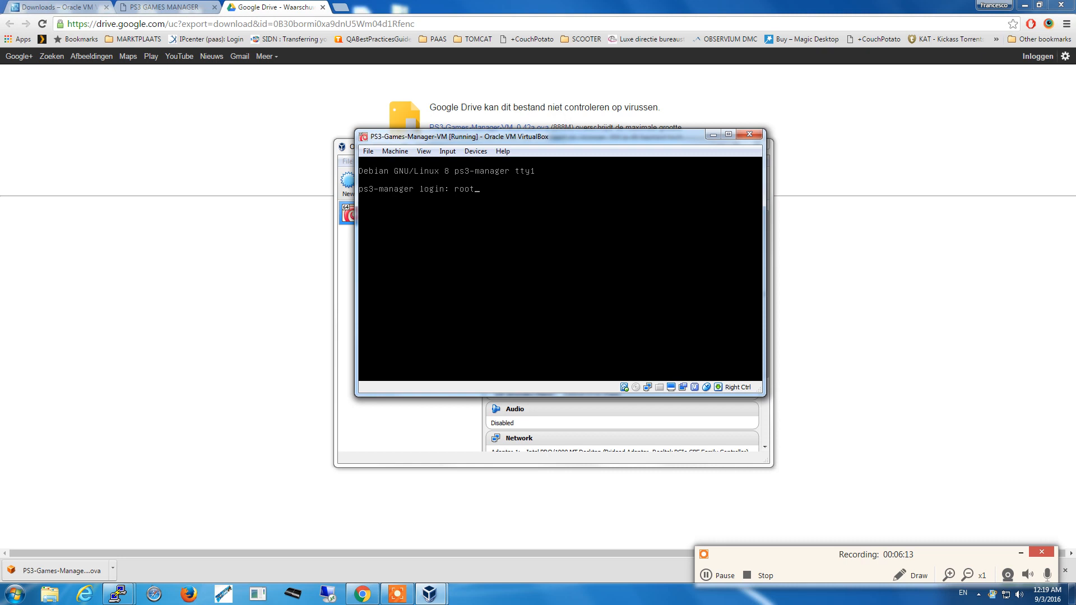
key(Return)
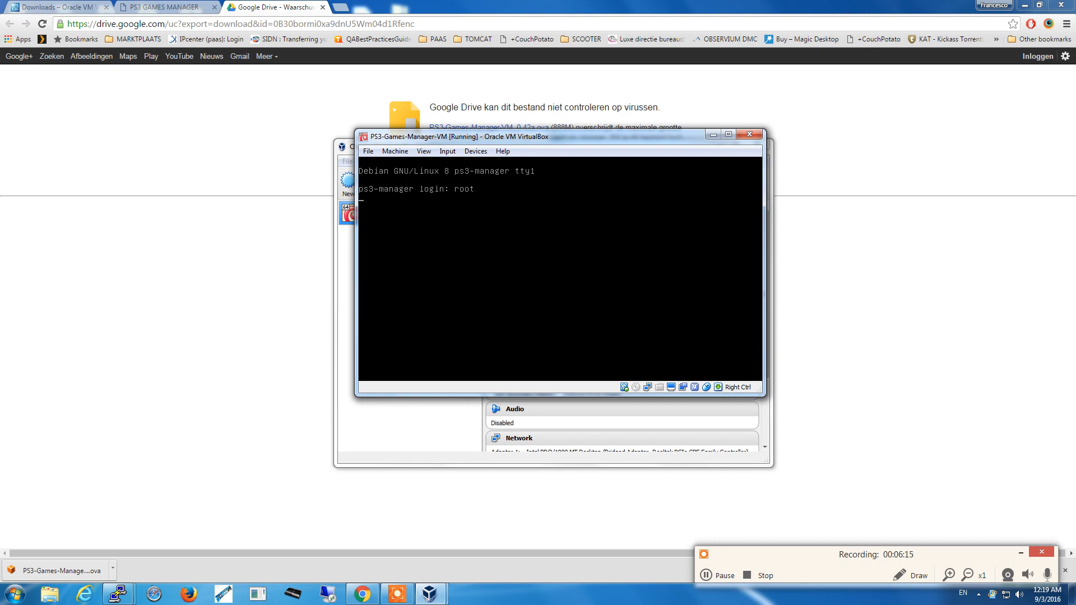
key(Enter)
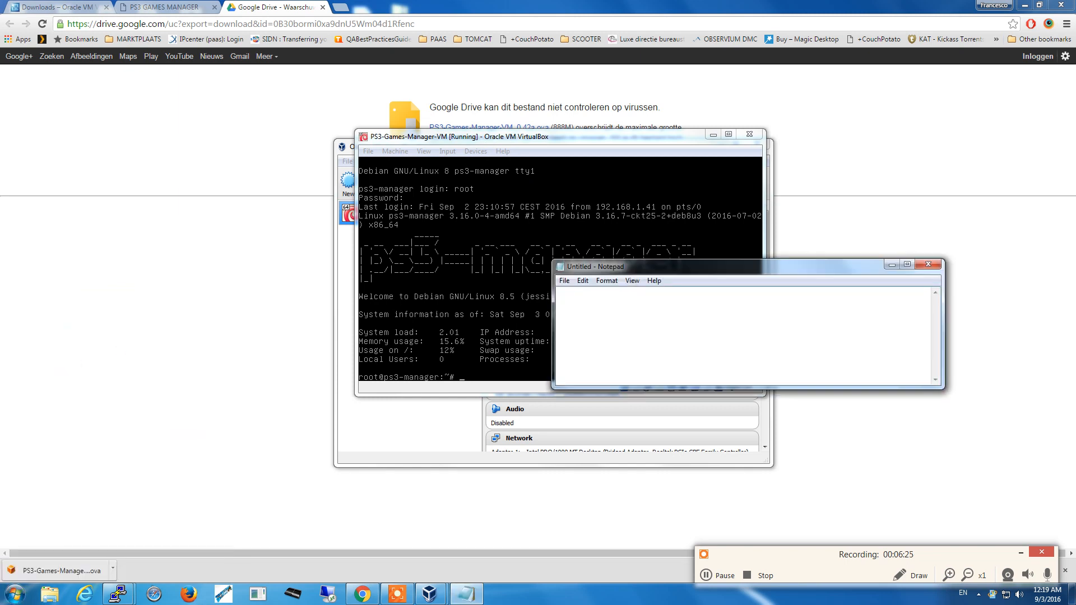
text(ps-4)
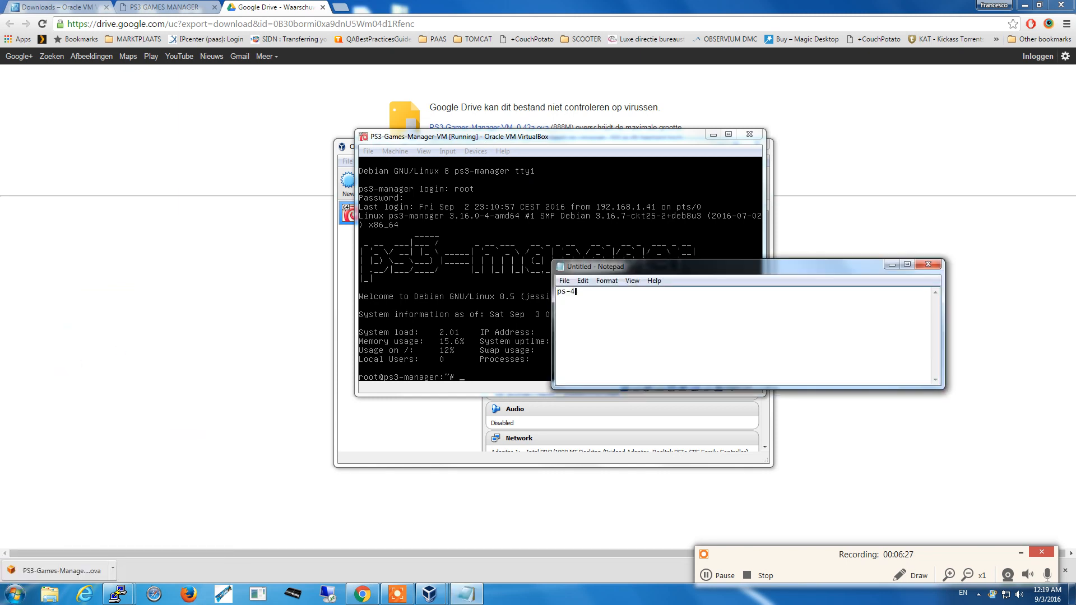
text(ps3-ma)
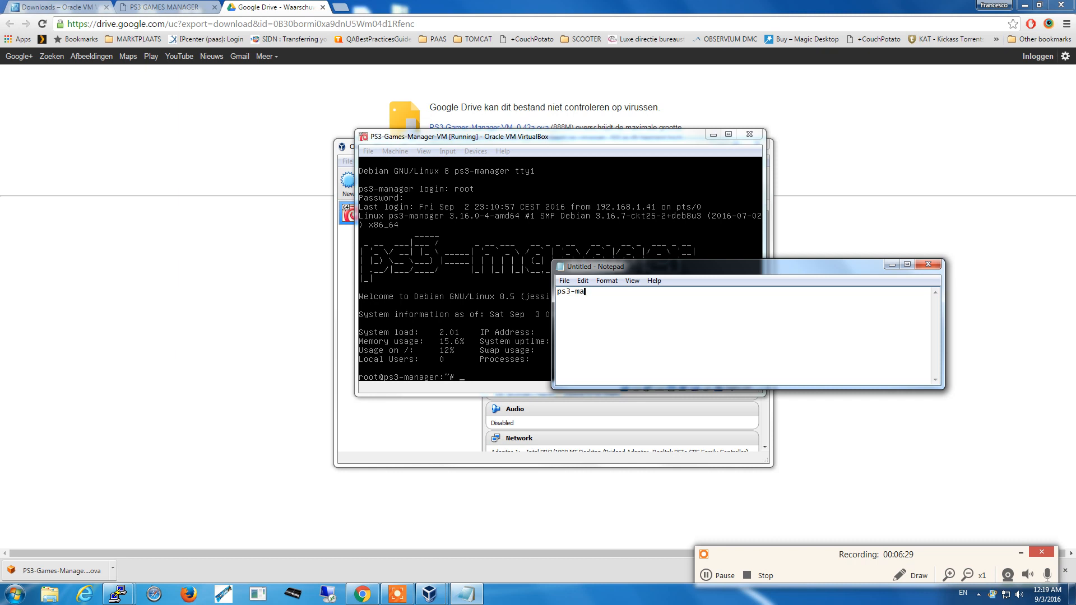
text(nager)
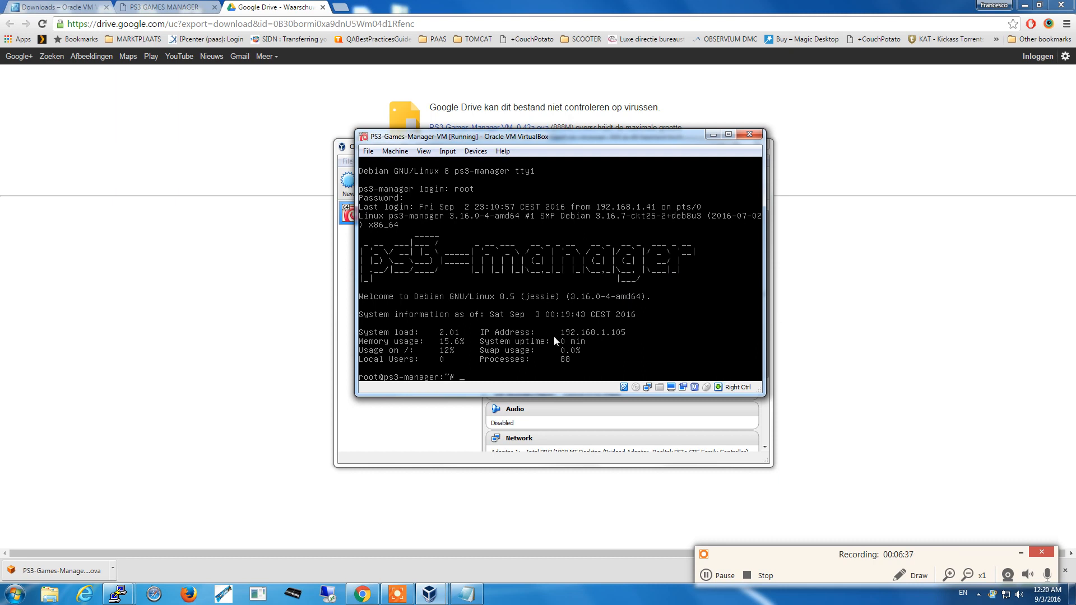
mouse_move(561, 336)
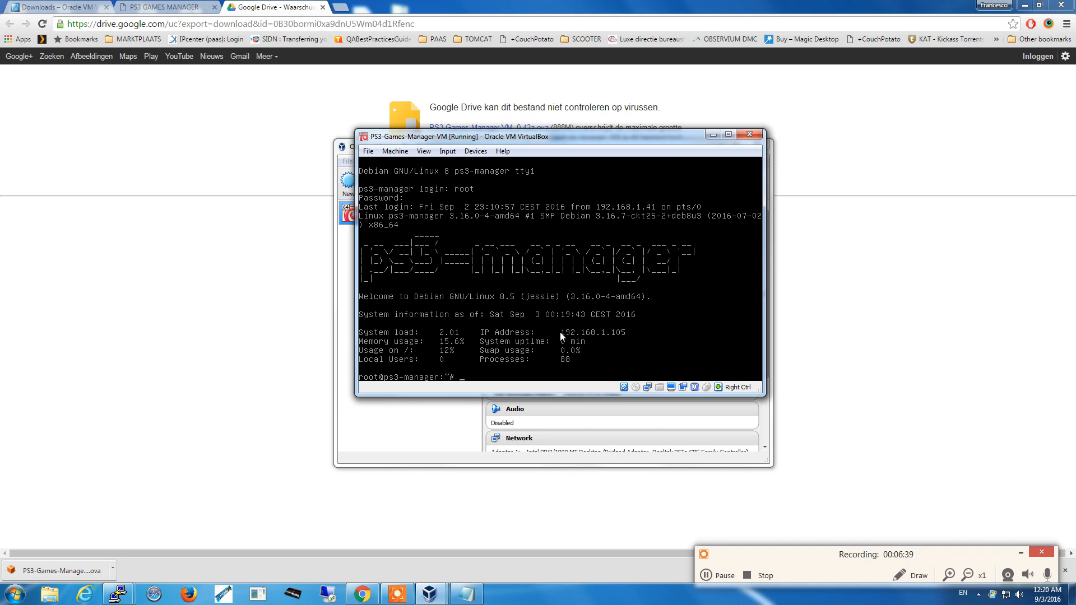
mouse_move(607, 339)
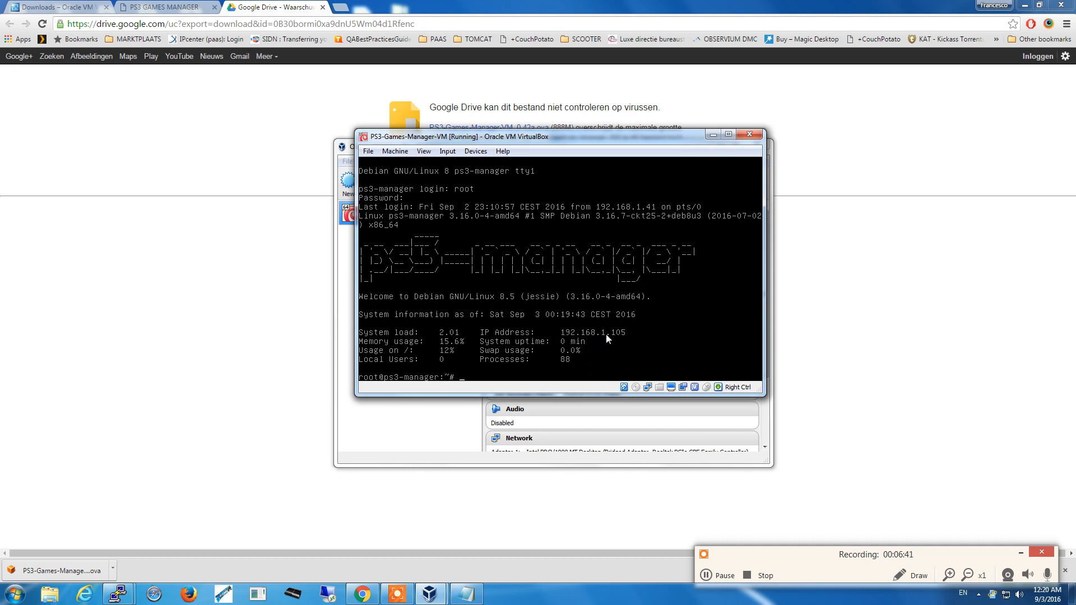
mouse_move(631, 336)
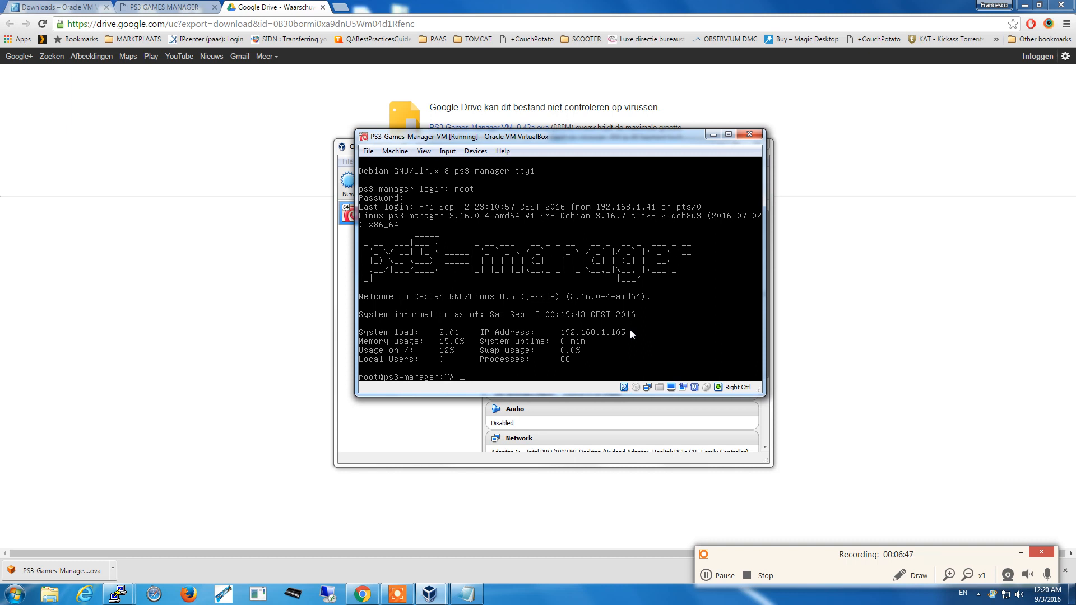
mouse_move(613, 133)
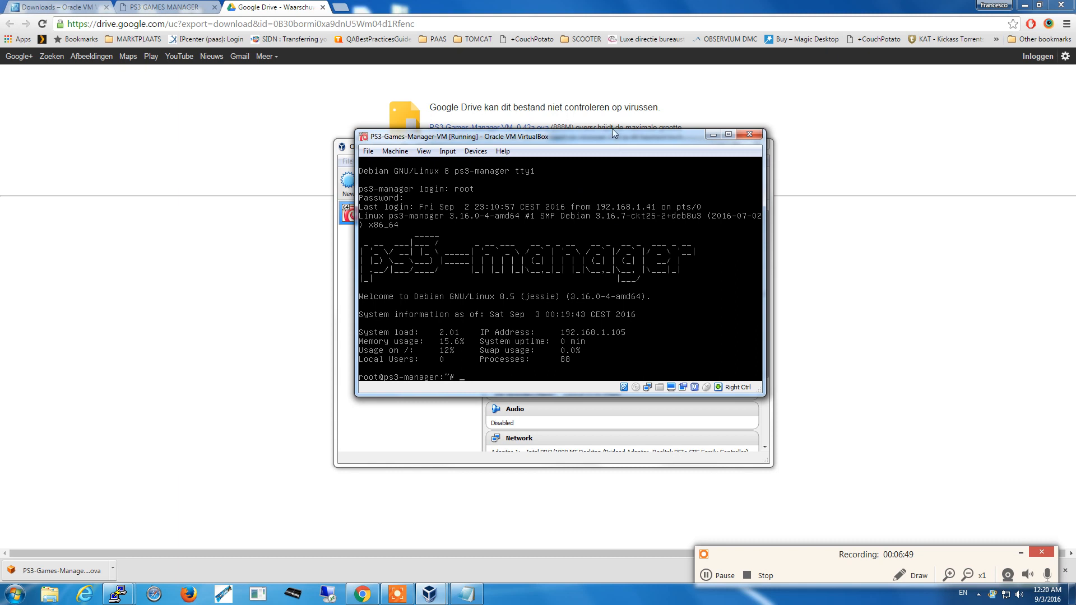
Step: Launch PuTTY, connect to 192.168.1.105, log in as root, and maximize the window
right_click(113, 591)
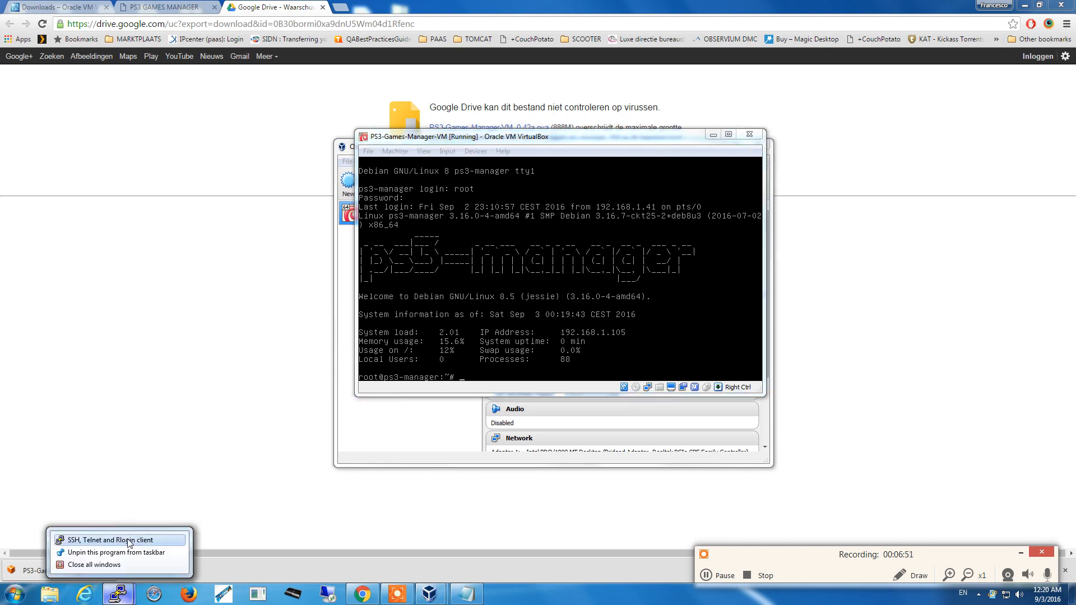
click(118, 539)
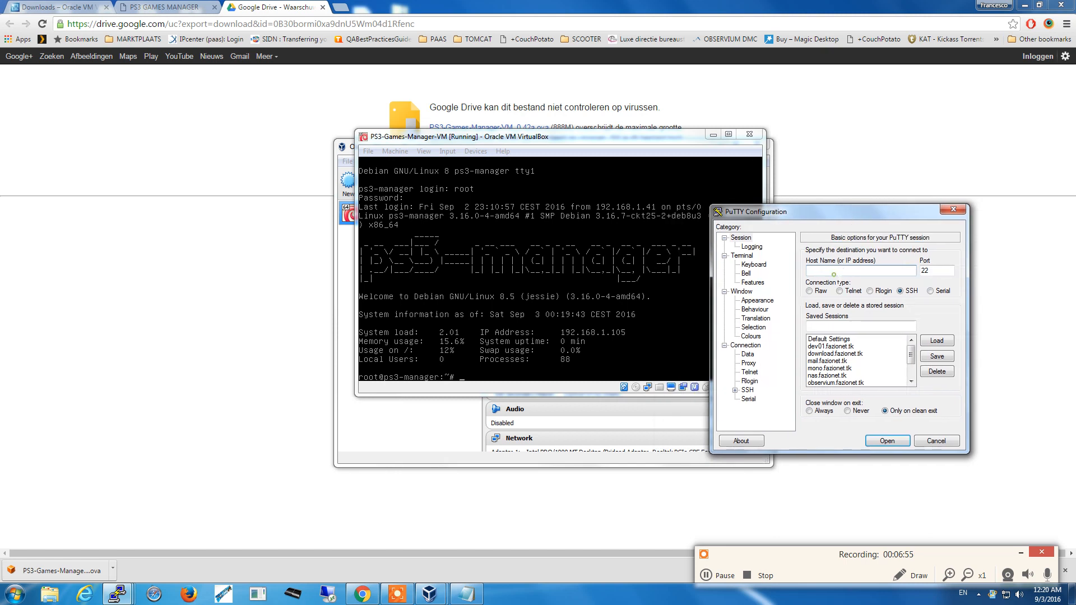
text(192.168.1.105)
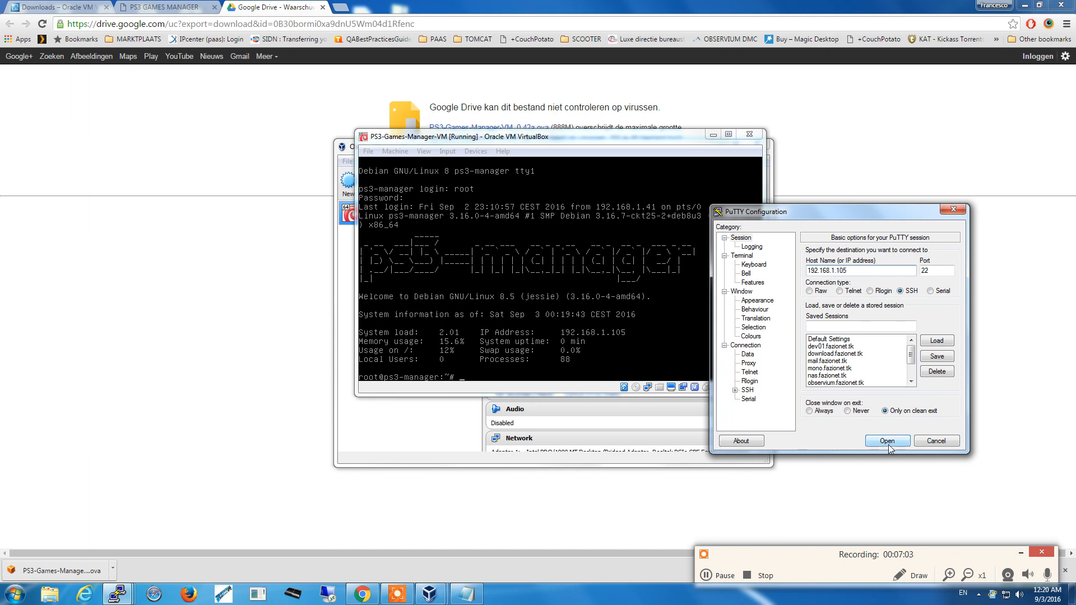
click(886, 441)
text(root)
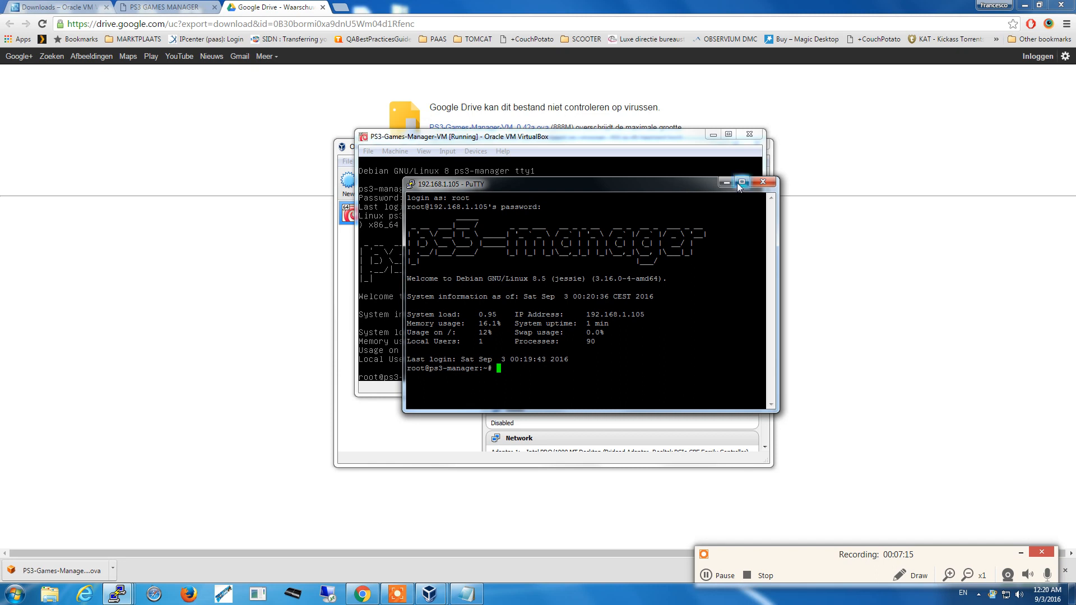
click(740, 183)
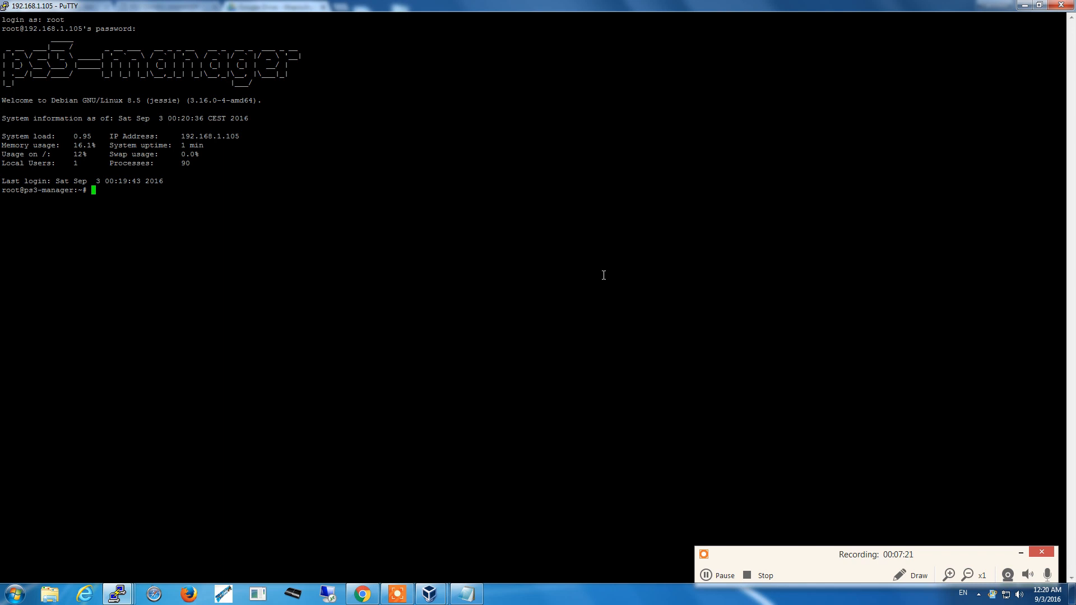
Step: Run the ps3-setup command at the root prompt
text(ps3-)
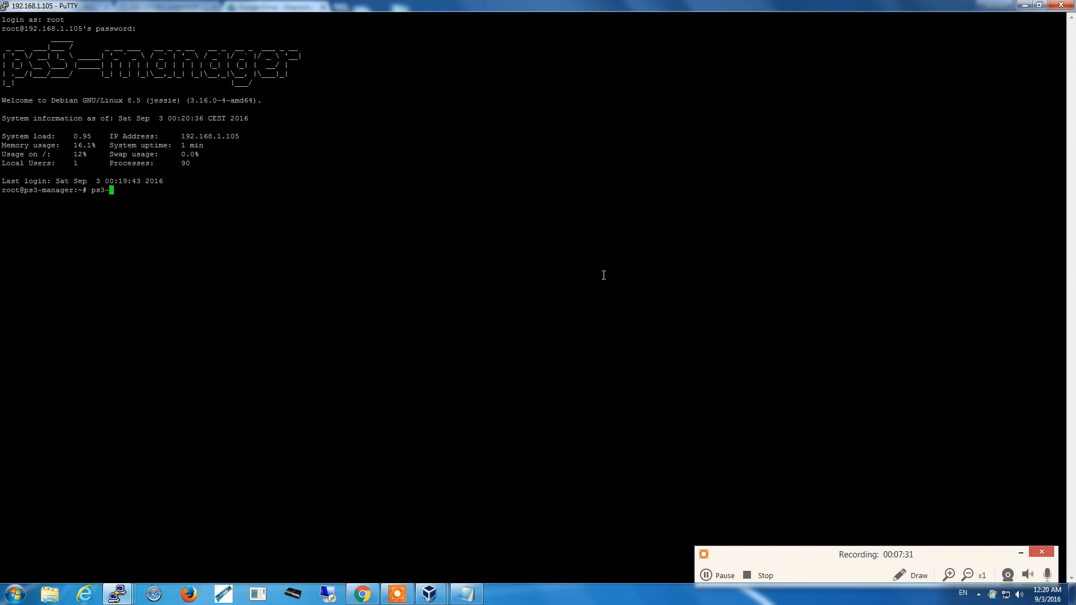
text(set)
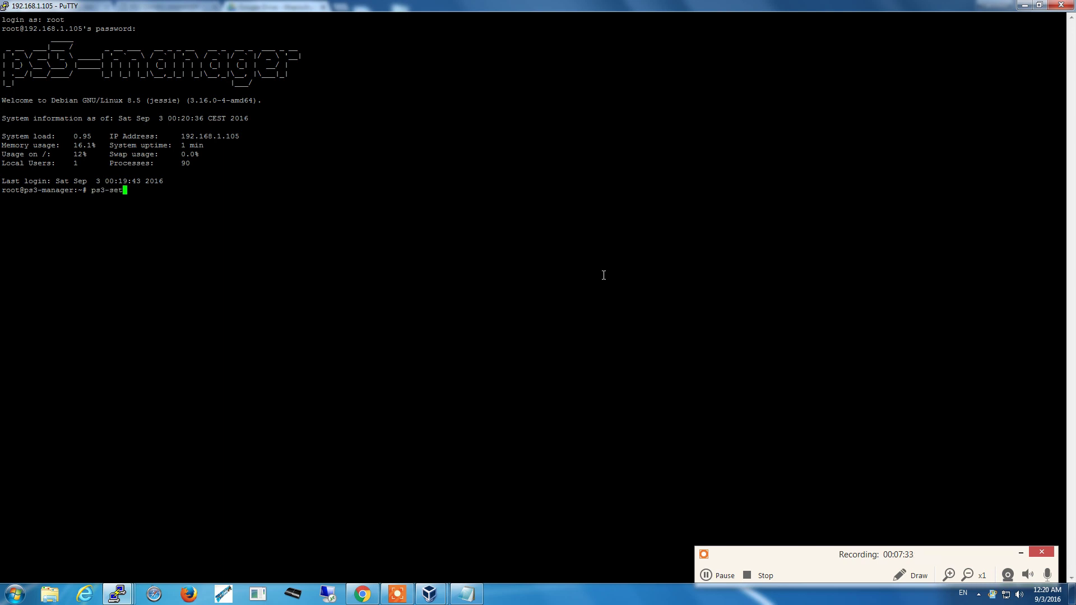
text(up)
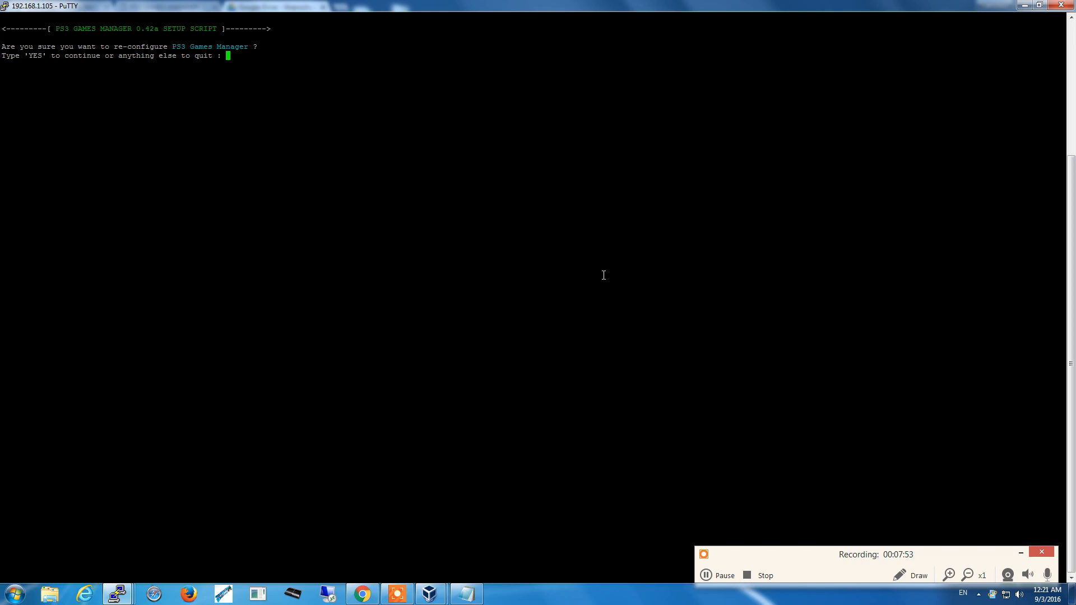
Step: Confirm reconfiguration, keep network settings with NO, and enter PS3 IP 192.168.1.40
text(YES)
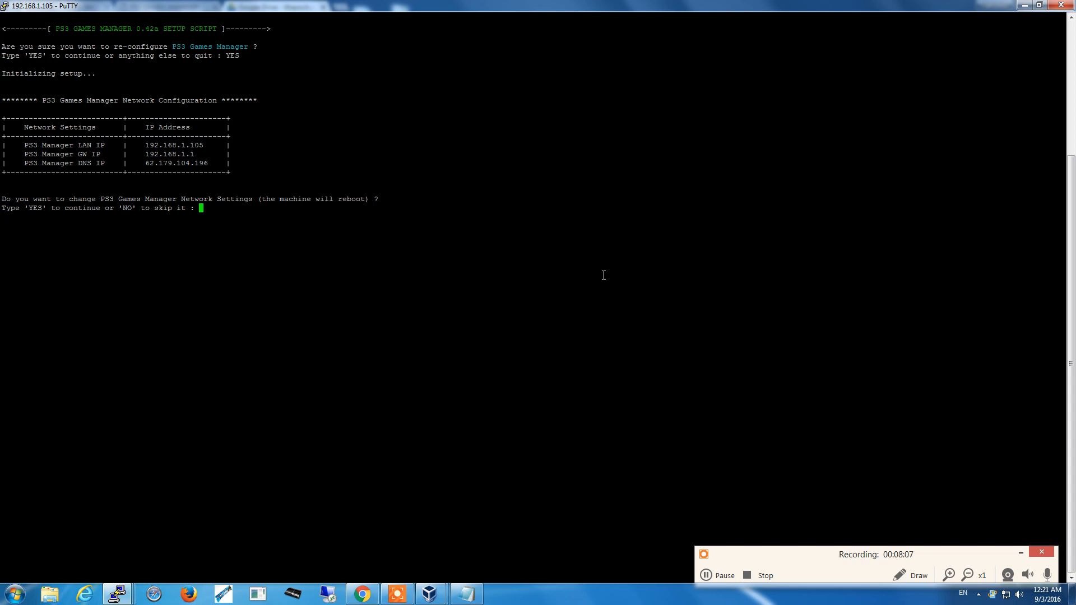
text(N)
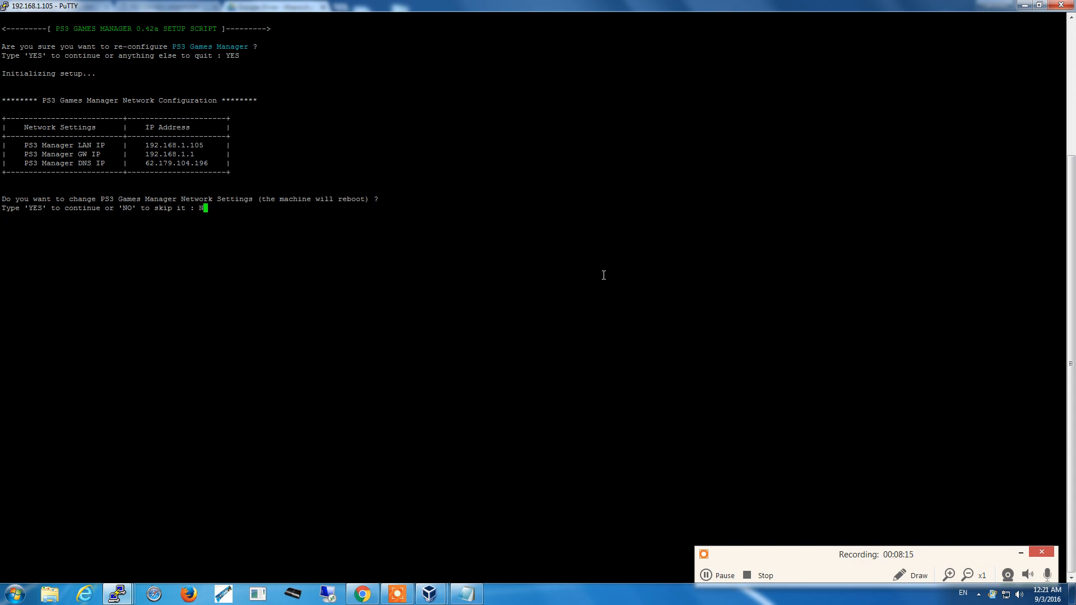
text(NO)
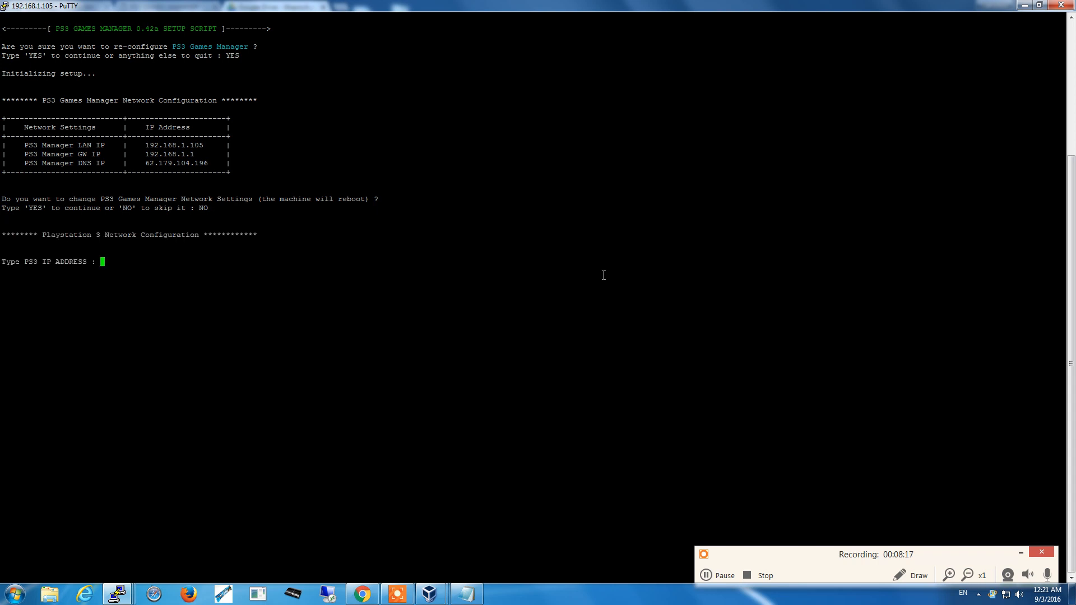
text(192.16)
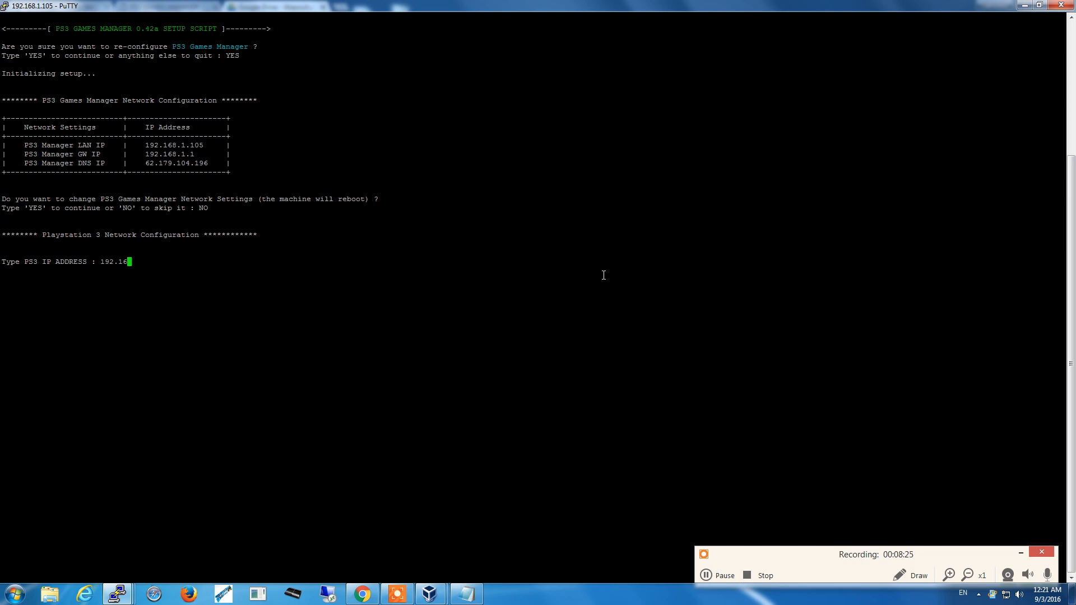
text(8.1.40)
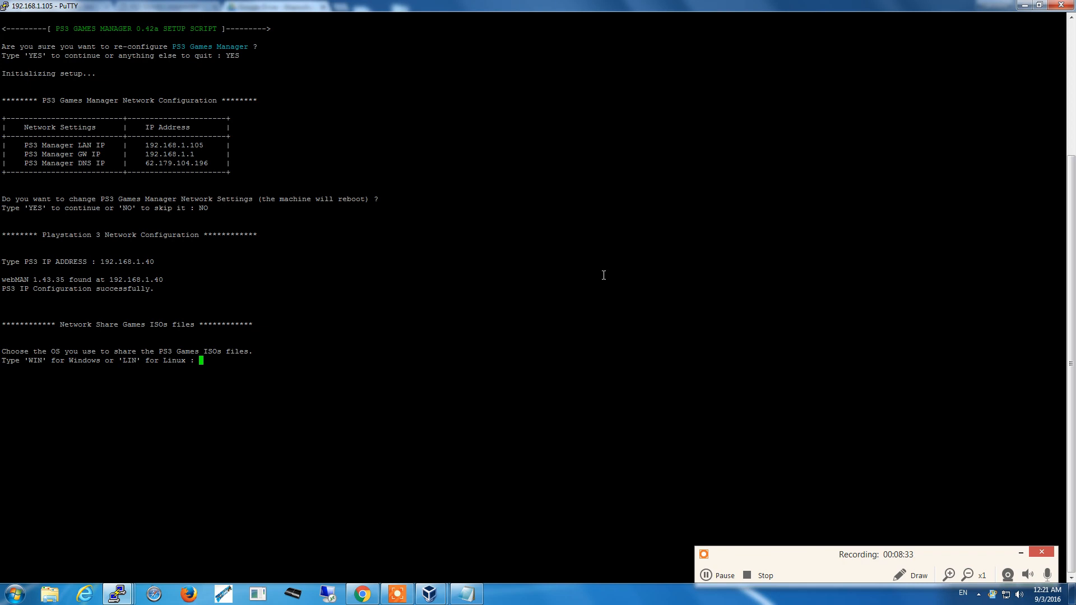
mouse_move(725, 564)
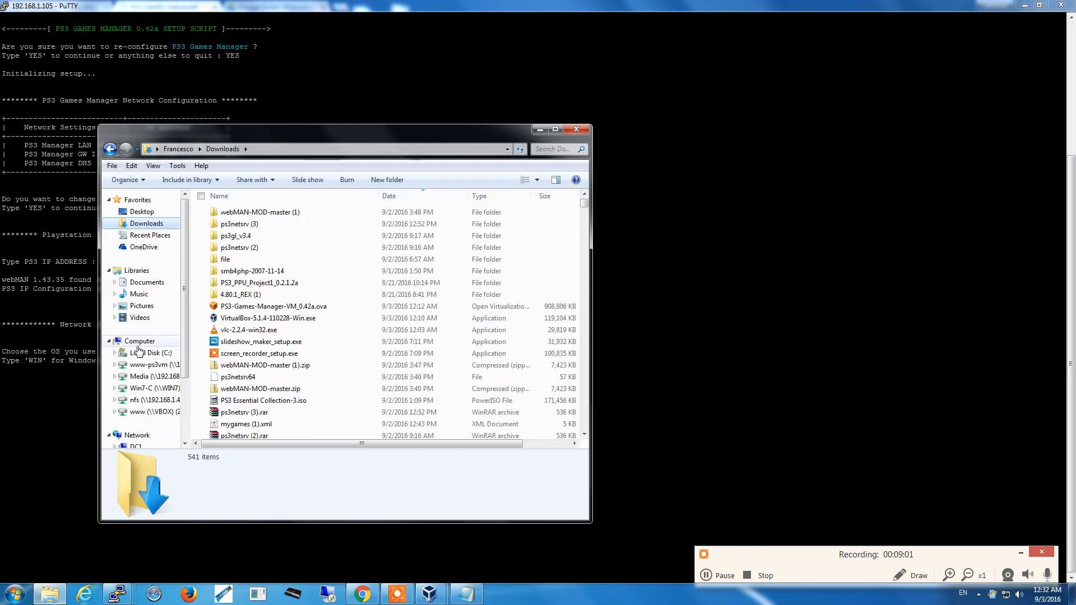
Step: Browse Local Disk (C:) into ISOS_TEST, return, and select the ISOS_TEST folder
click(152, 352)
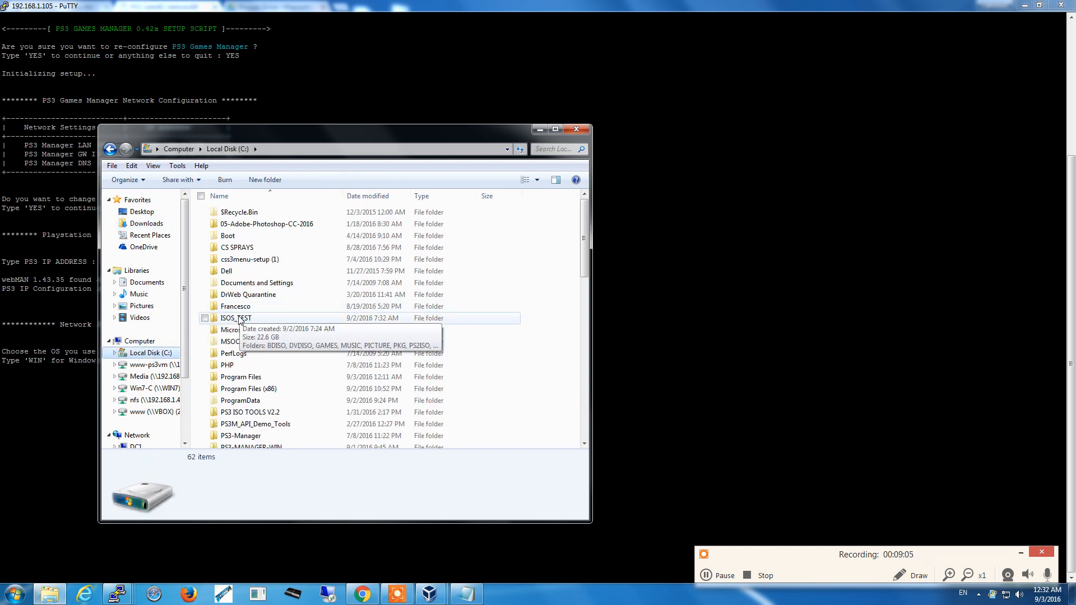
double_click(235, 318)
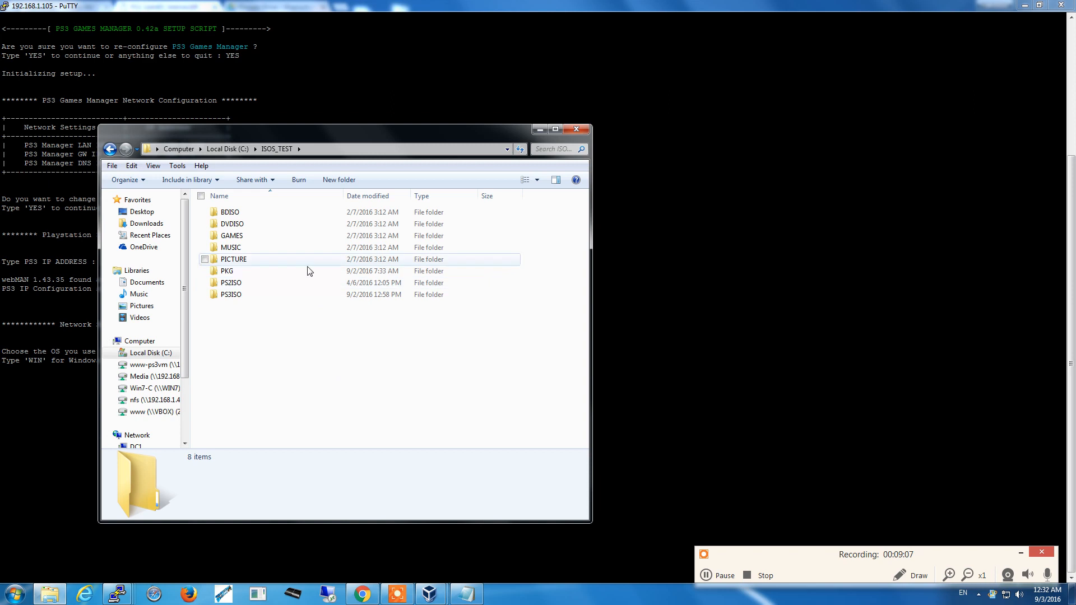
click(231, 294)
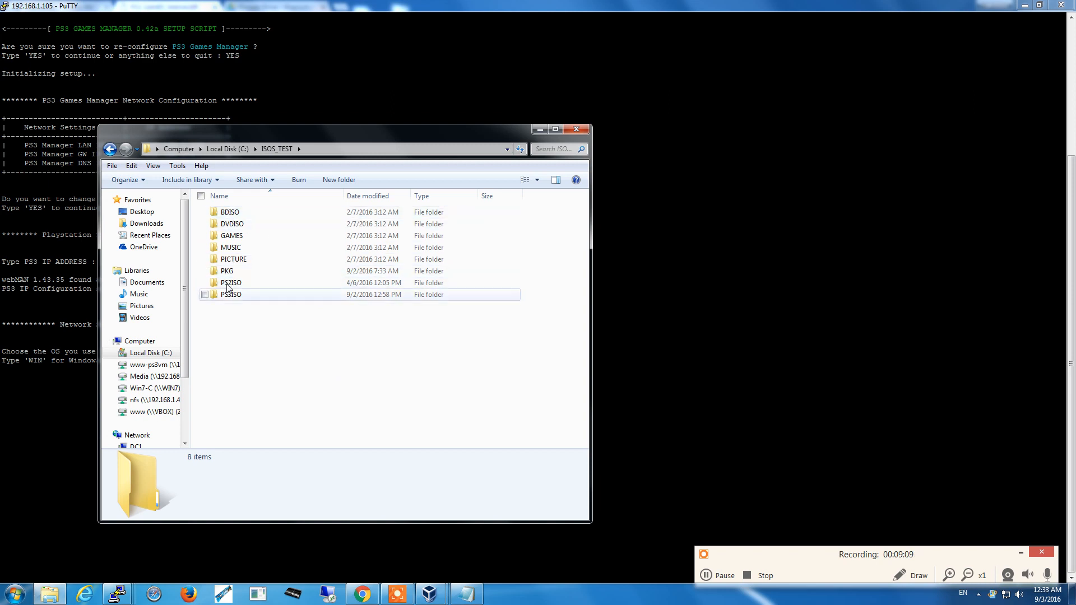
click(229, 212)
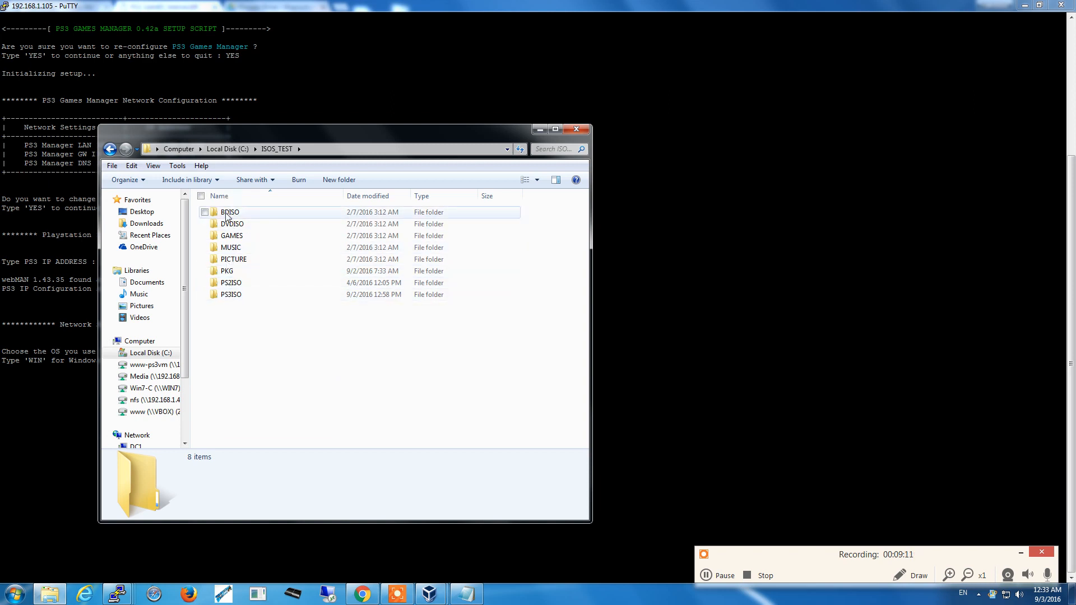
click(246, 318)
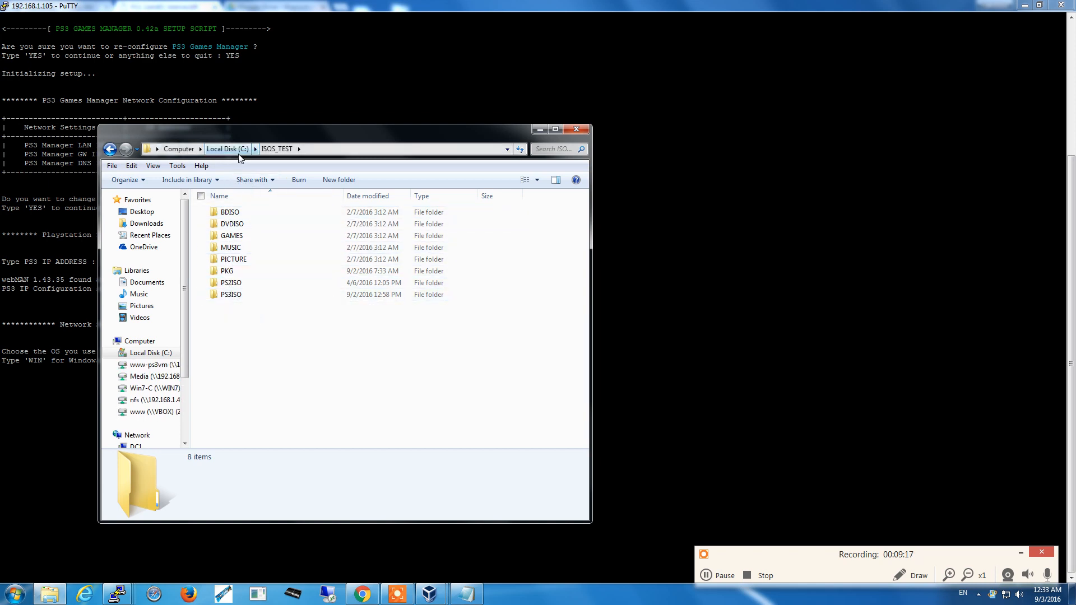
click(227, 148)
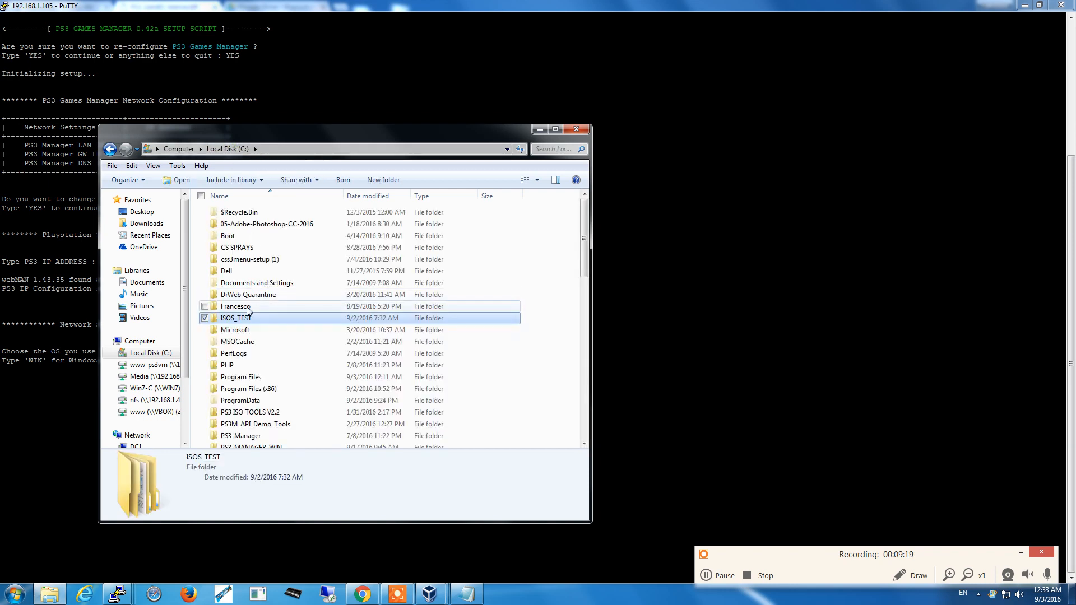
Step: Share ISOS_TEST with the owner account from its Properties Sharing options
right_click(235, 318)
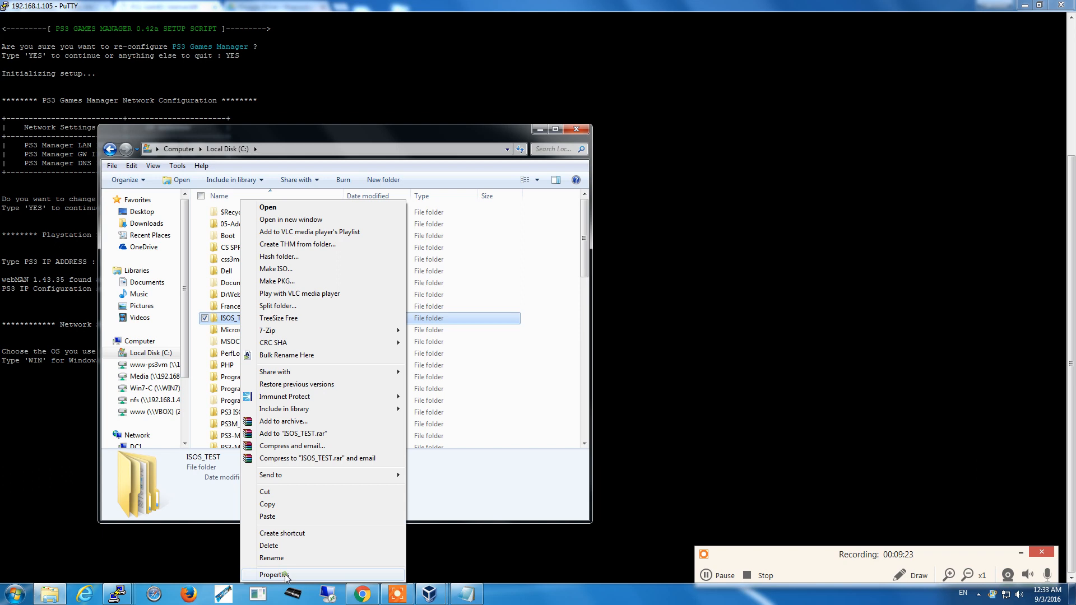
click(274, 574)
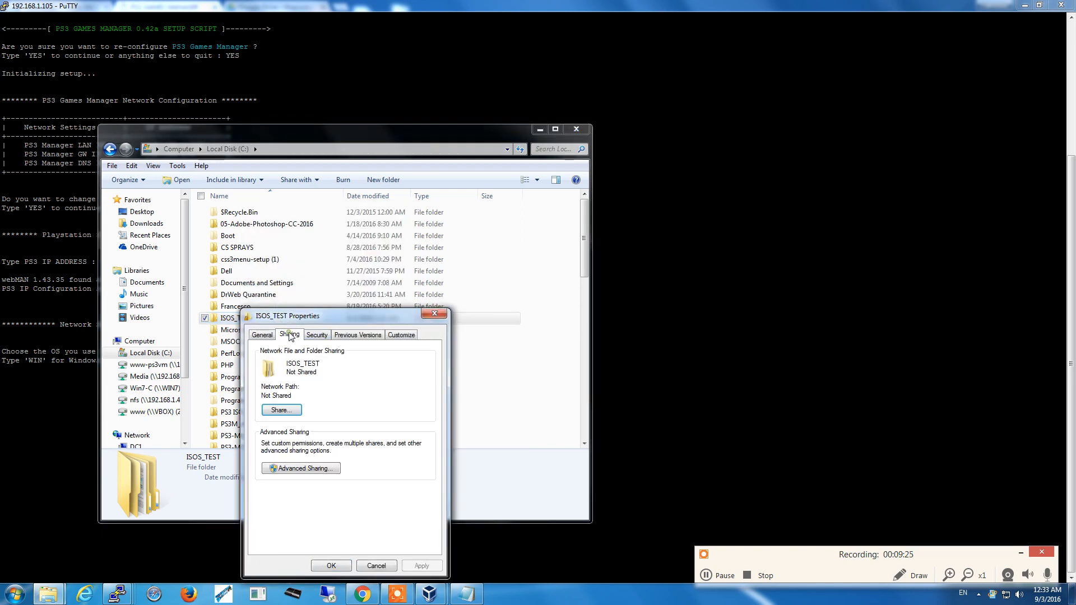
click(281, 409)
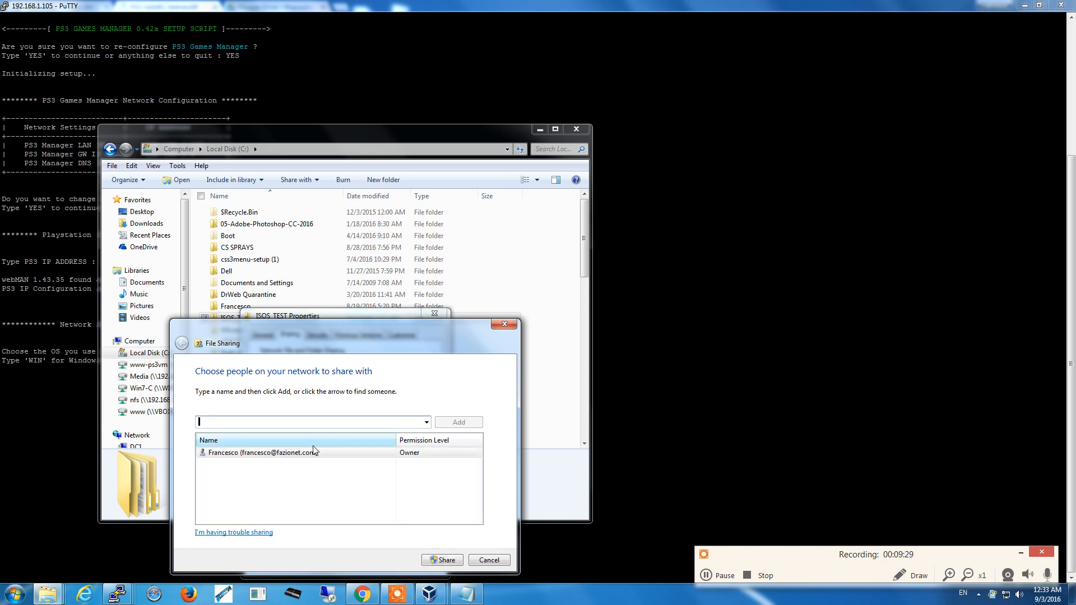
click(261, 452)
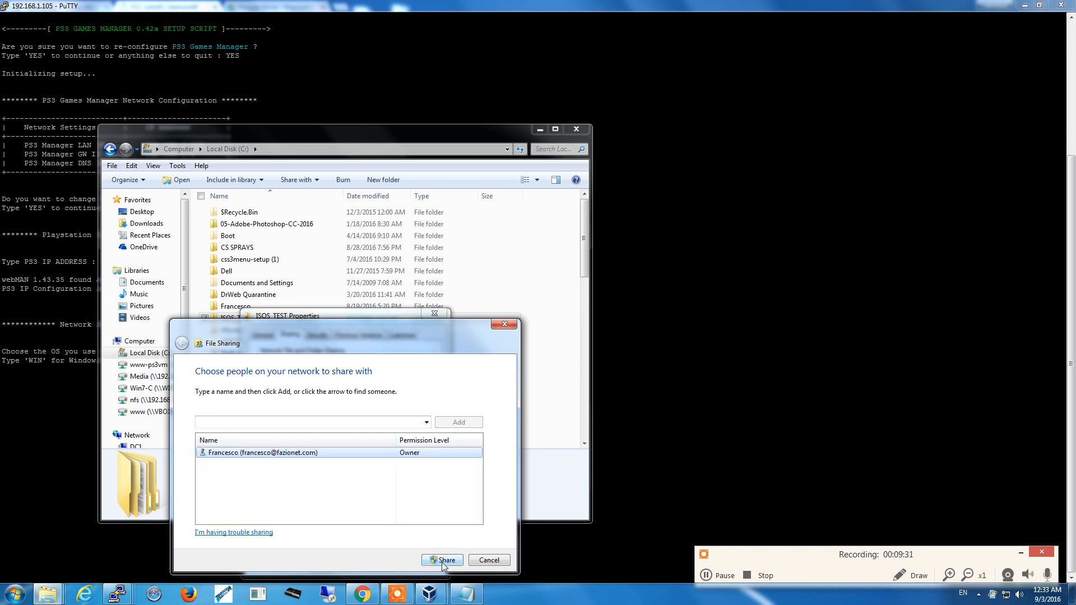
click(444, 559)
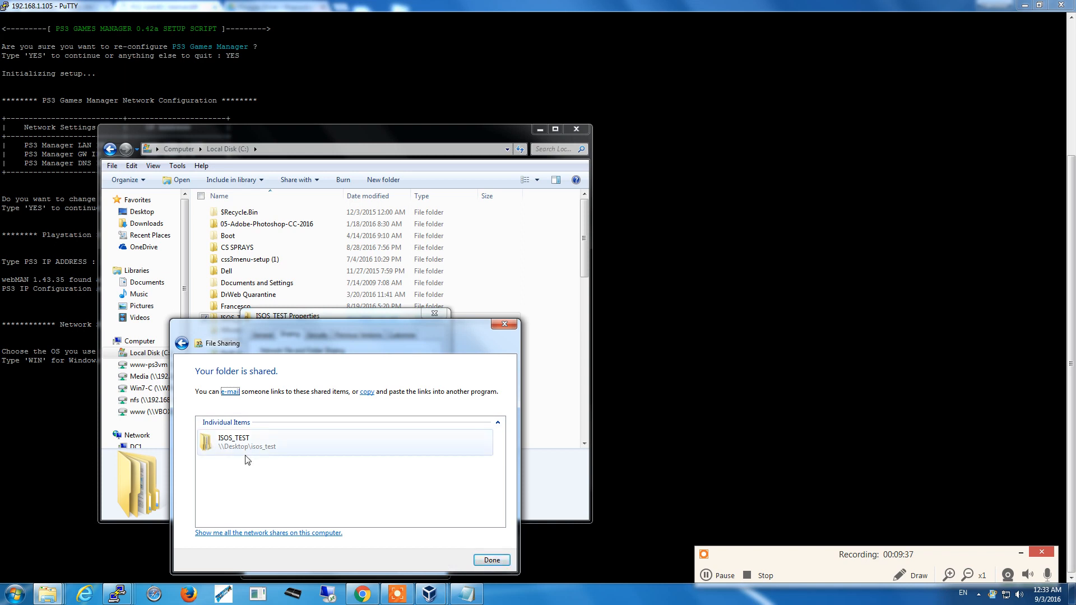
mouse_move(261, 470)
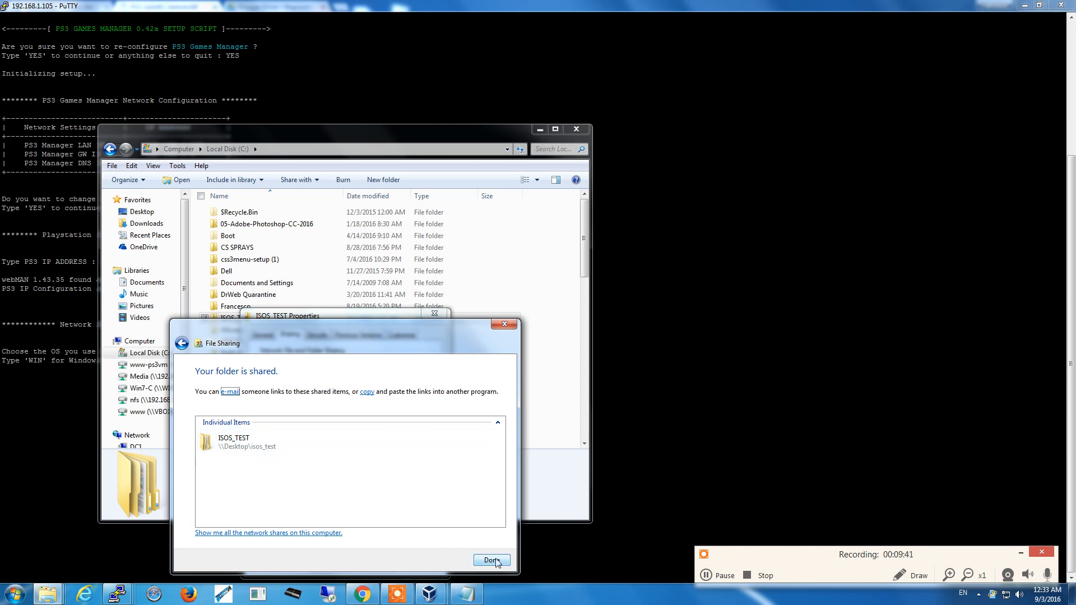
click(491, 560)
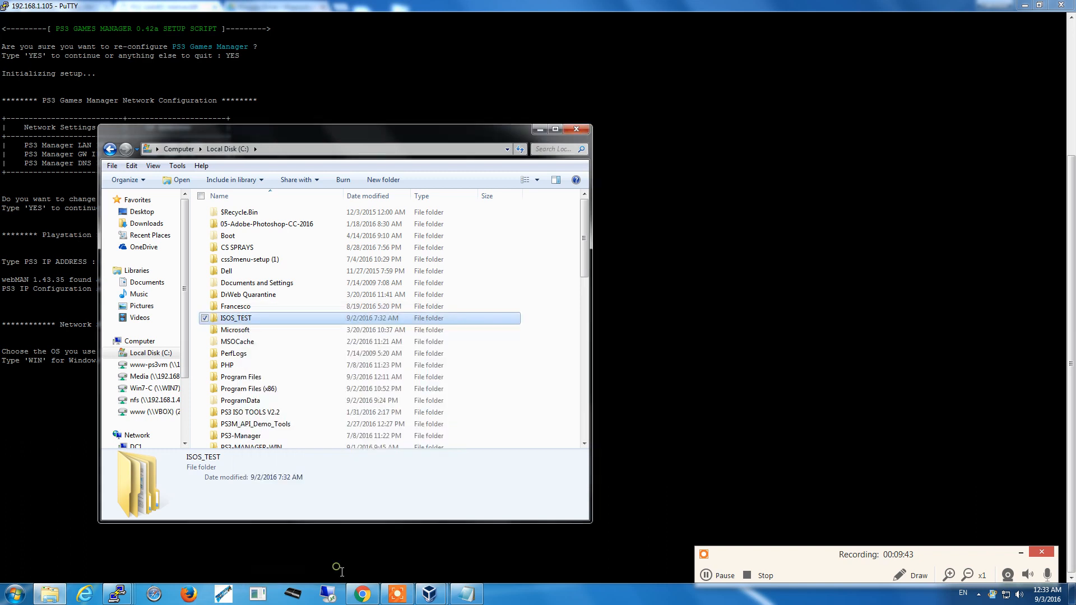
mouse_move(784, 225)
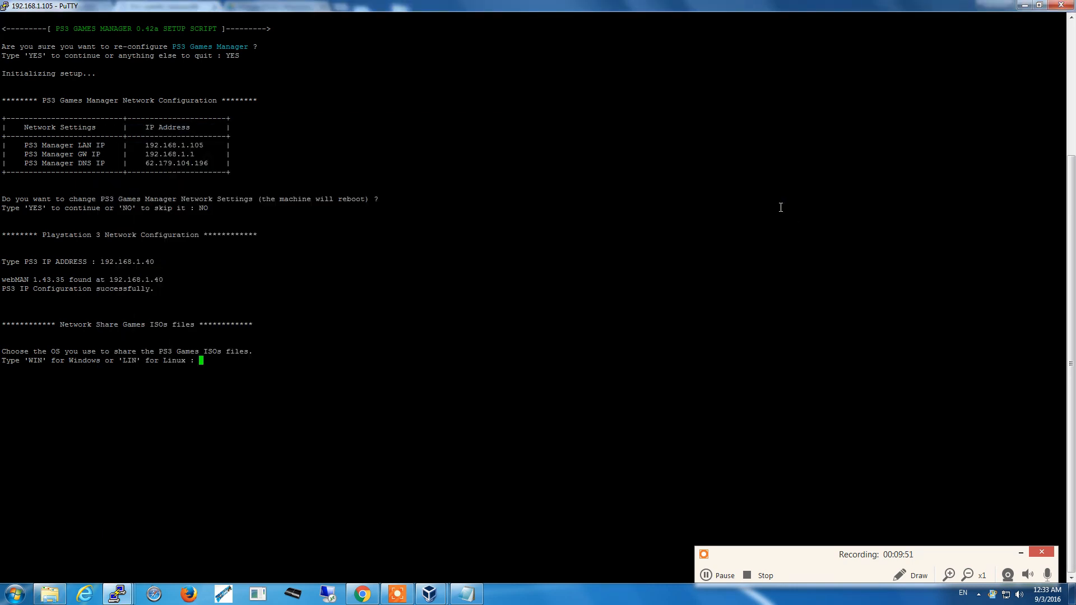
Step: Choose WIN as the share OS and enter the Windows host address 192.168.1.41
text(WIN)
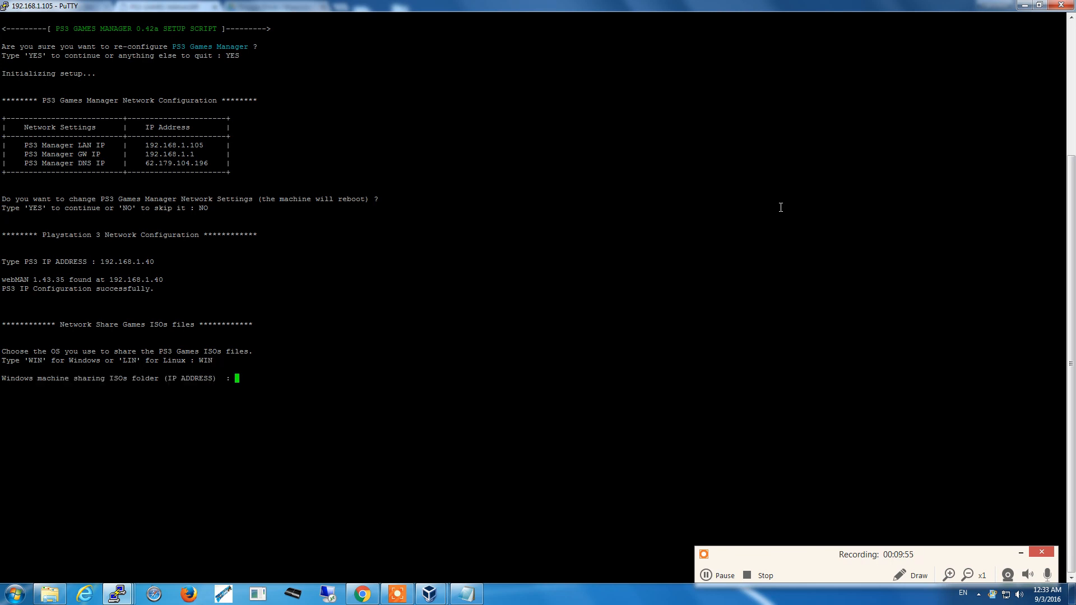
text(192)
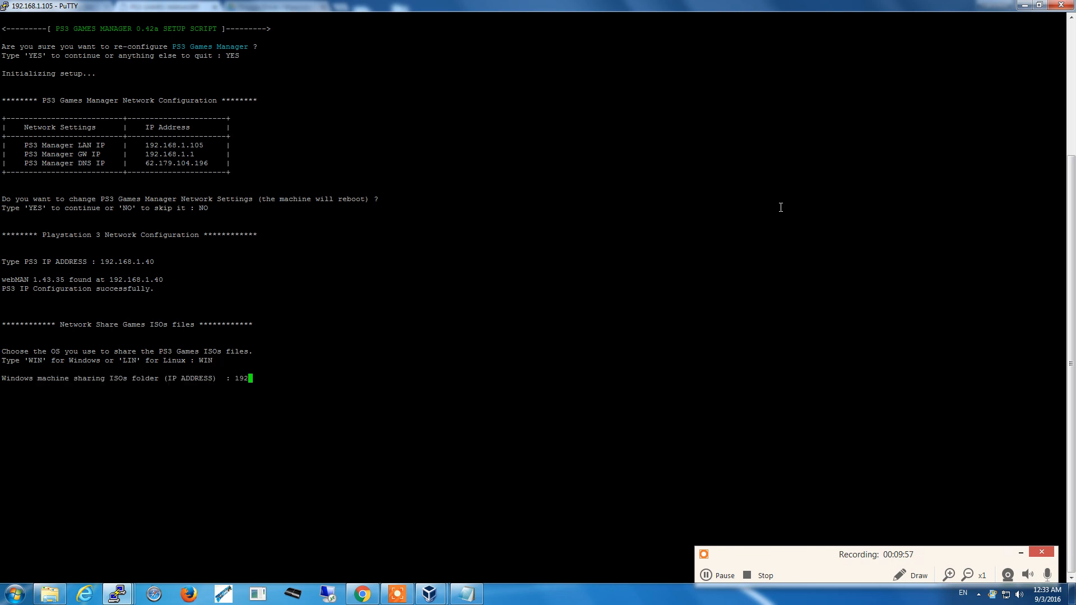
text(.168.1.4)
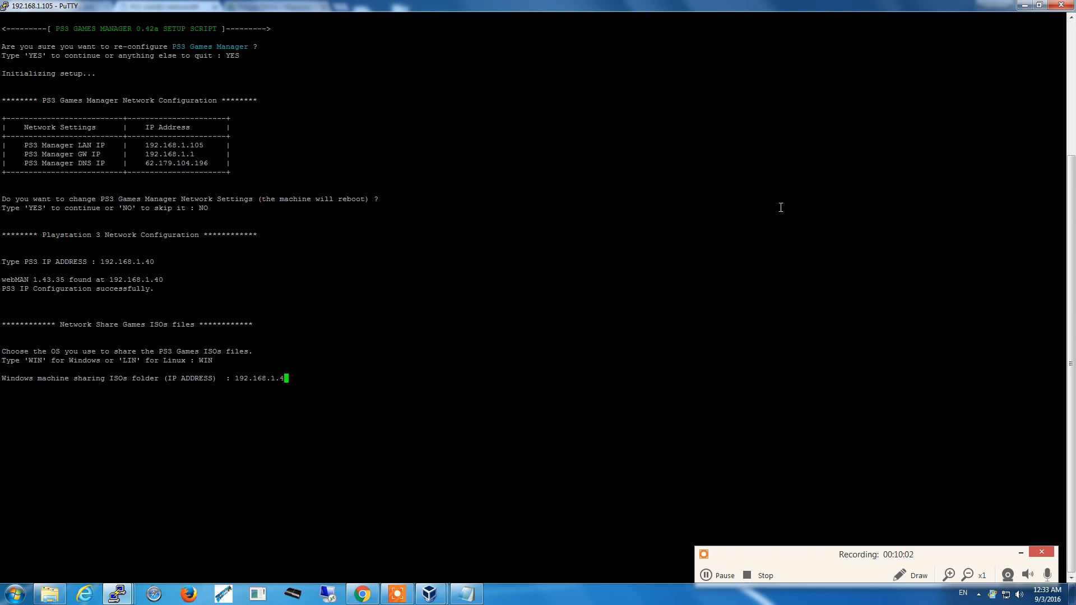
text(1)
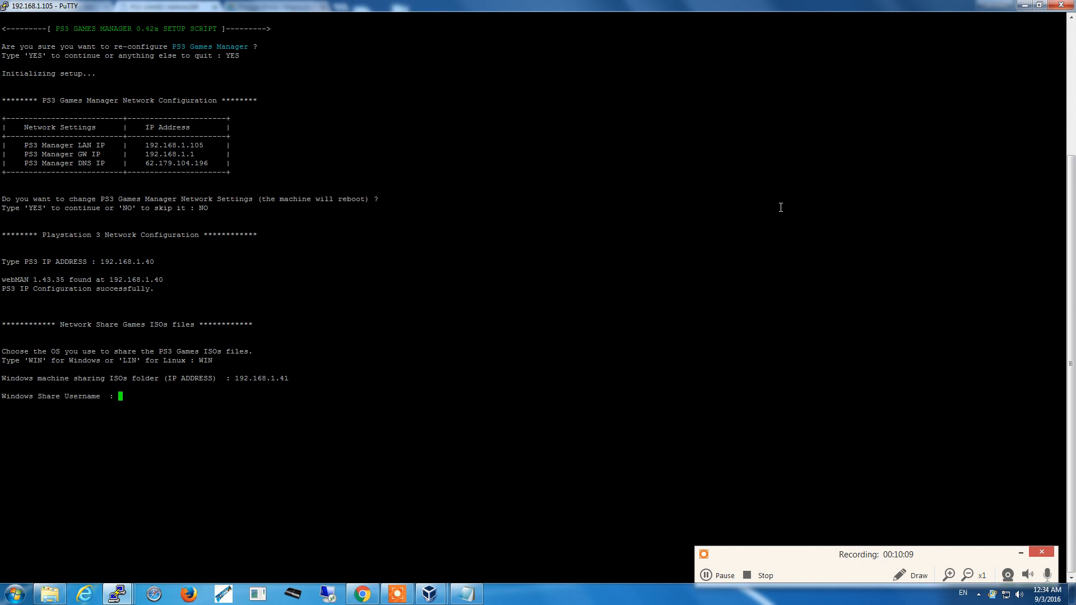
Step: Enter username francesc, share name isos_test, and domain fazionet
text(fra)
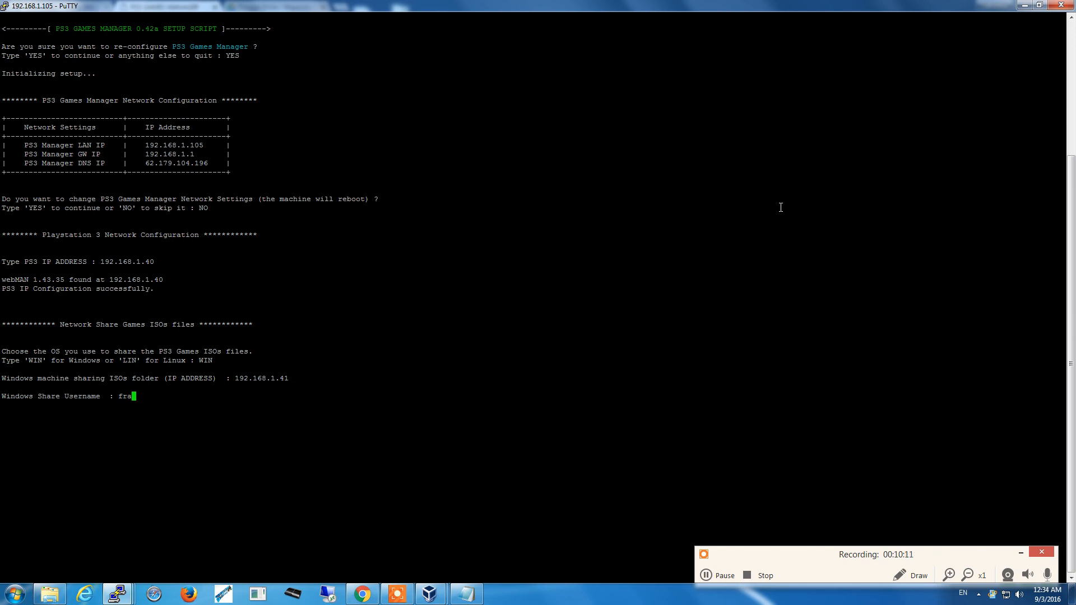
text(ncesc)
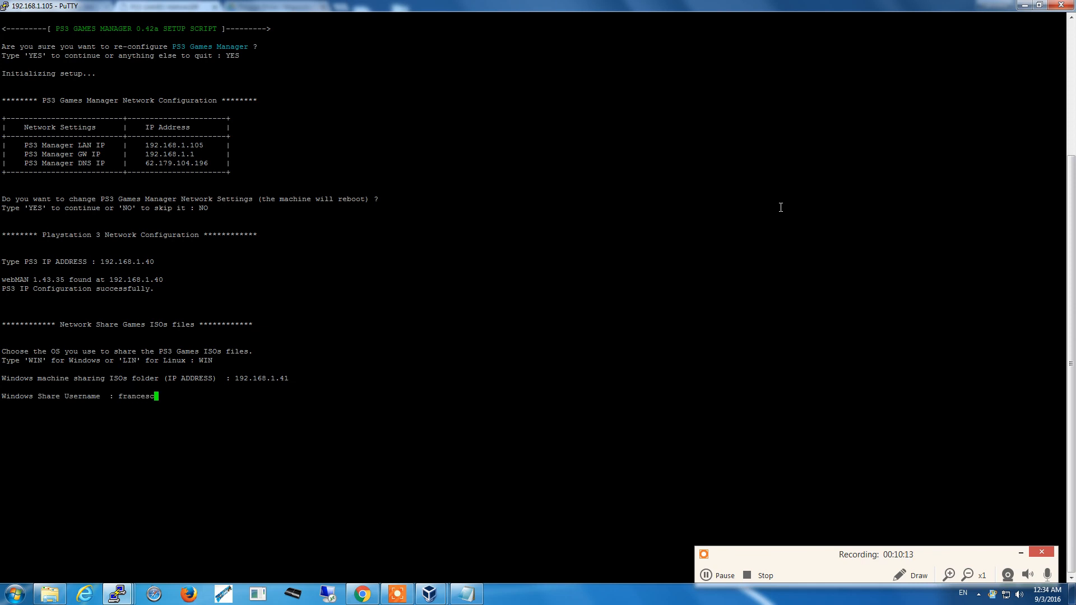
key(Enter)
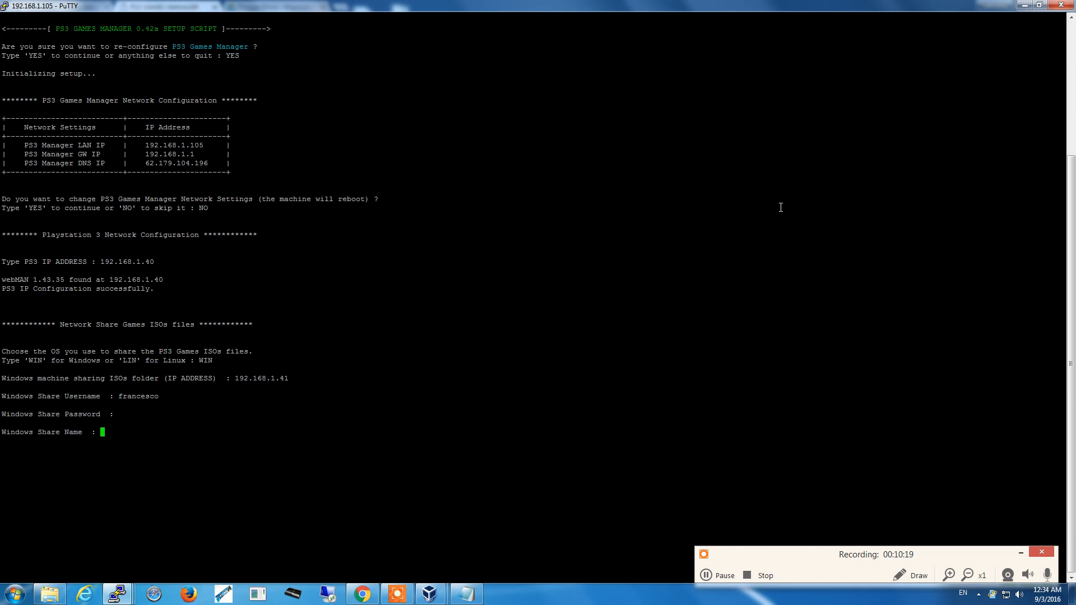
text(isos)
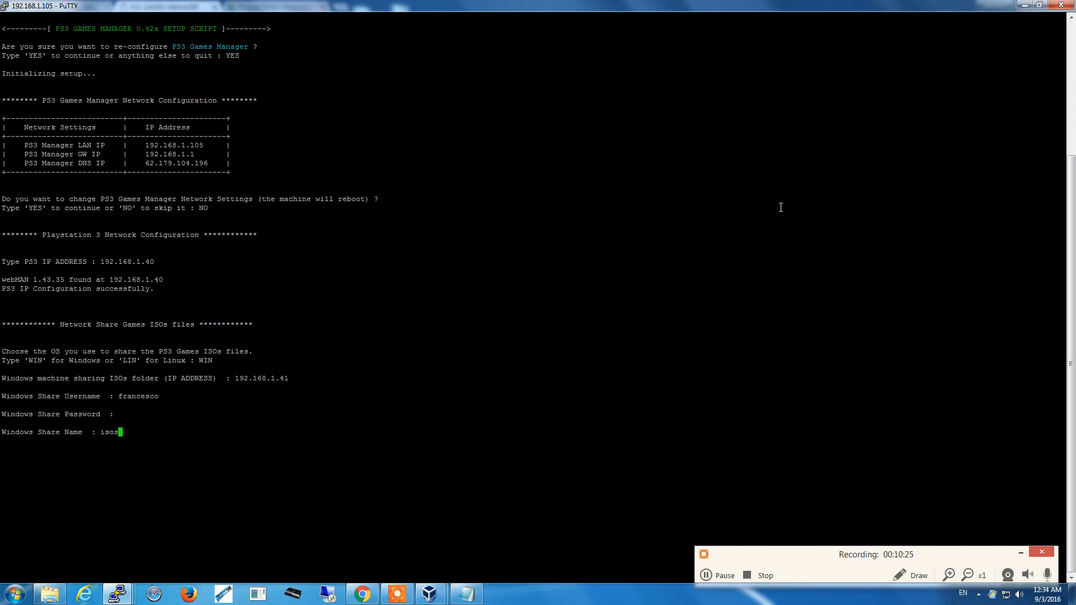
text(_test)
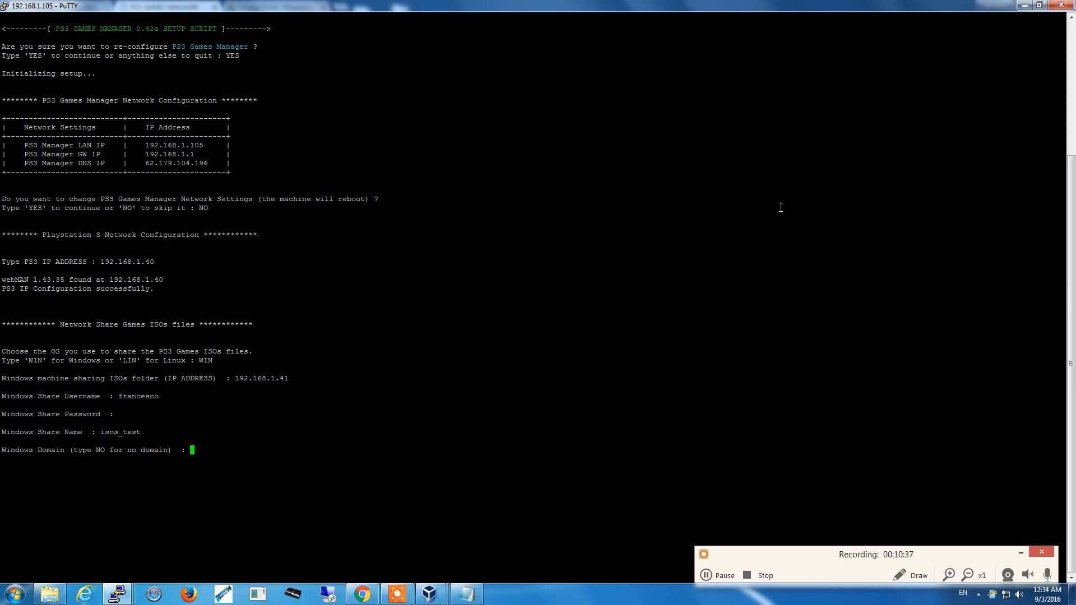
text(NO)
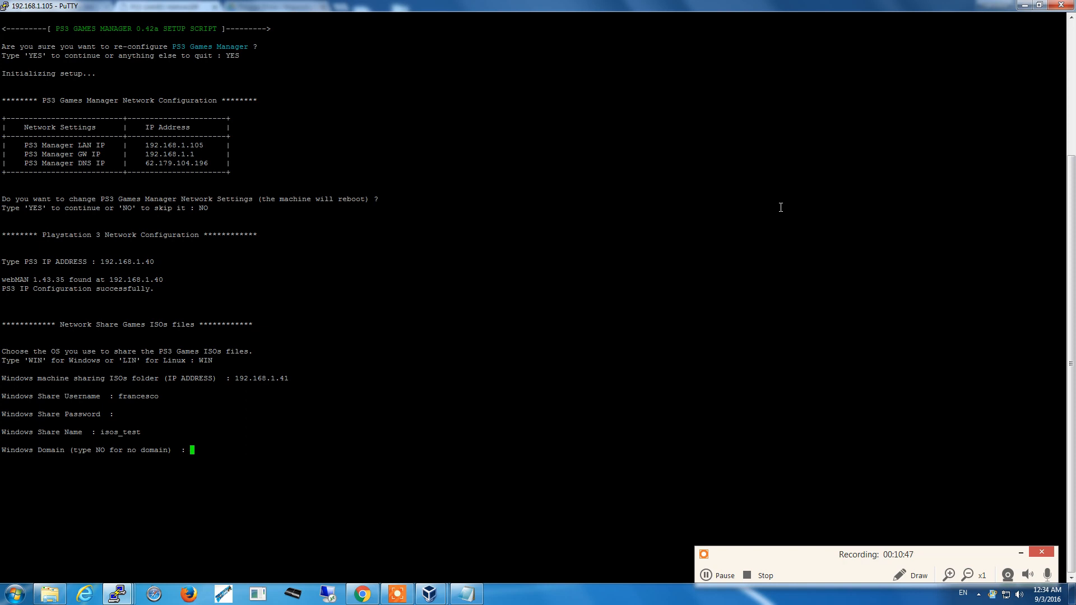
text(fazionet)
text(YES)
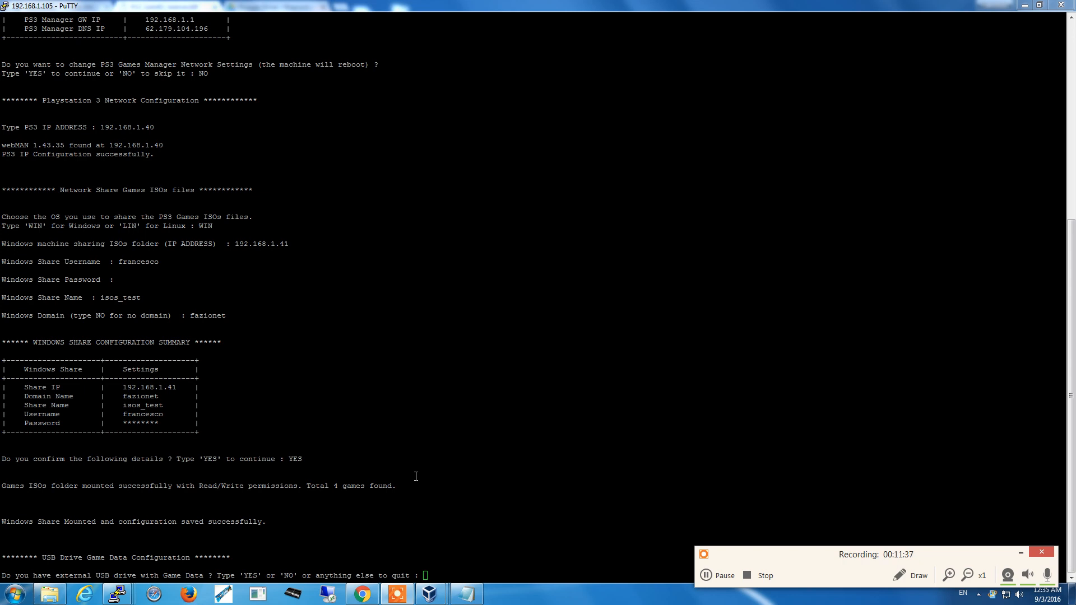
mouse_move(423, 479)
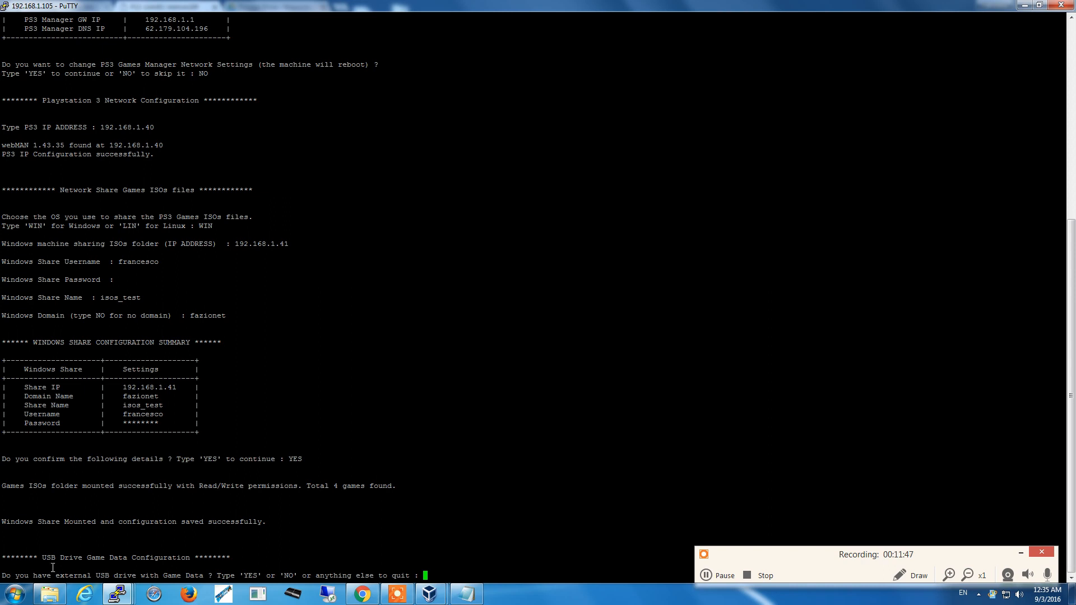
mouse_move(409, 542)
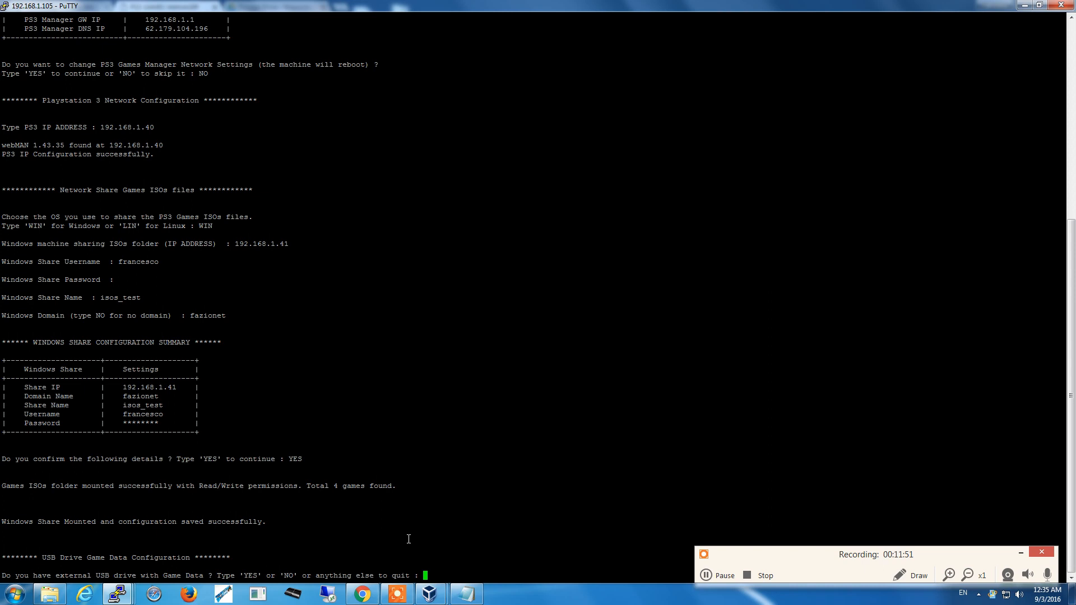
Step: Answer YES to the share summary and the external USB drive question
text(Y)
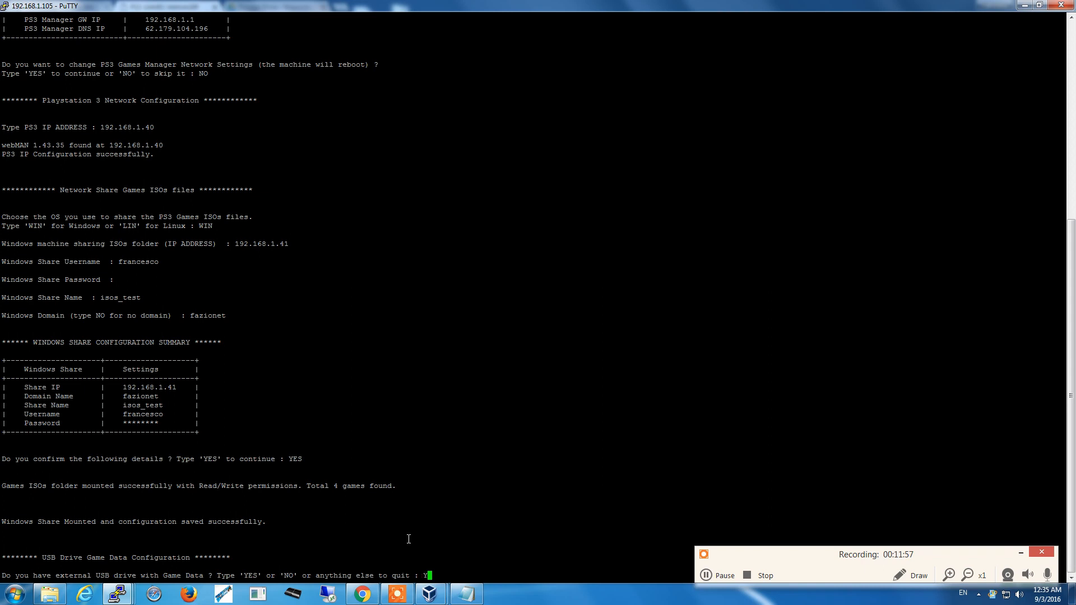
text(ES)
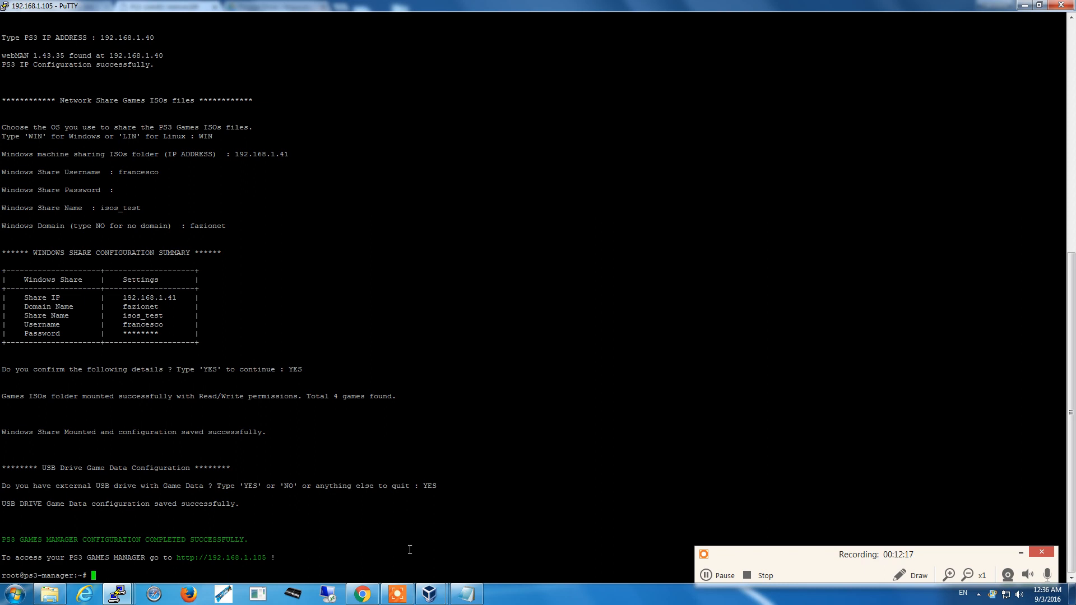
text(ps3)
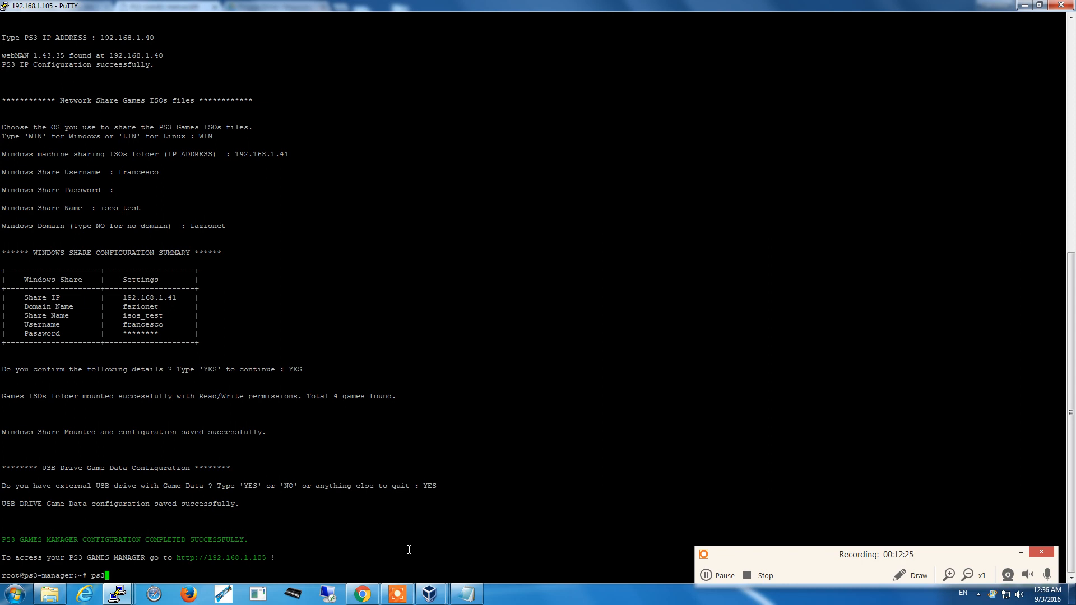
Step: Run 'ps3-services start', then 'ps3-services status' to verify all three processes are running
text(-)
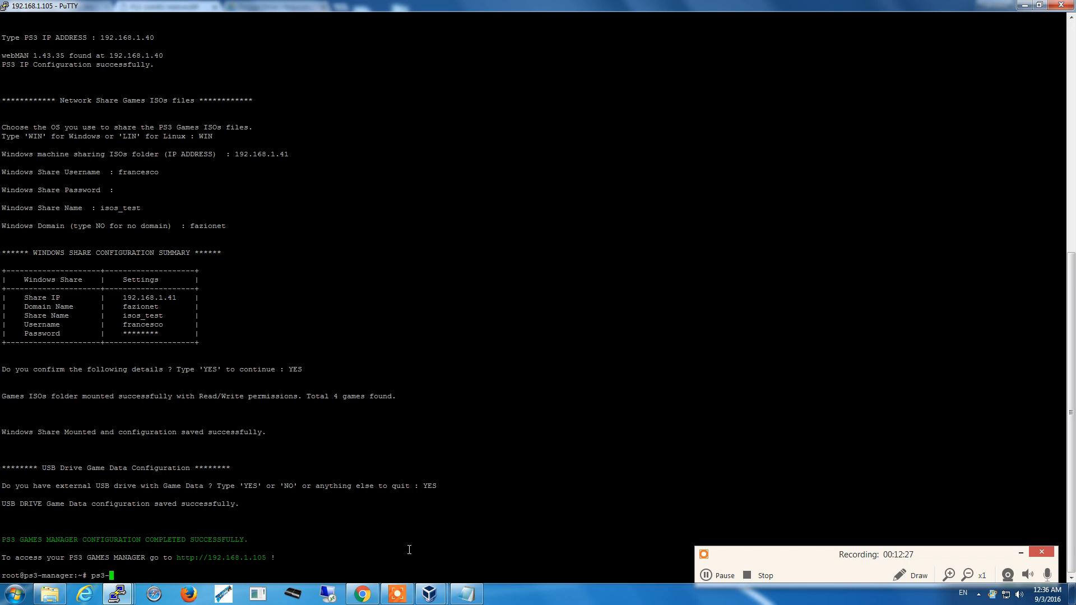
text(services)
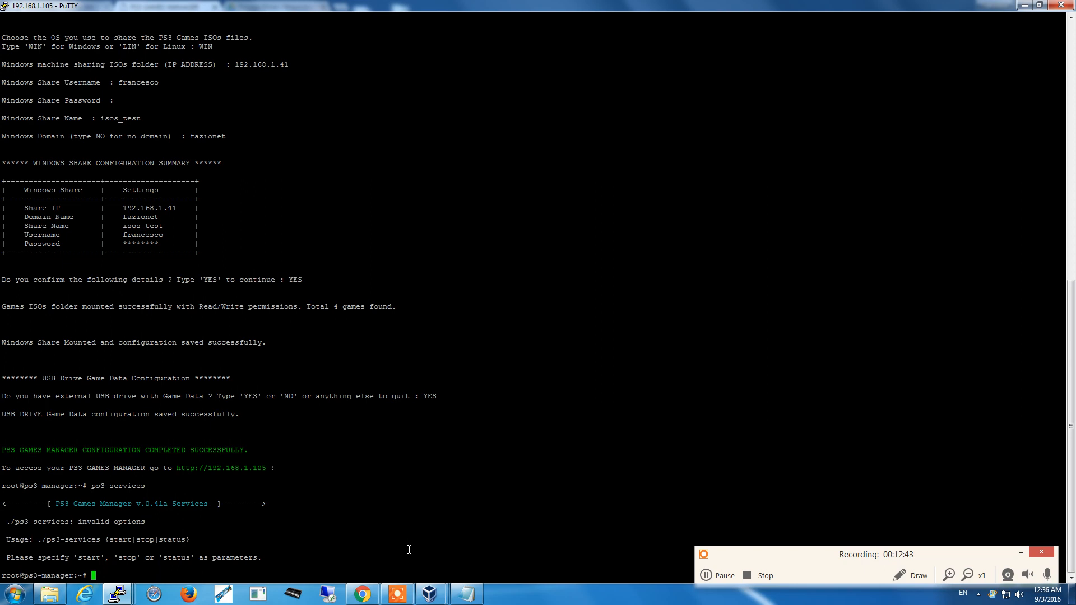
text(ps3-services)
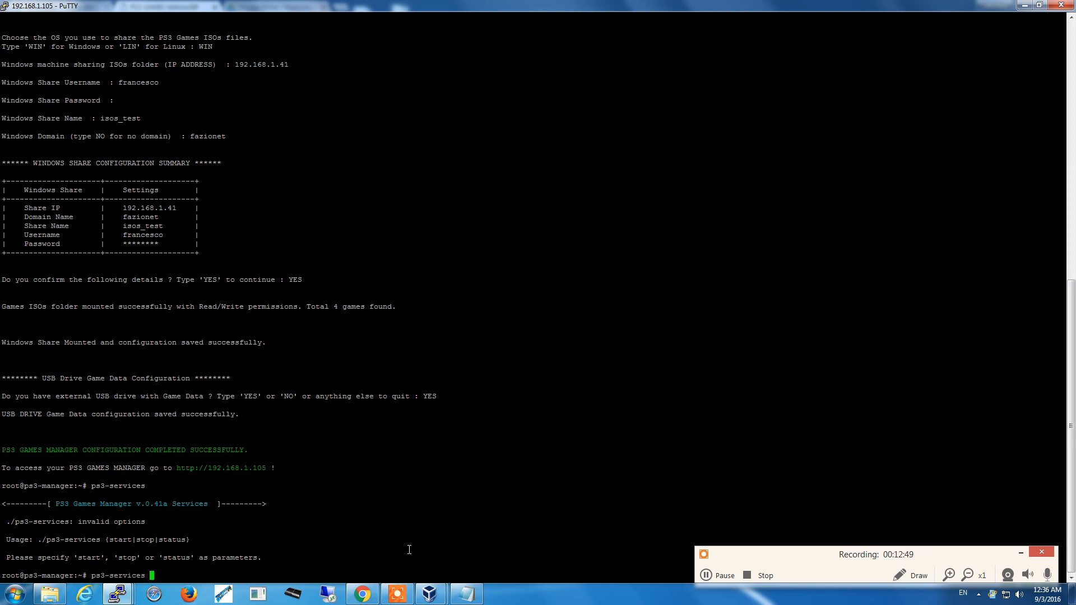
text(start)
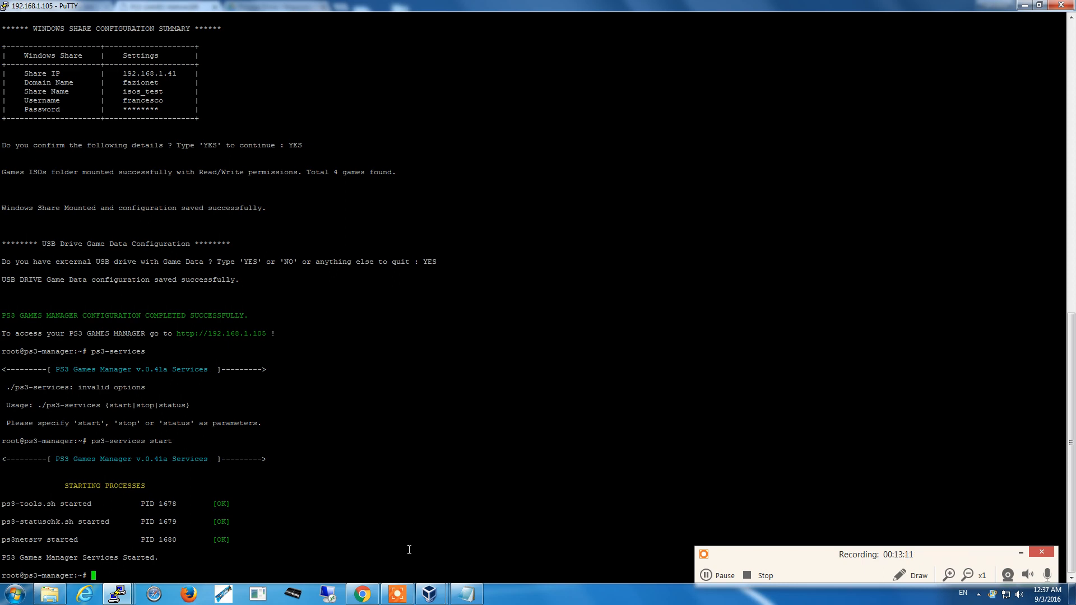
text(ps3-services start)
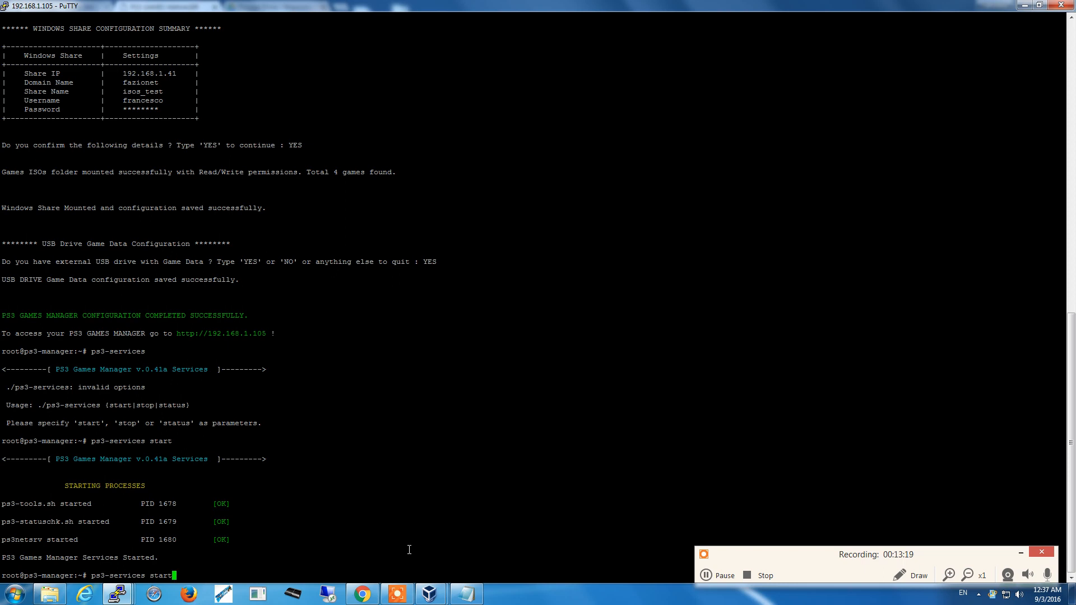
text(status)
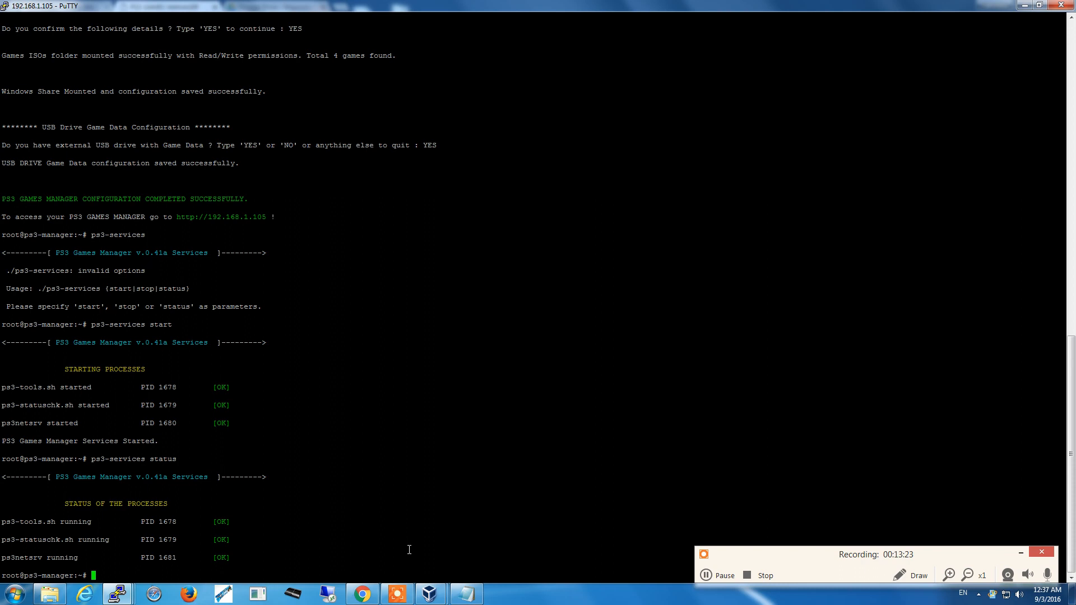
mouse_move(188, 525)
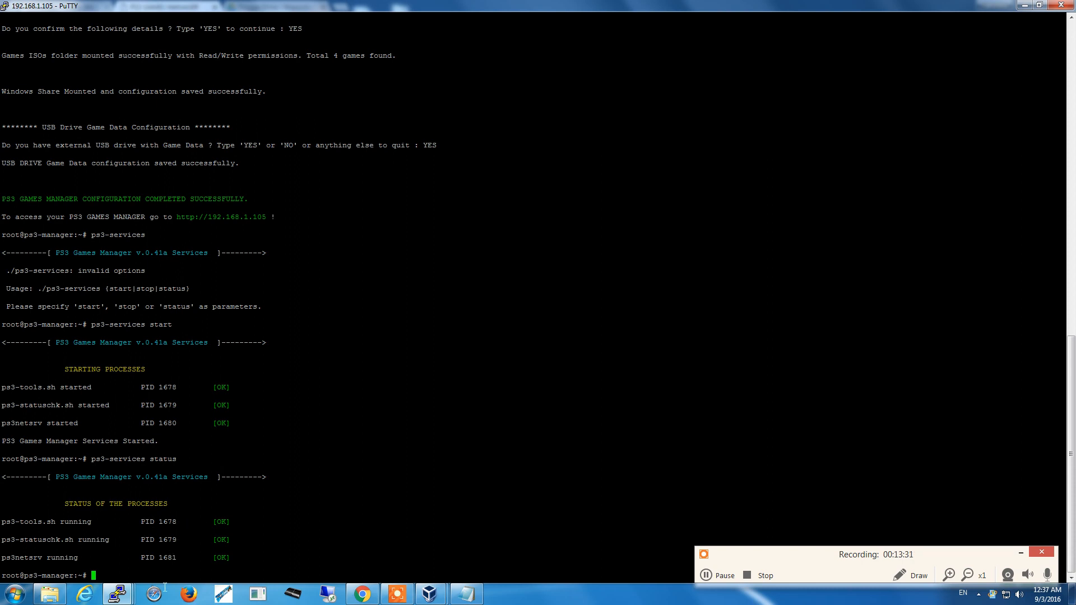
mouse_move(352, 529)
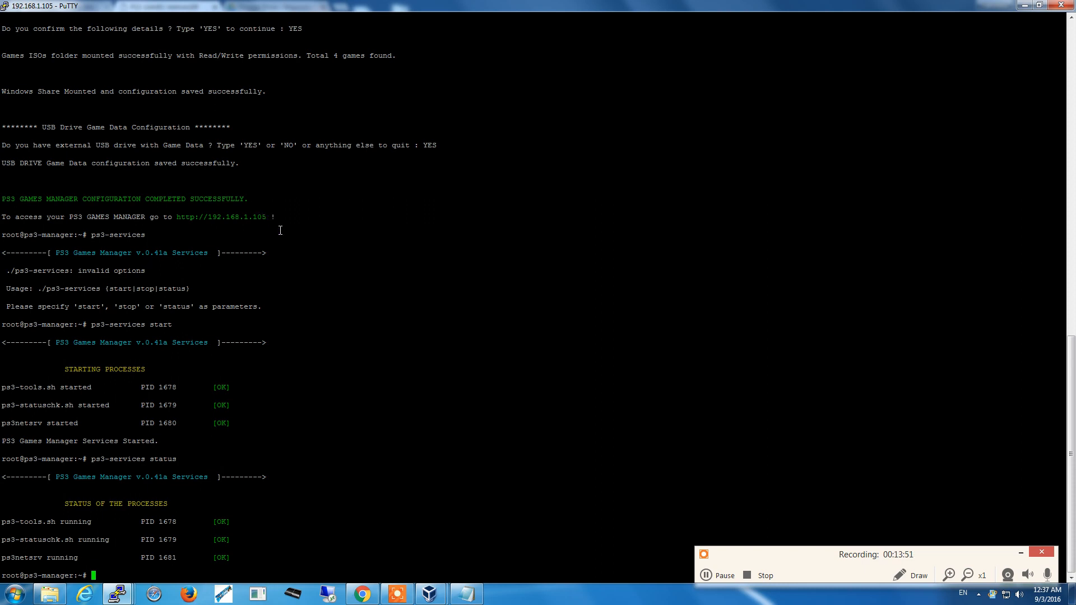
mouse_move(270, 218)
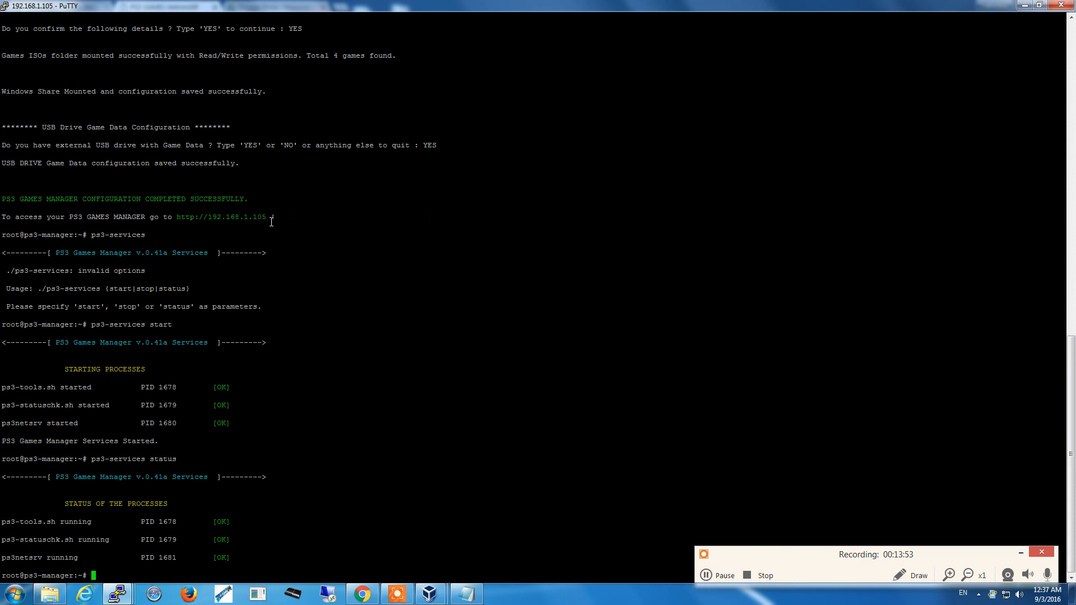
mouse_move(287, 247)
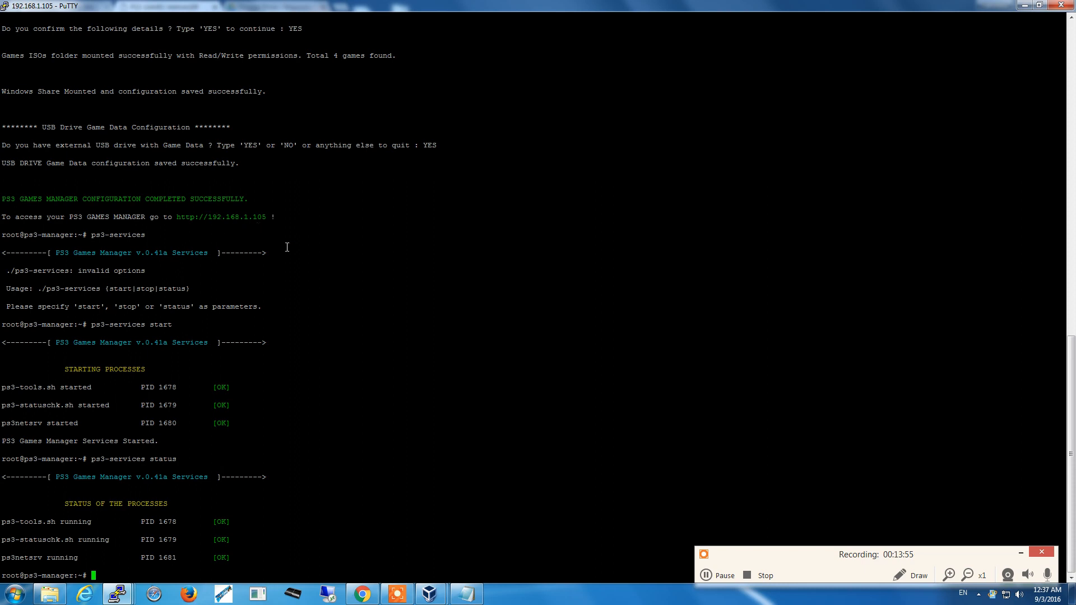
click(706, 575)
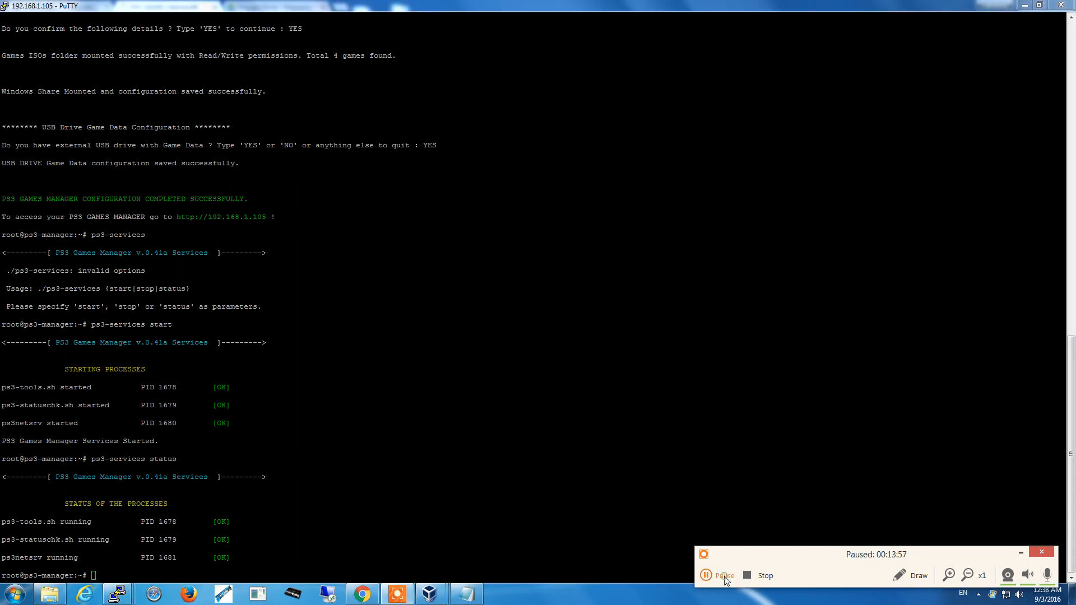
click(706, 575)
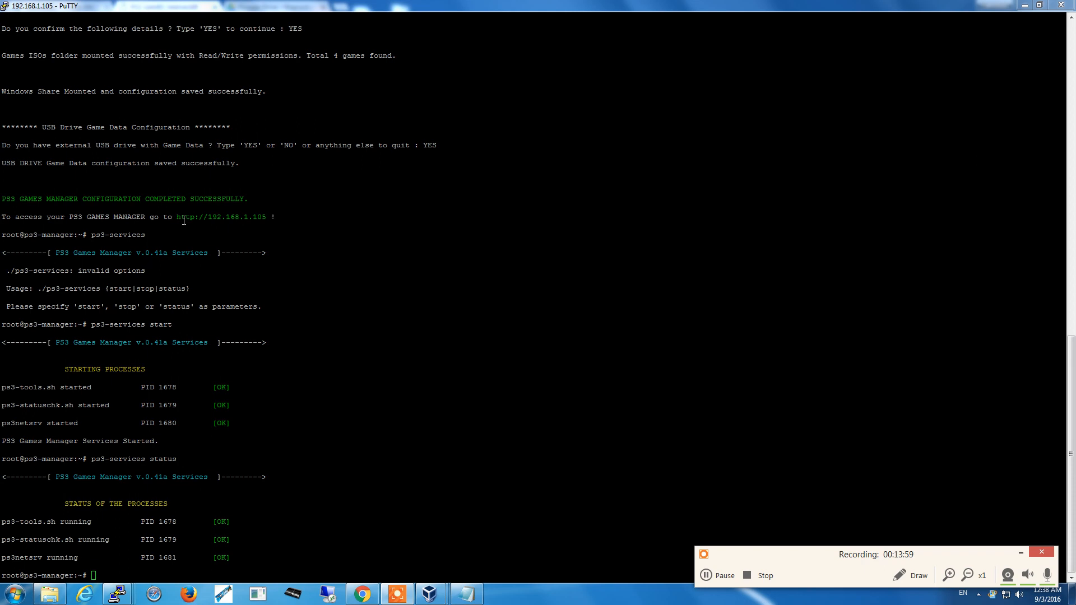
drag(176, 217, 275, 217)
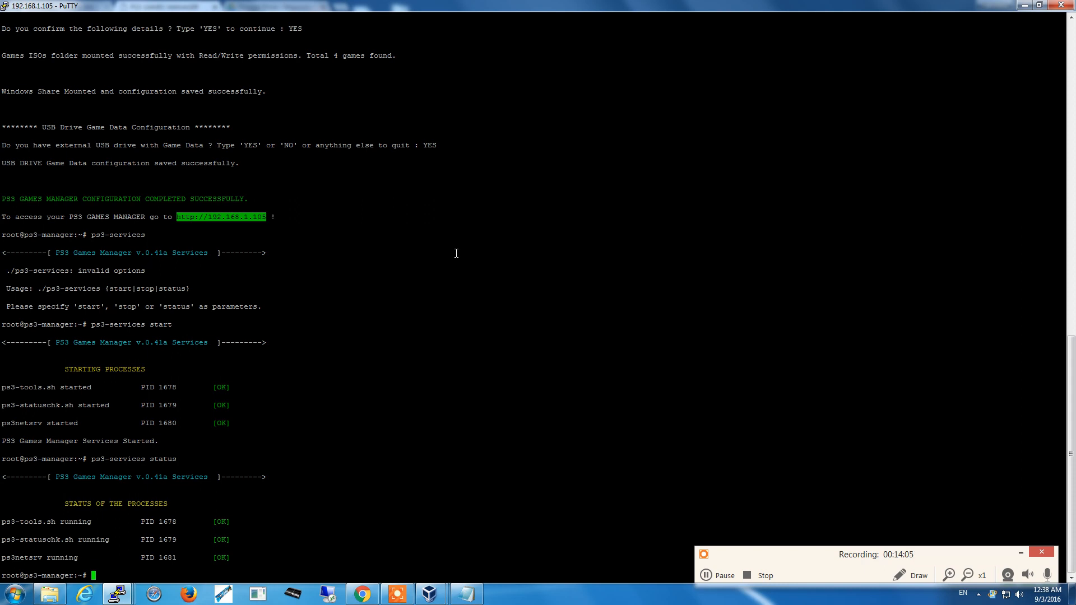
mouse_move(397, 240)
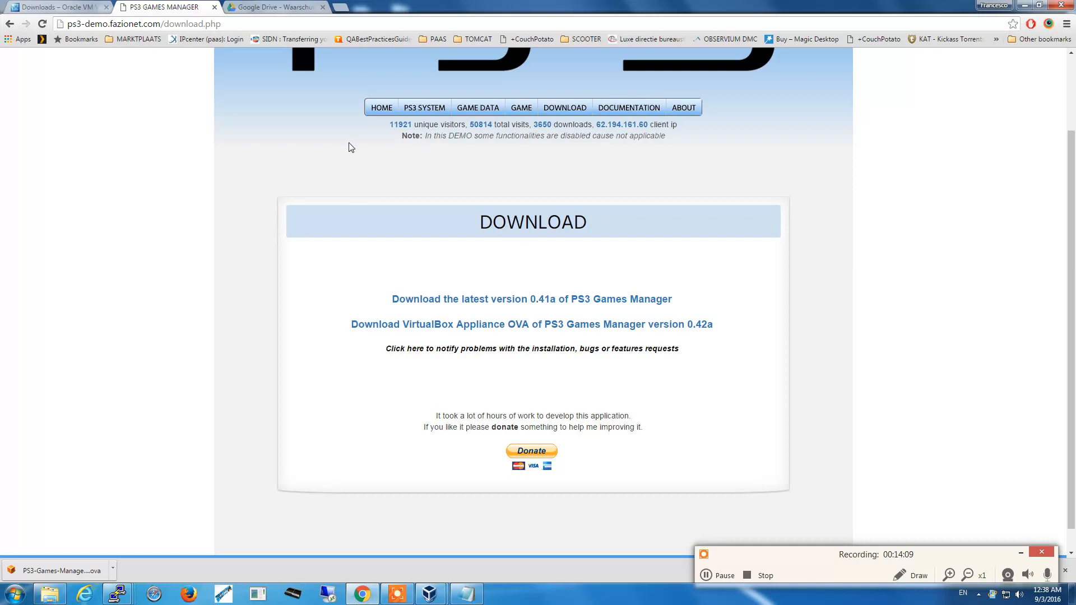
click(334, 21)
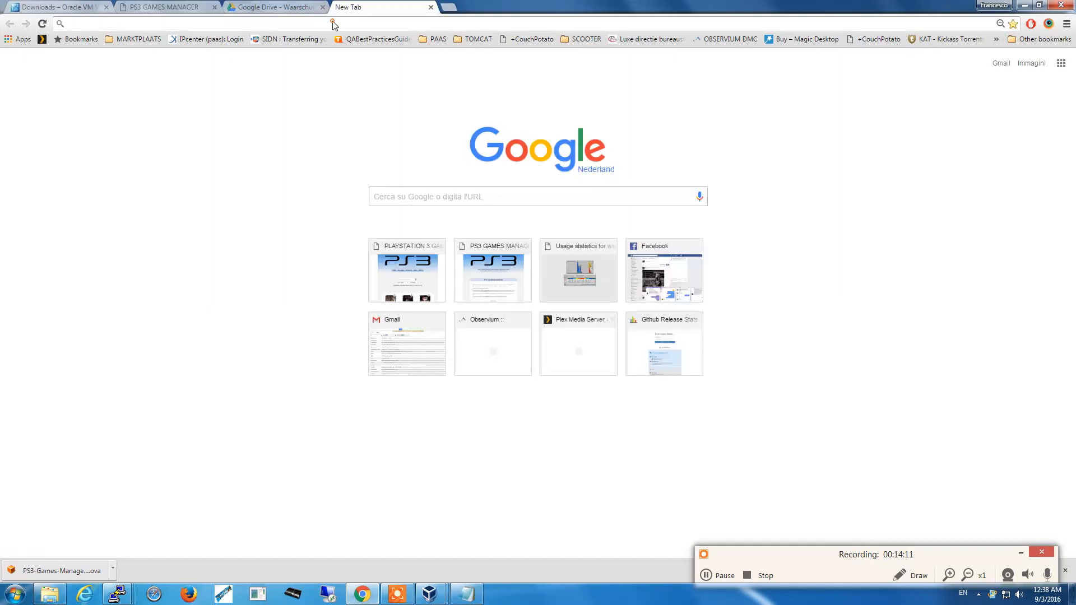
text(http://192.168.1.105)
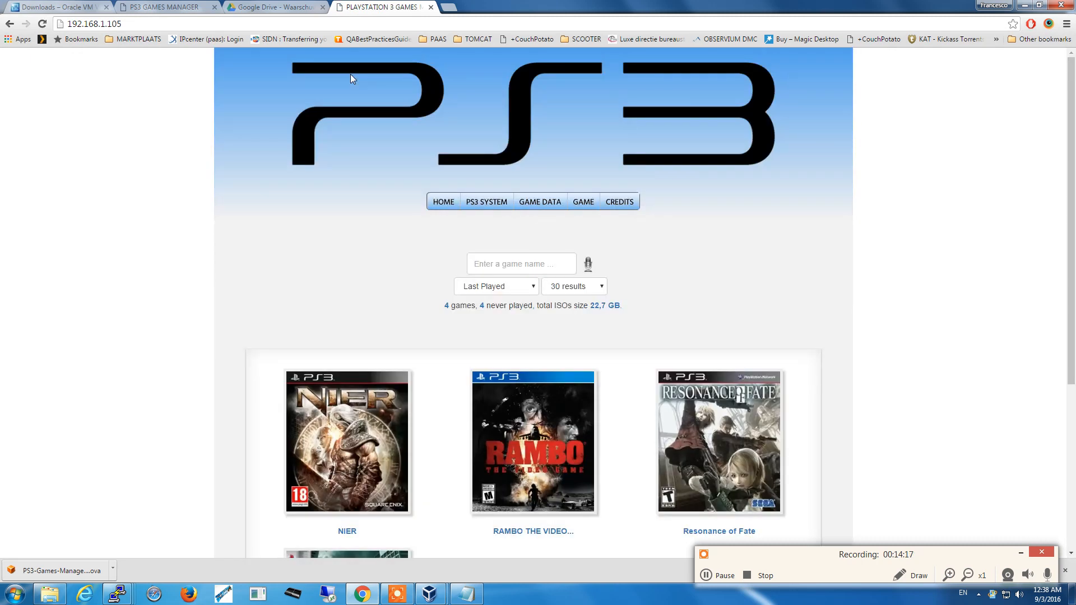
mouse_move(859, 217)
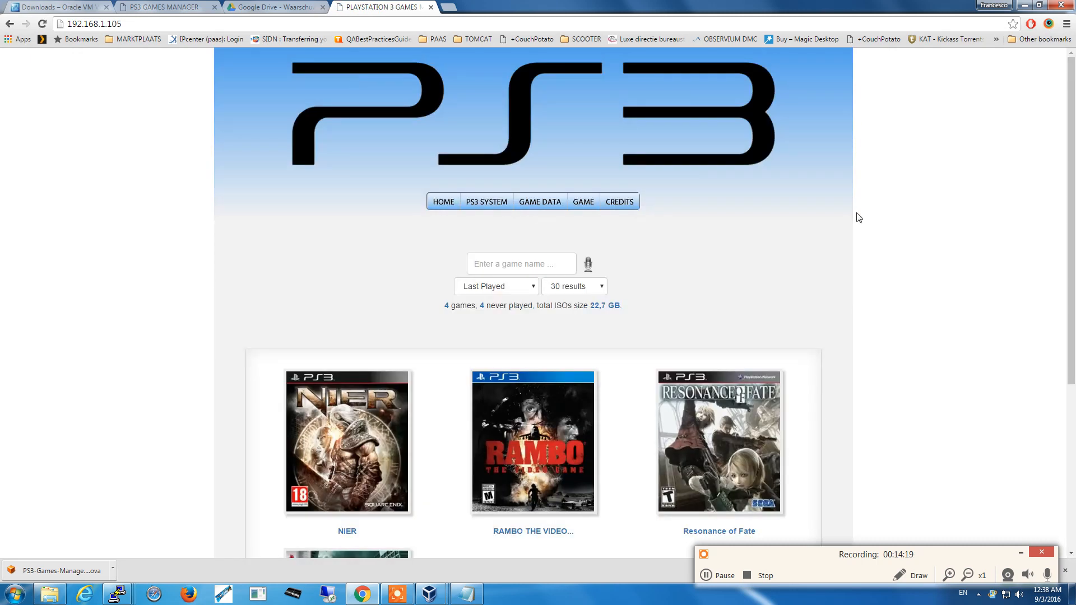
scroll(down, 3)
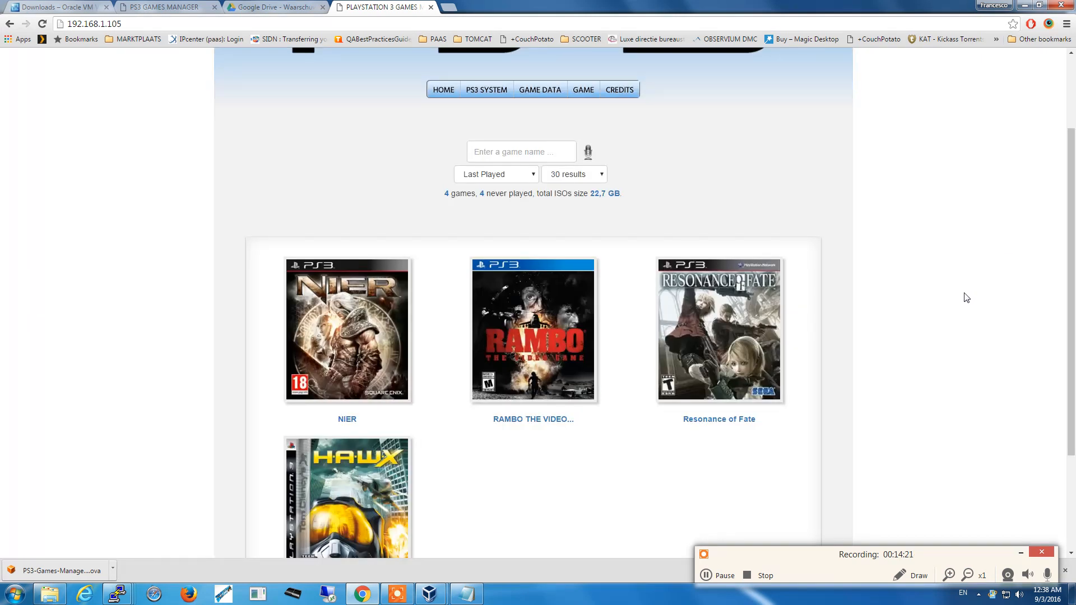
mouse_move(974, 299)
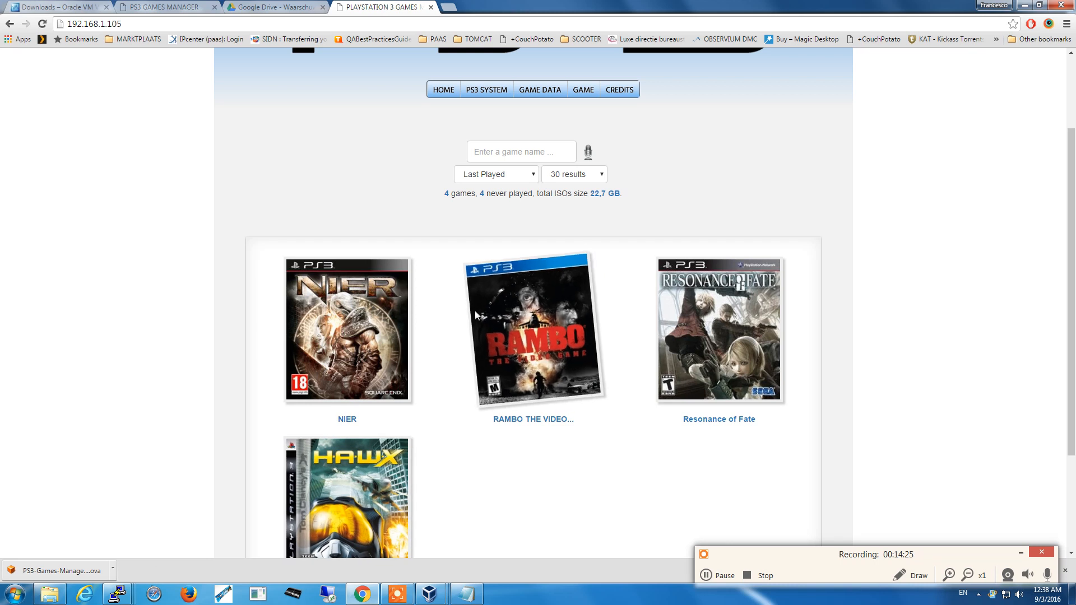
scroll(down, 3)
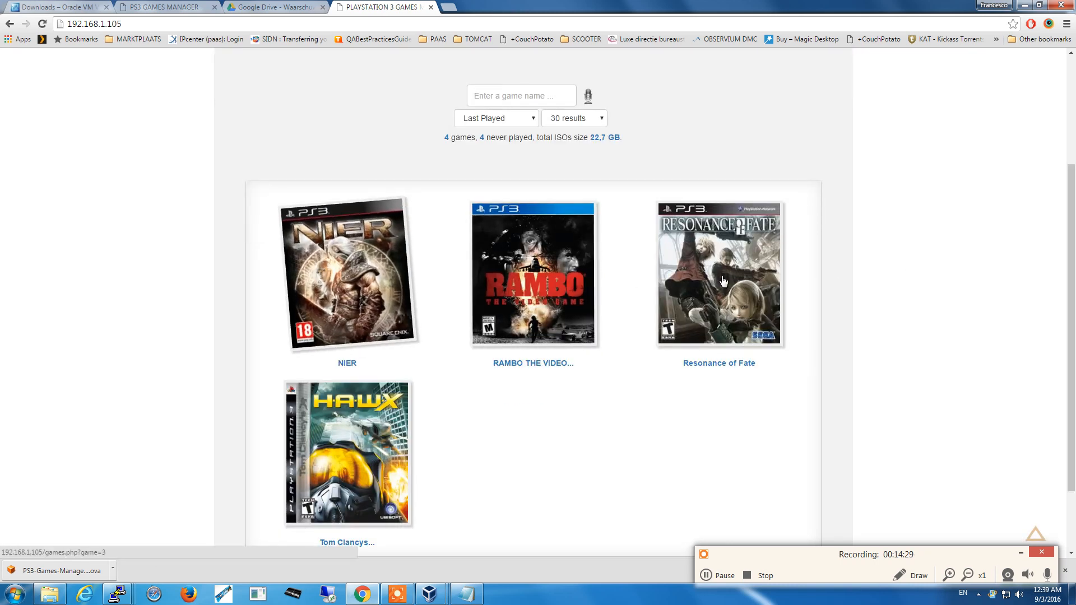
Step: Open NIER's details page, read its description, and close it
click(335, 260)
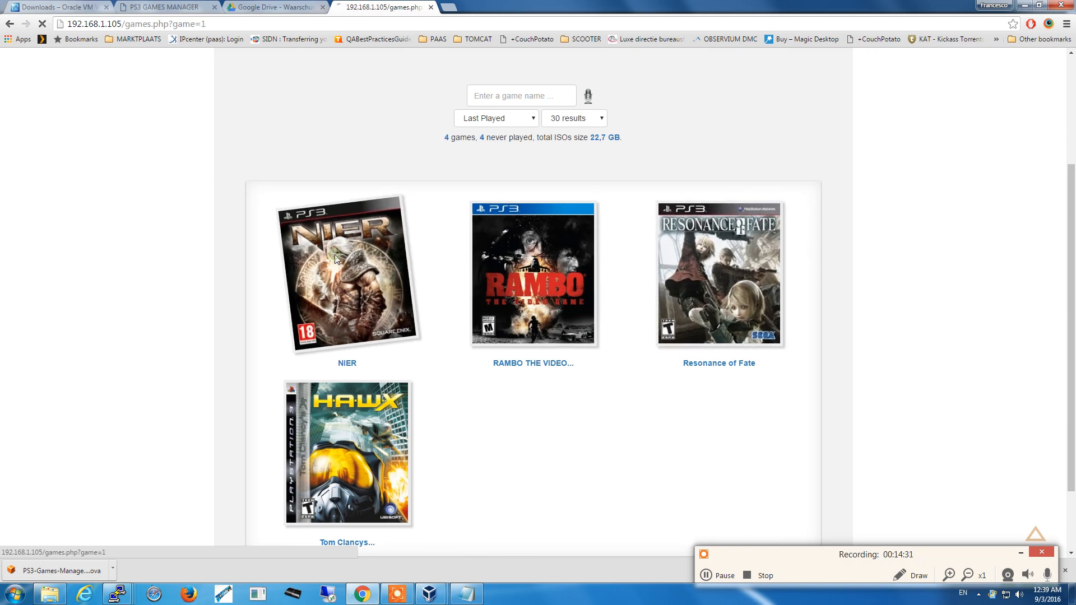
click(338, 273)
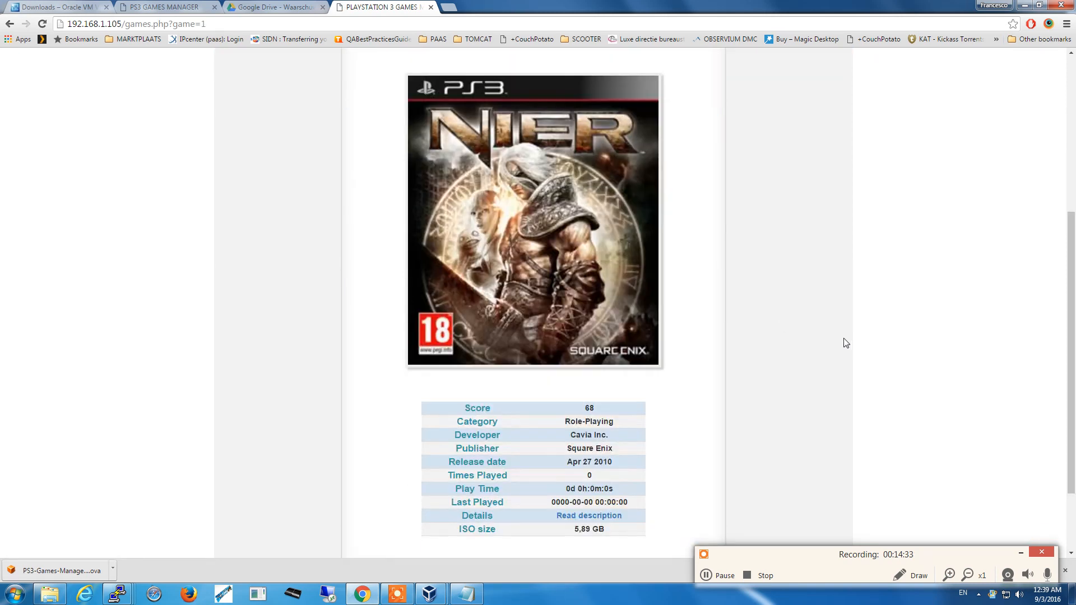
scroll(down, 3)
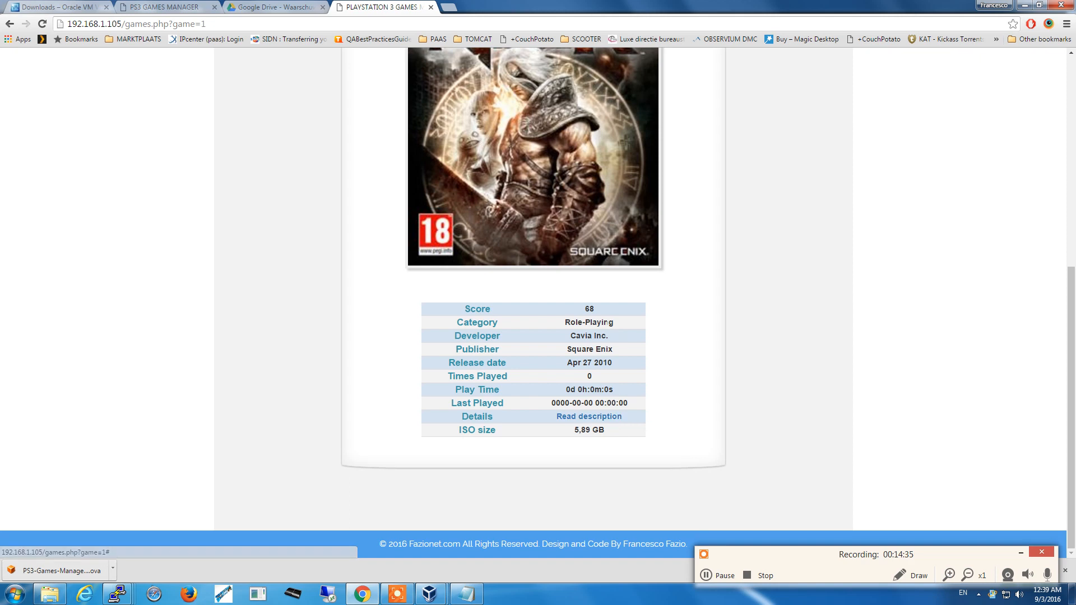
mouse_move(640, 331)
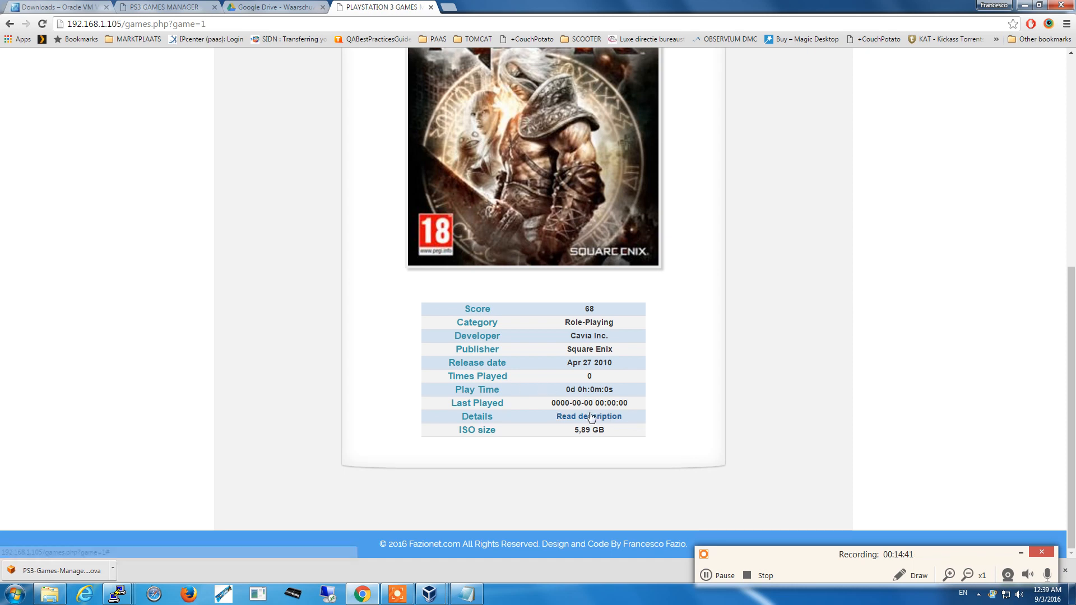
click(589, 416)
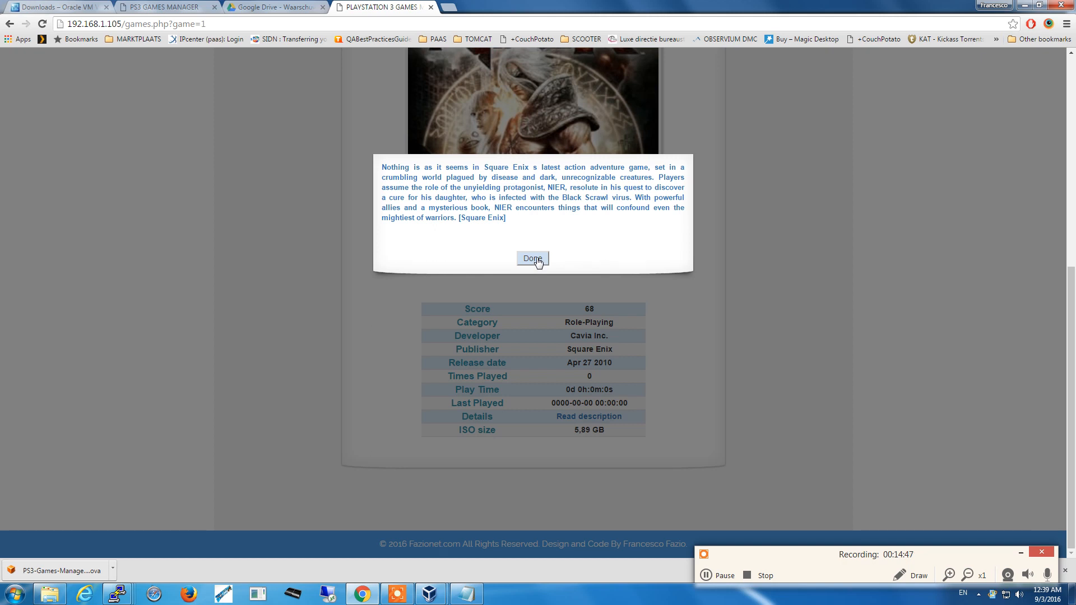
click(532, 258)
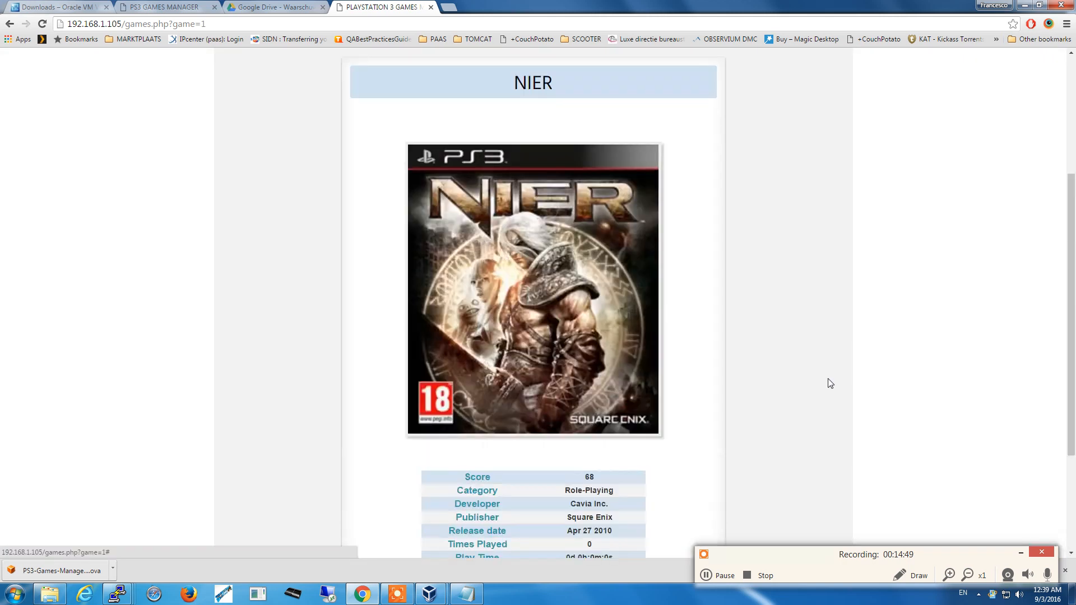
click(486, 202)
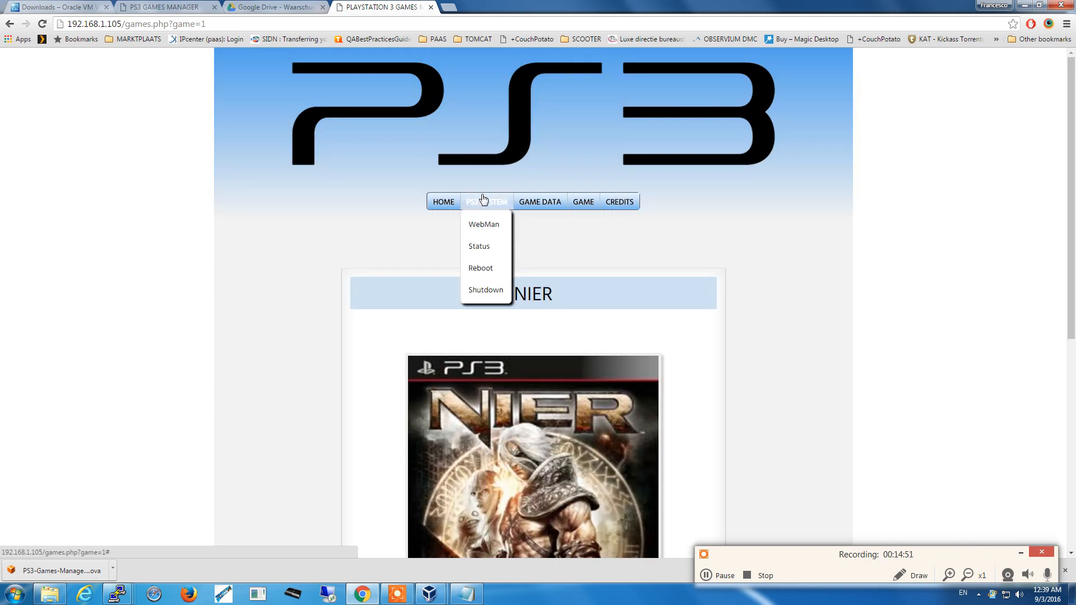
mouse_move(484, 251)
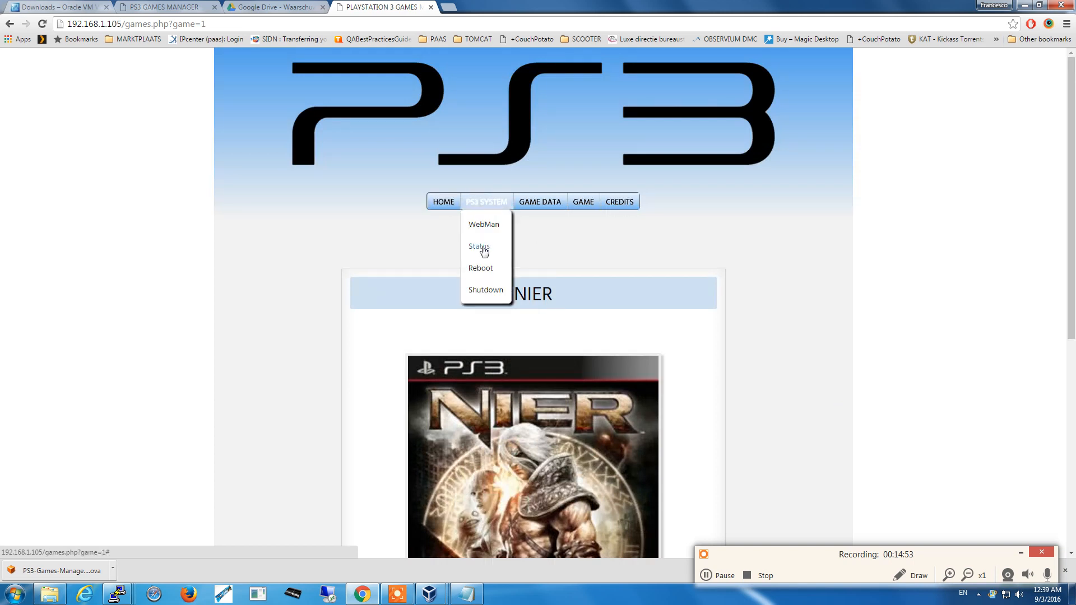
click(478, 246)
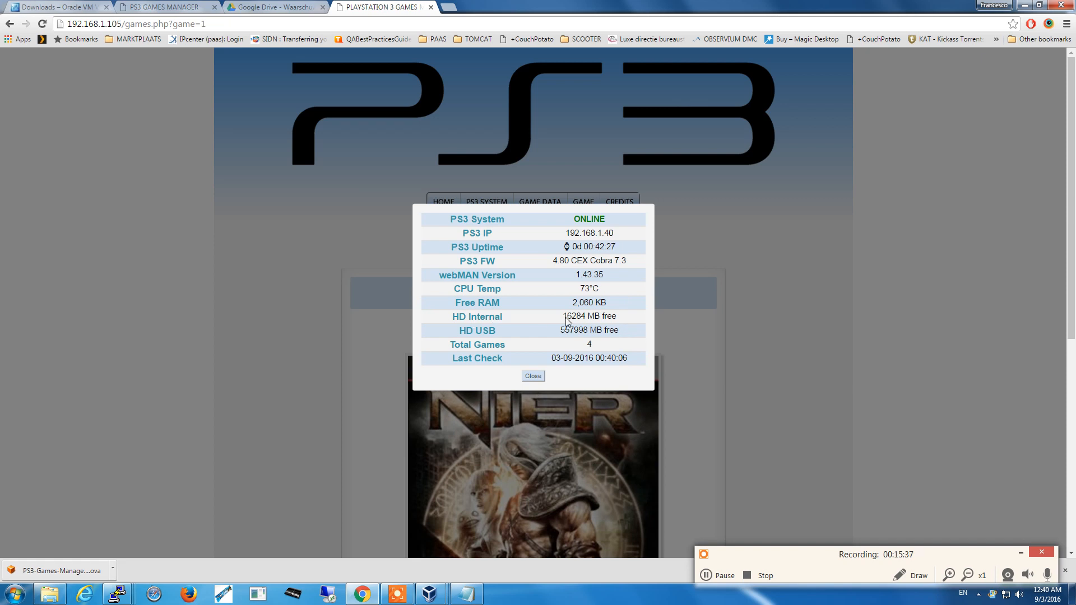
mouse_move(431, 331)
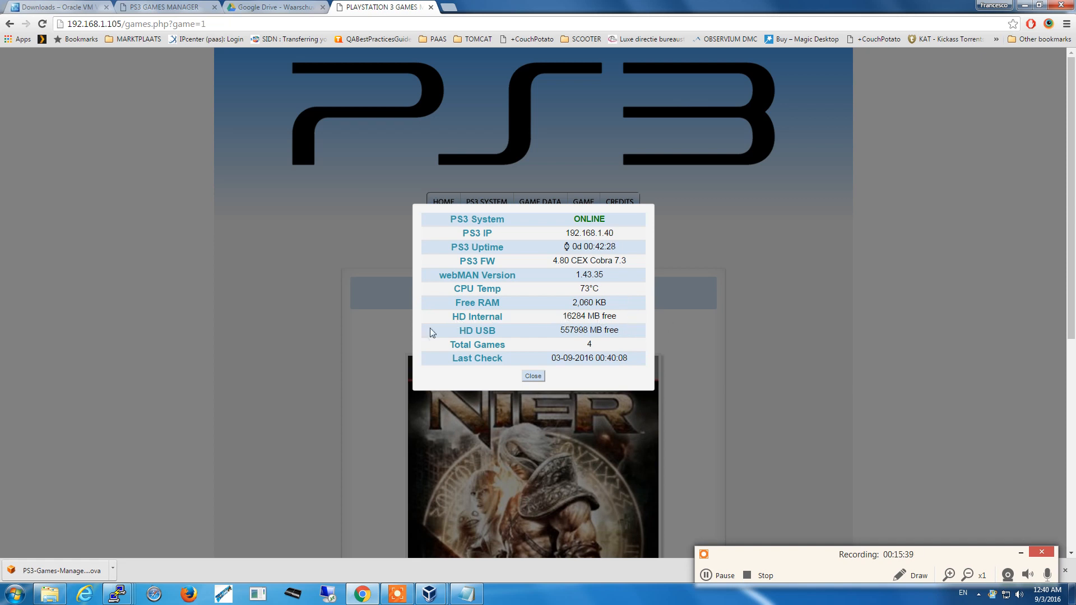
mouse_move(495, 331)
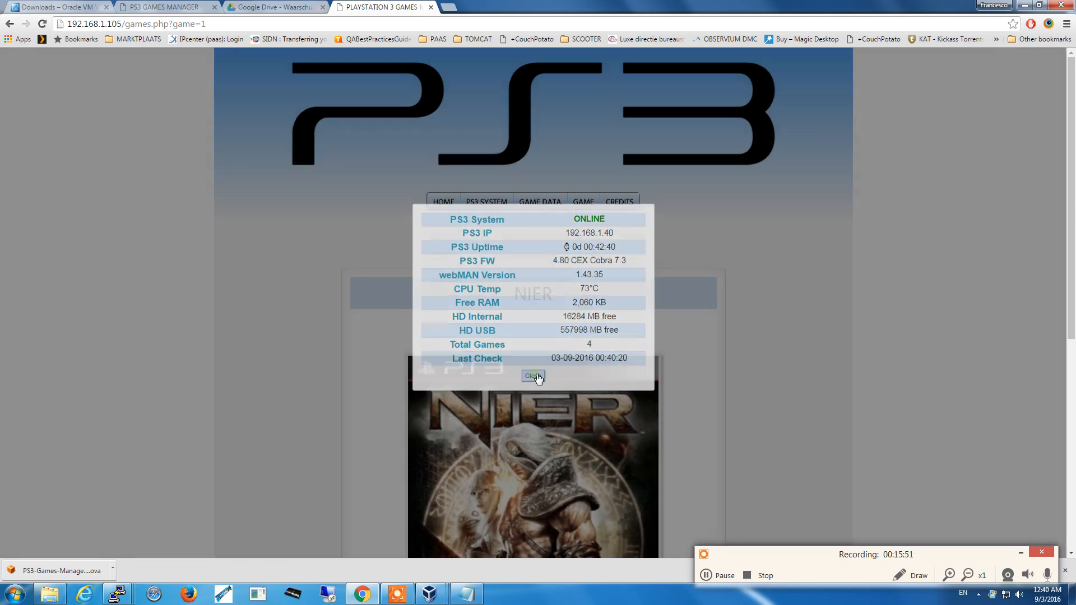
click(533, 376)
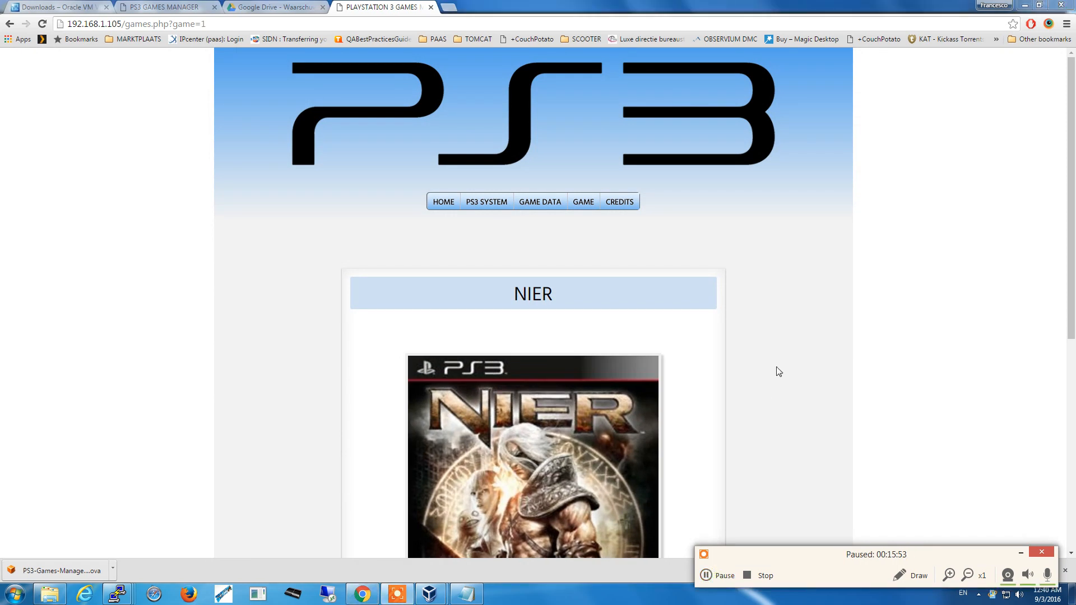